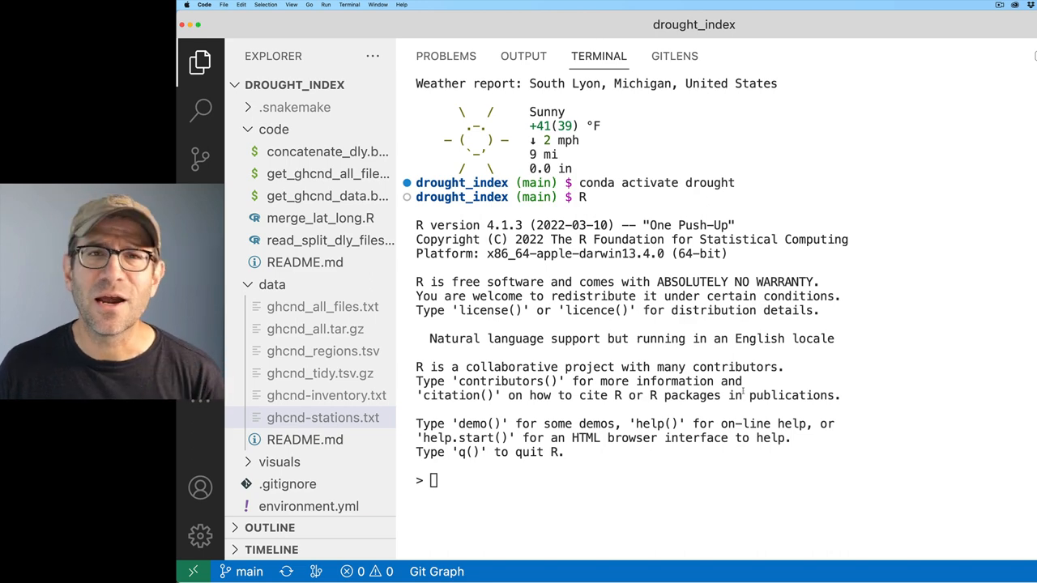
Open data/ghcnd-stations.txt from the Explorer to inspect station IDs and coordinates
click(328, 395)
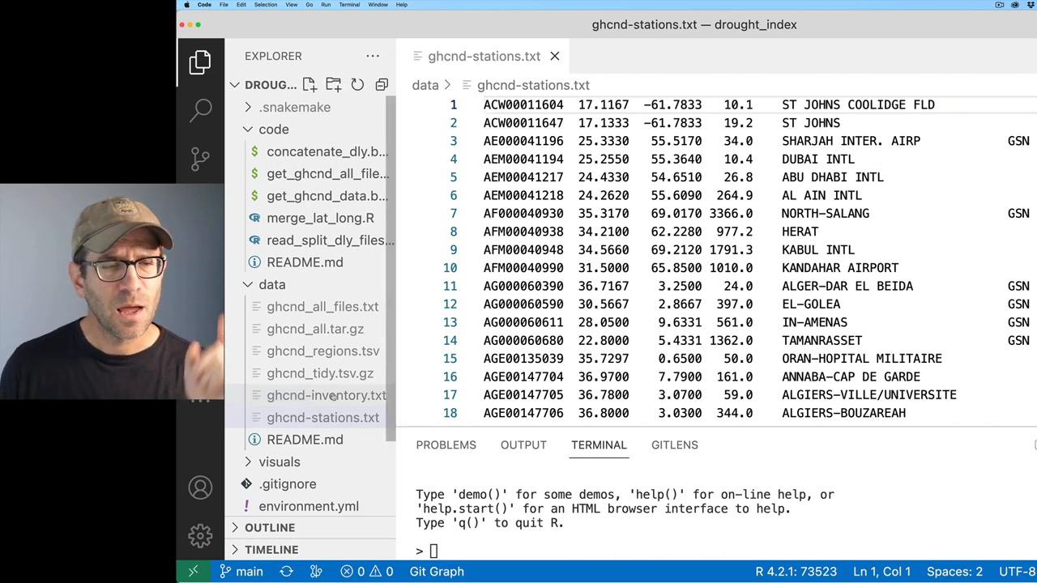
Open ghcnd-inventory.txt and the merge_lat_long.R script from the Explorer sidebar
click(327, 396)
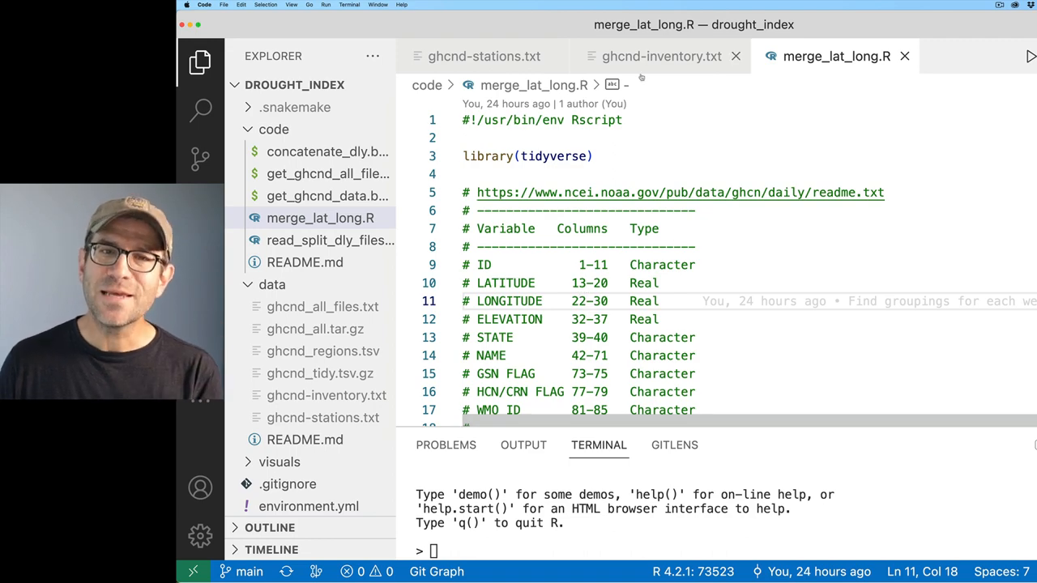
mouse_move(526, 156)
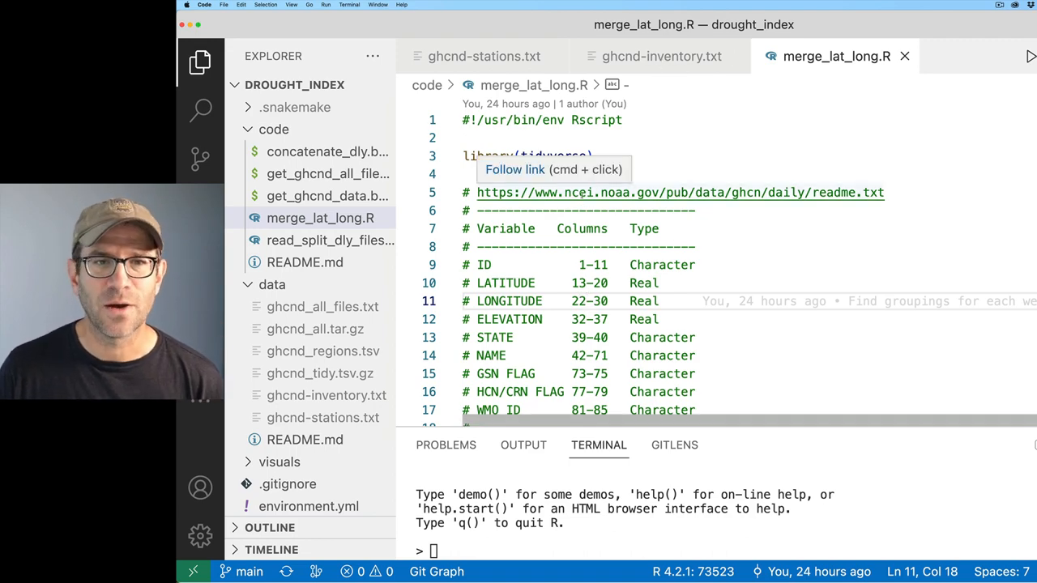
View the GHCN-Daily readme in Chrome and scroll to the inventory file format section
click(681, 192)
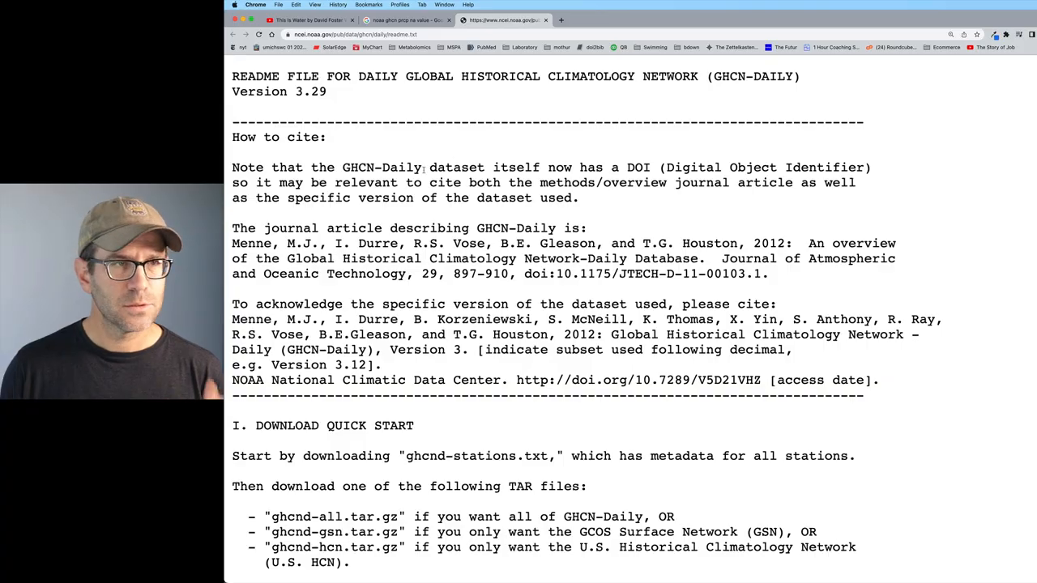
scroll(down, 3)
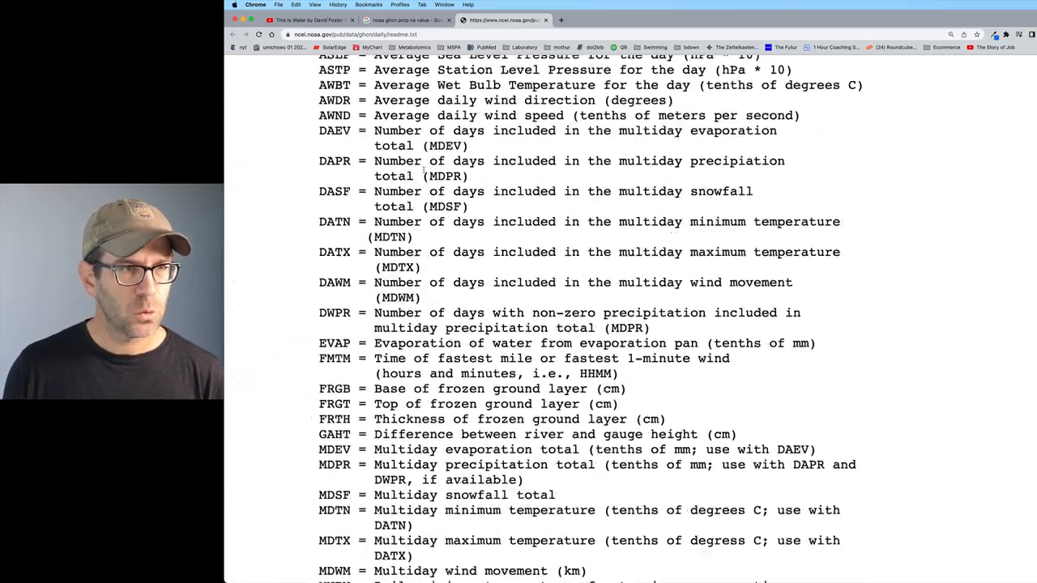
scroll(down, 3)
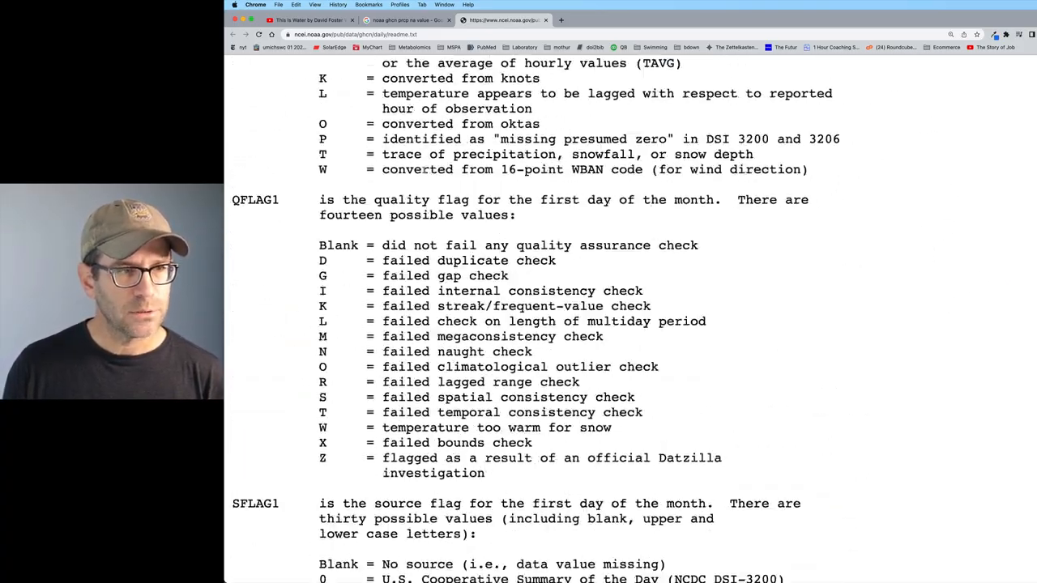
scroll(down, 3)
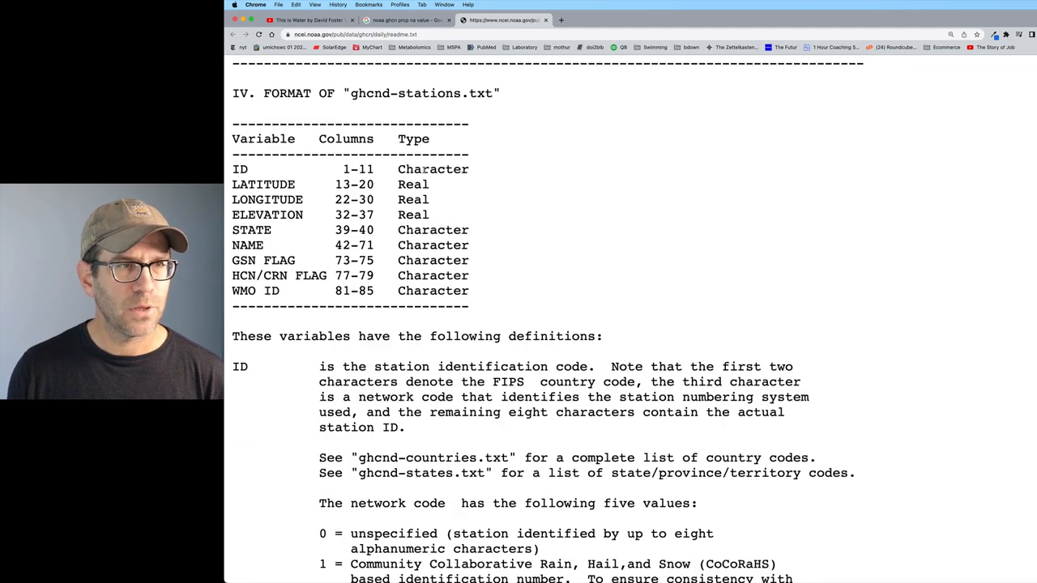
scroll(down, 3)
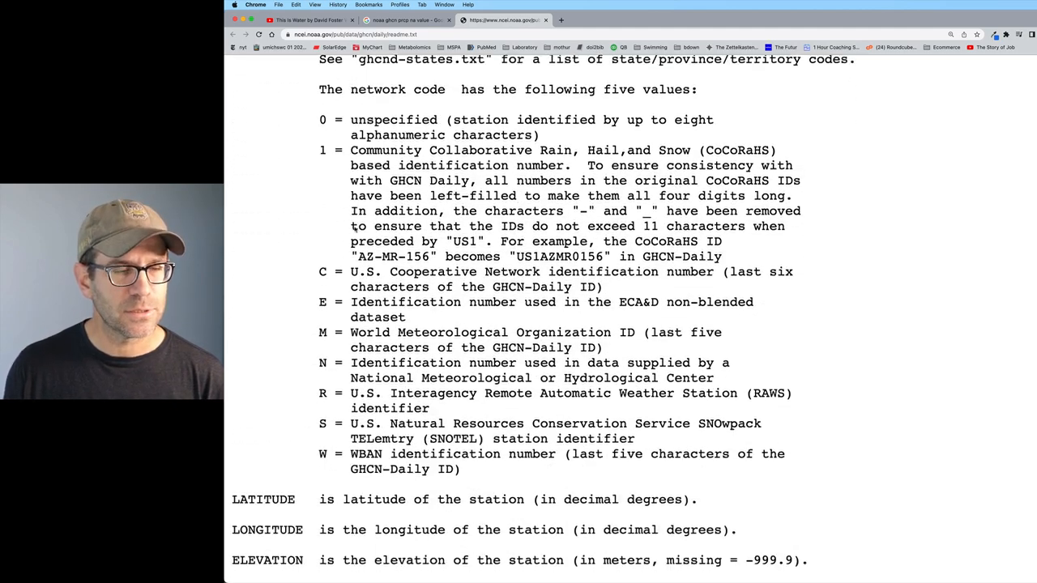
scroll(down, 3)
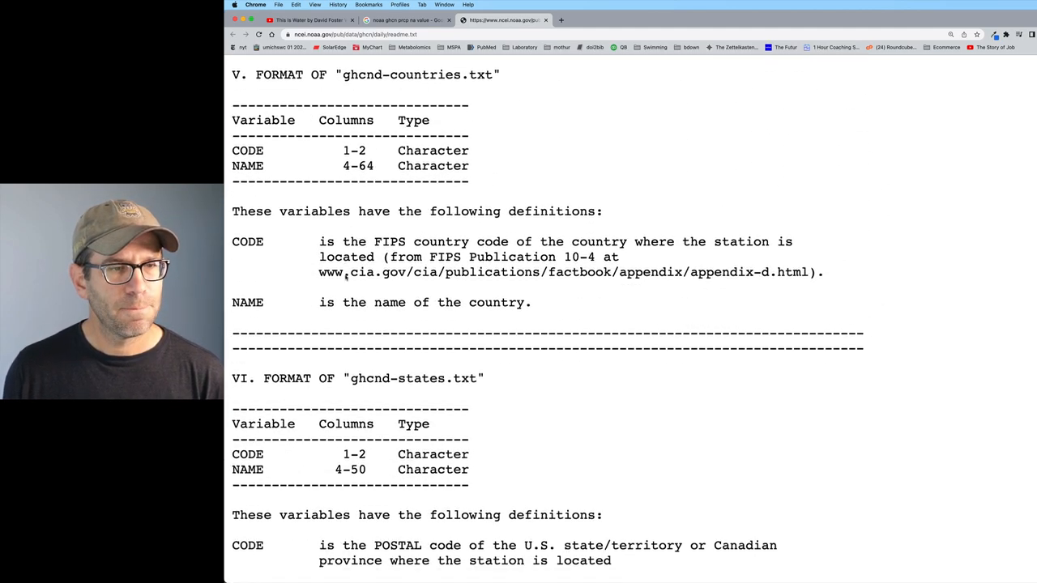
scroll(down, 3)
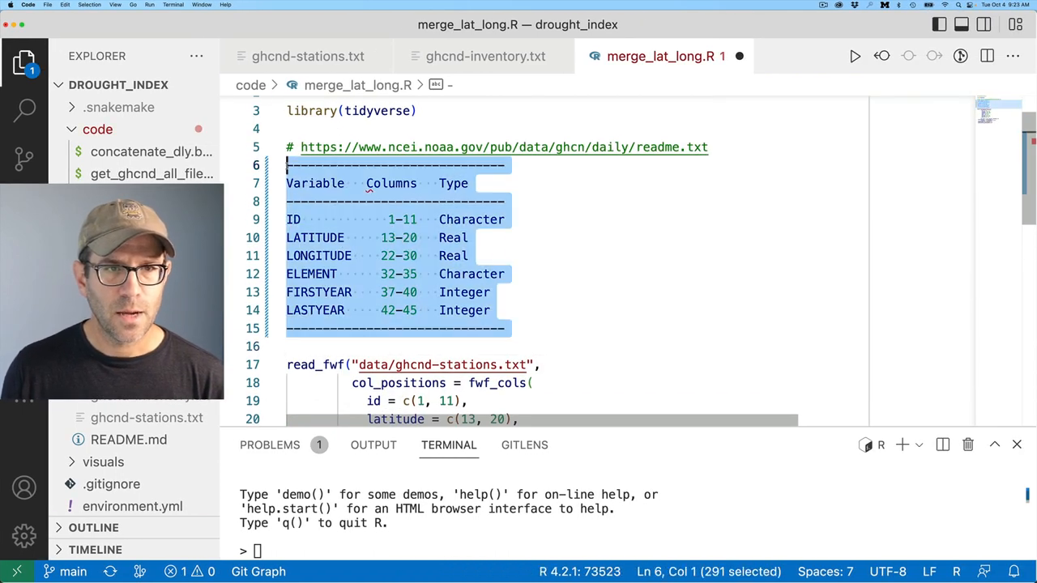
Comment out the pasted ghcnd-inventory format table above the read_fwf call
key(cmd+/)
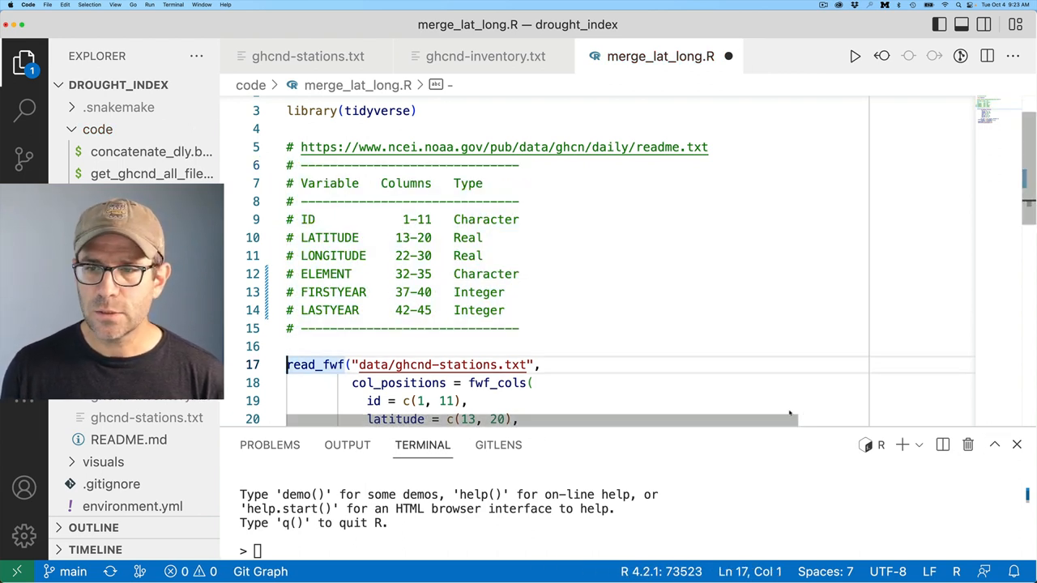
scroll(down, 3)
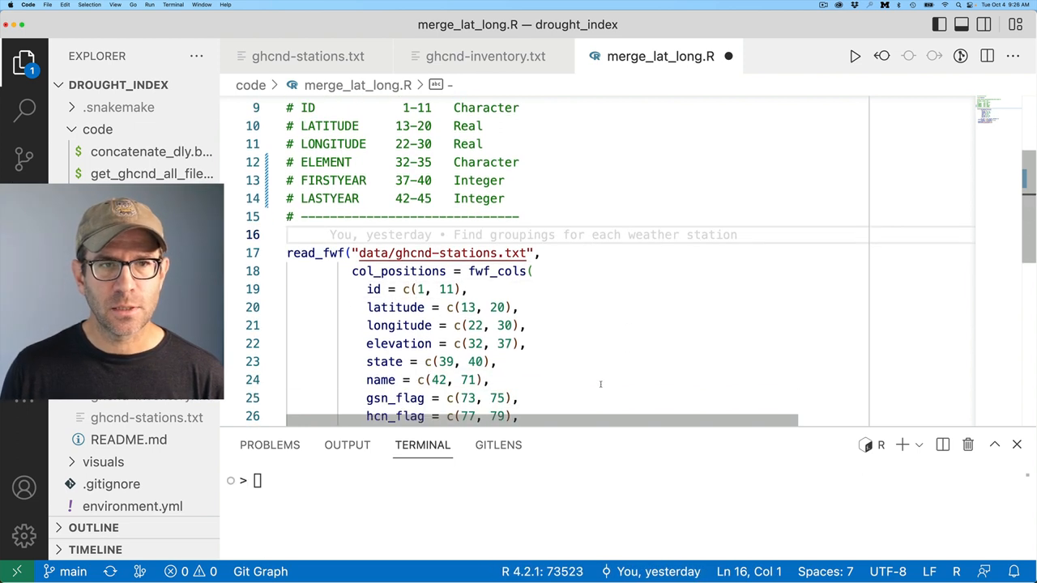
mouse_move(405, 330)
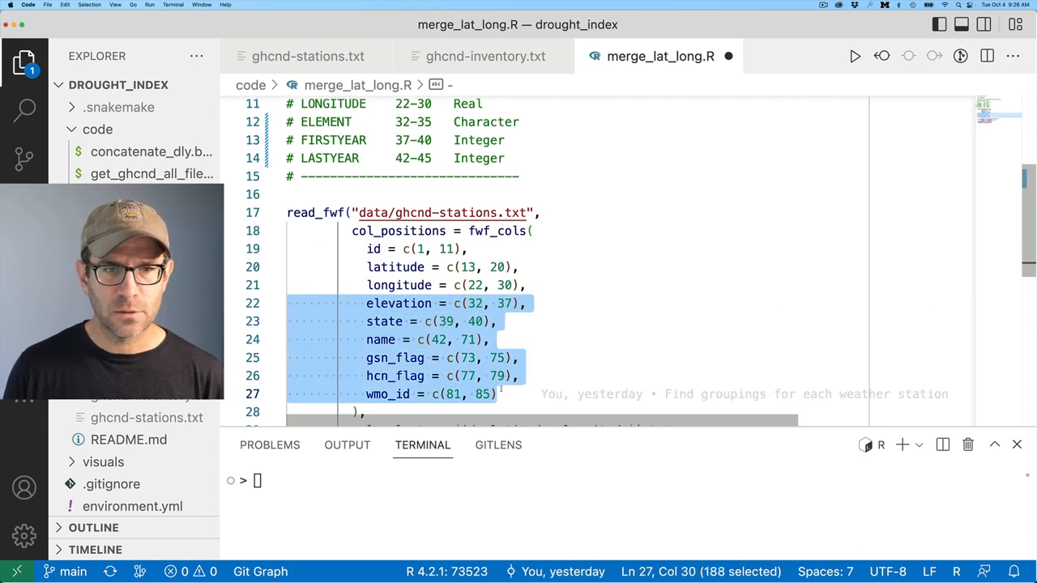
Replace extra station fields with element, first_year, last_year fwf_cols and read data/ghcnd-inventory.txt
key(Delete)
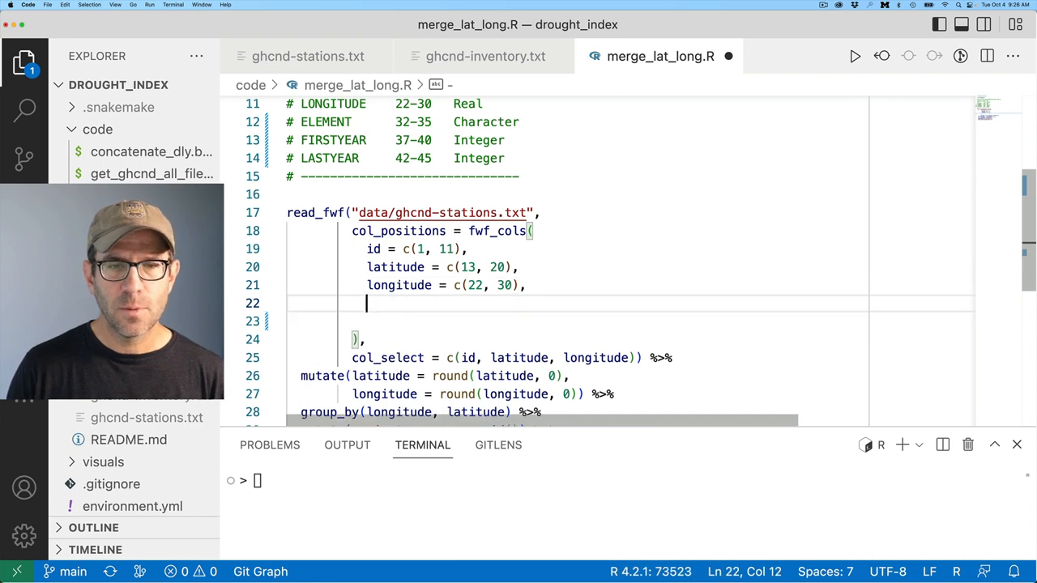
text(element = c)
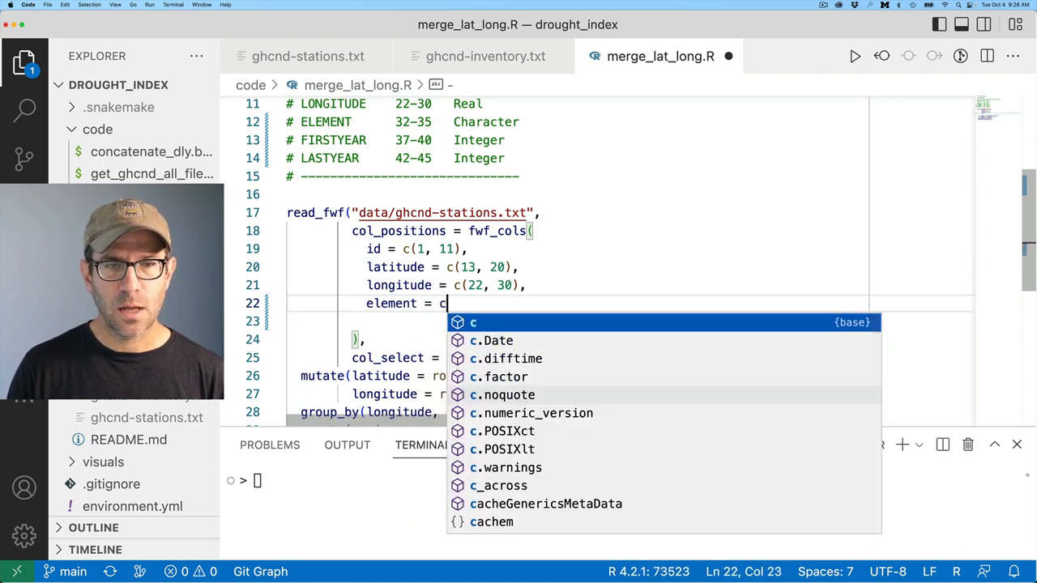
text((32, 35)
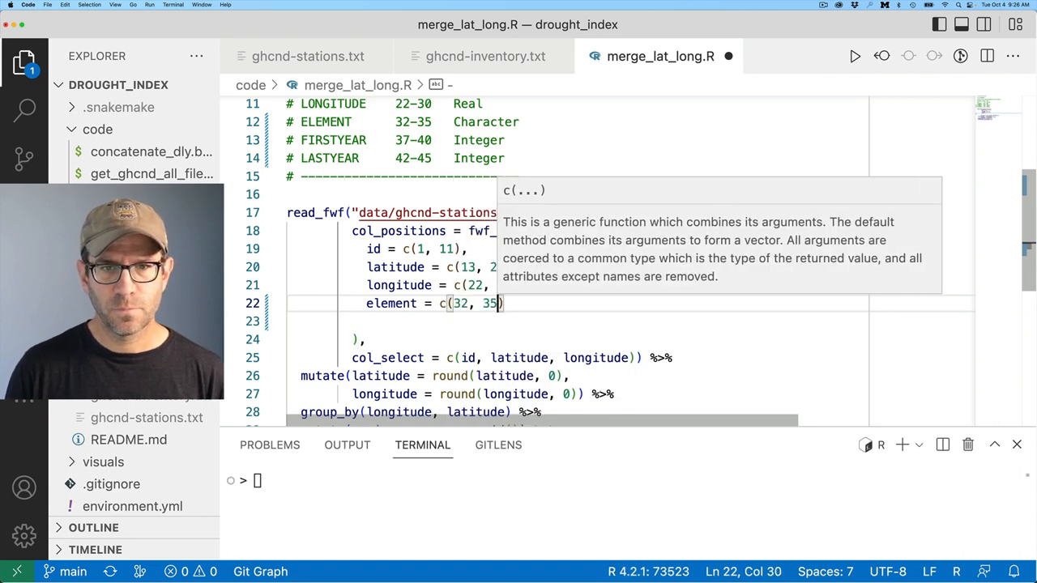
text(first)
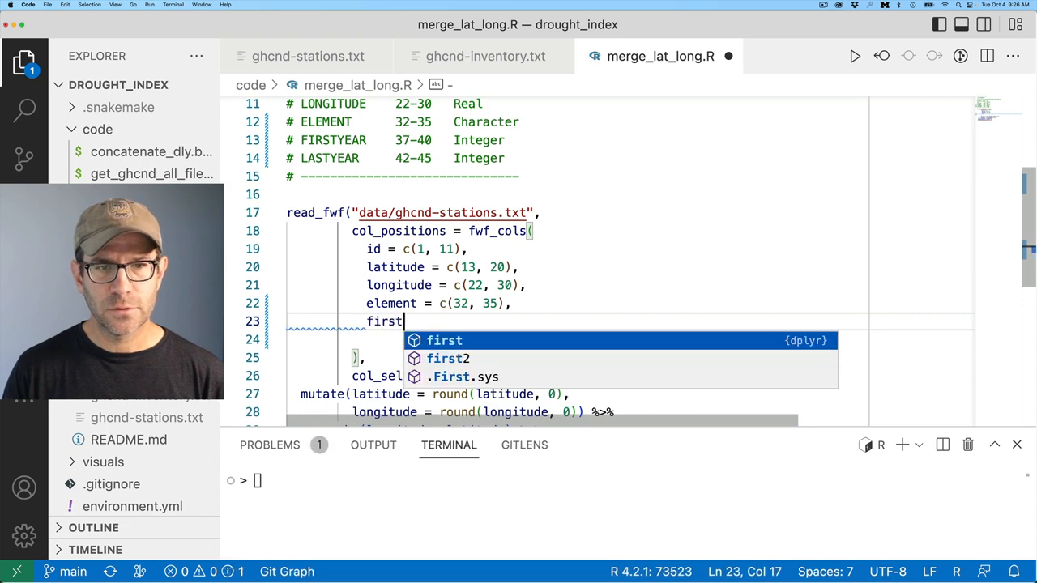
text(_year = c(37,)
click(575, 338)
text(last_year = c(42, )
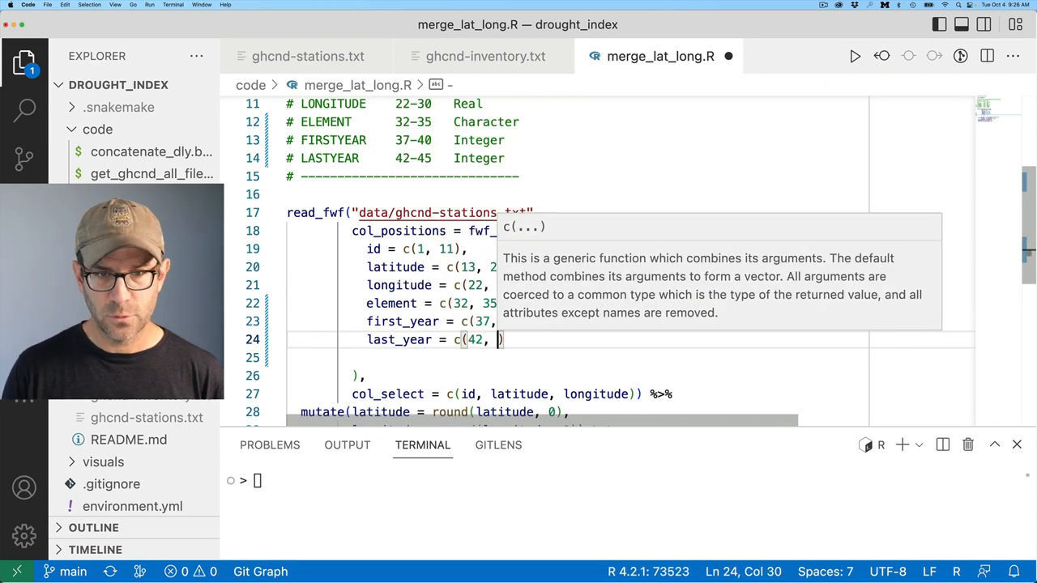
text(45)
click(576, 212)
text(inven)
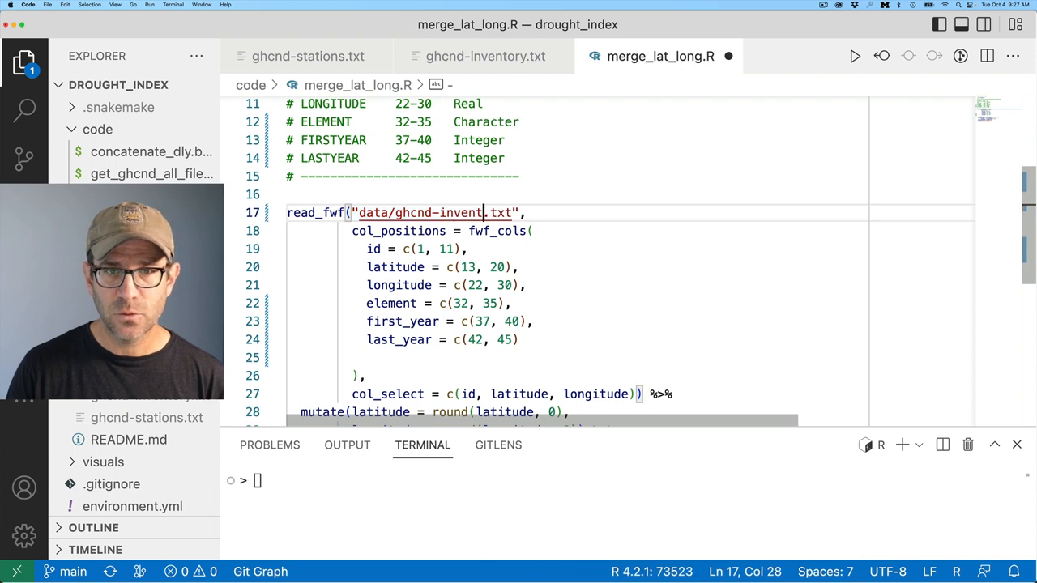
text(ory)
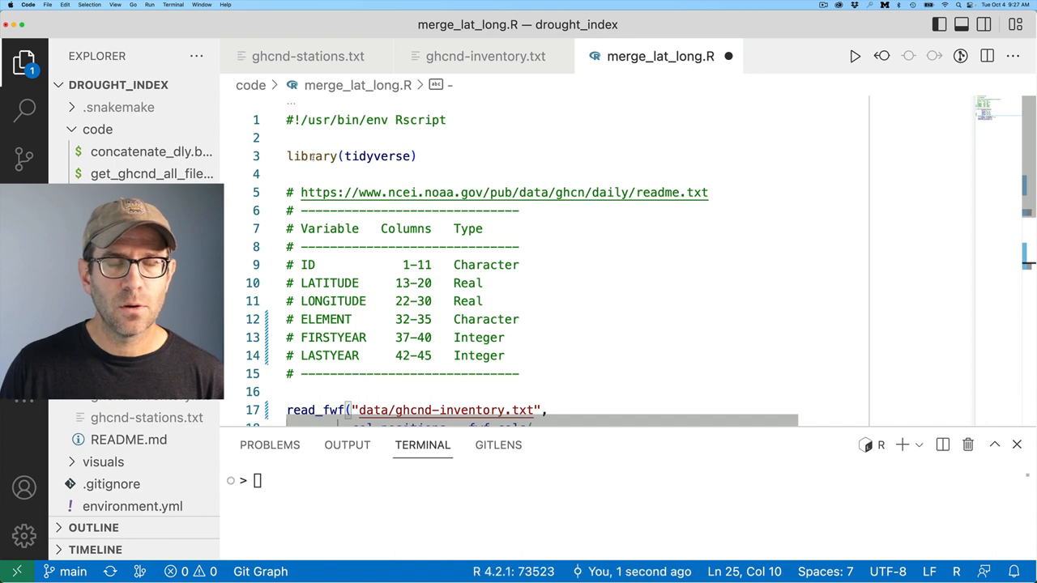
Add filter(element == "PRCP") %>% after read_fwf so only precipitation rows remain
scroll(down, 3)
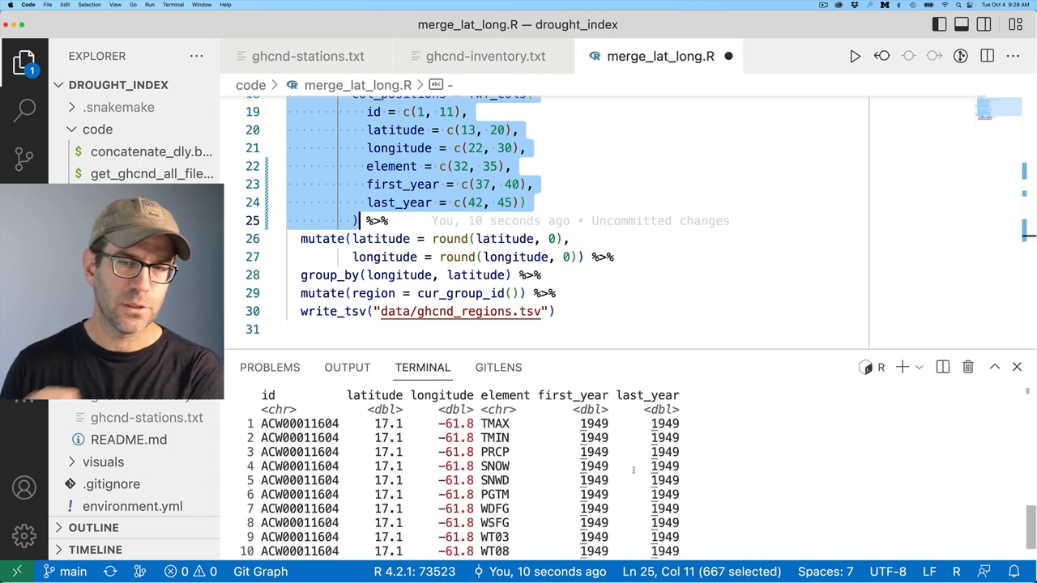
text(filter()
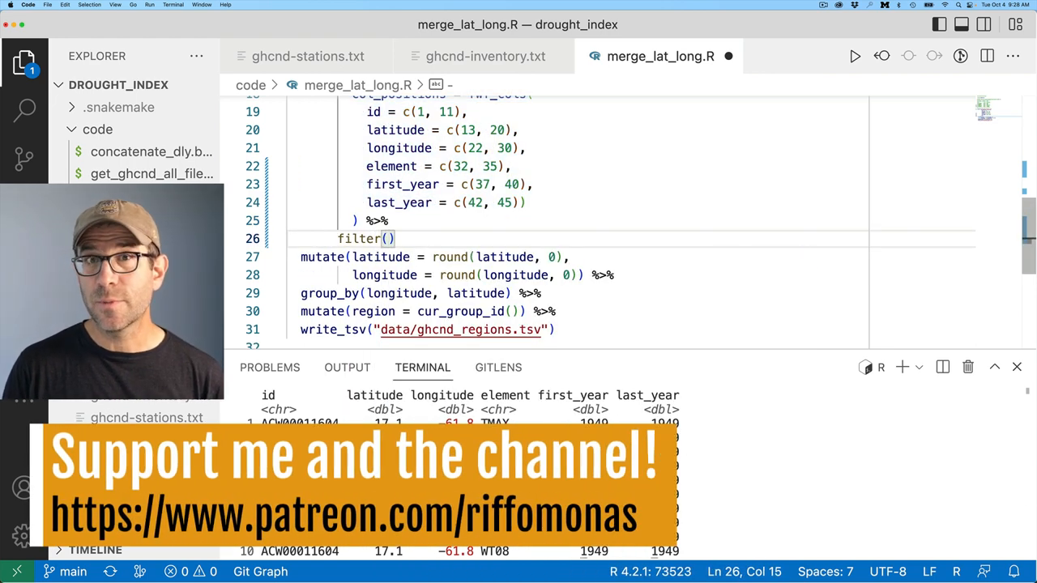
text(element == ")
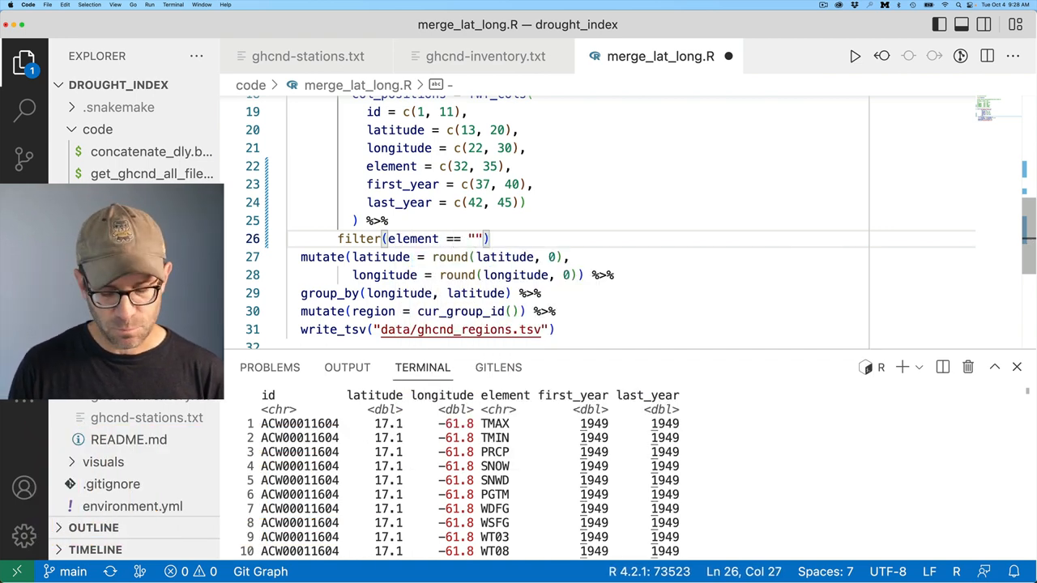
text(PRCP)
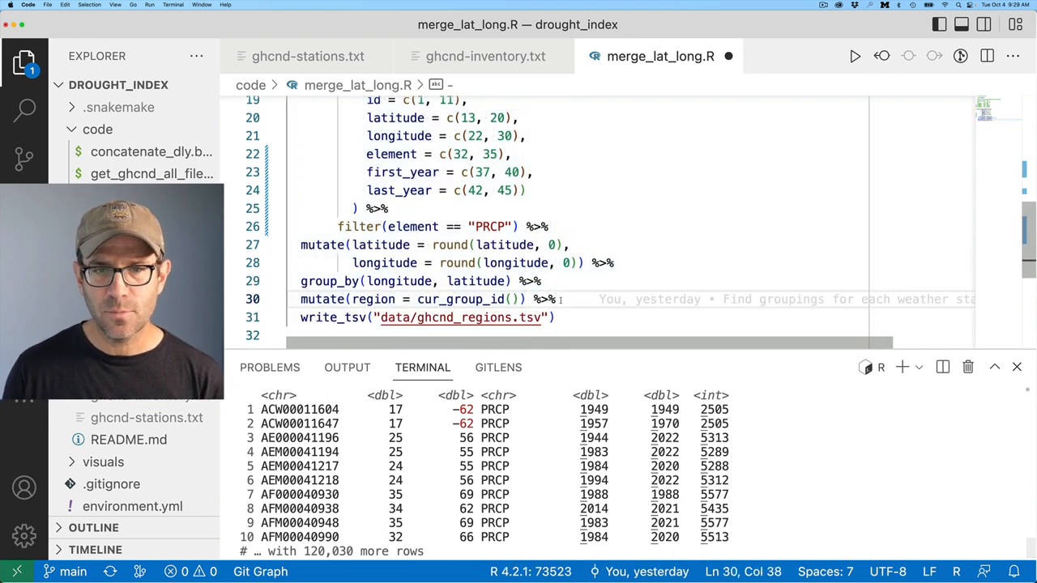
Drop the element column with select(-element) and write output to data/ghcnd_regions_years.tsv
text(select()
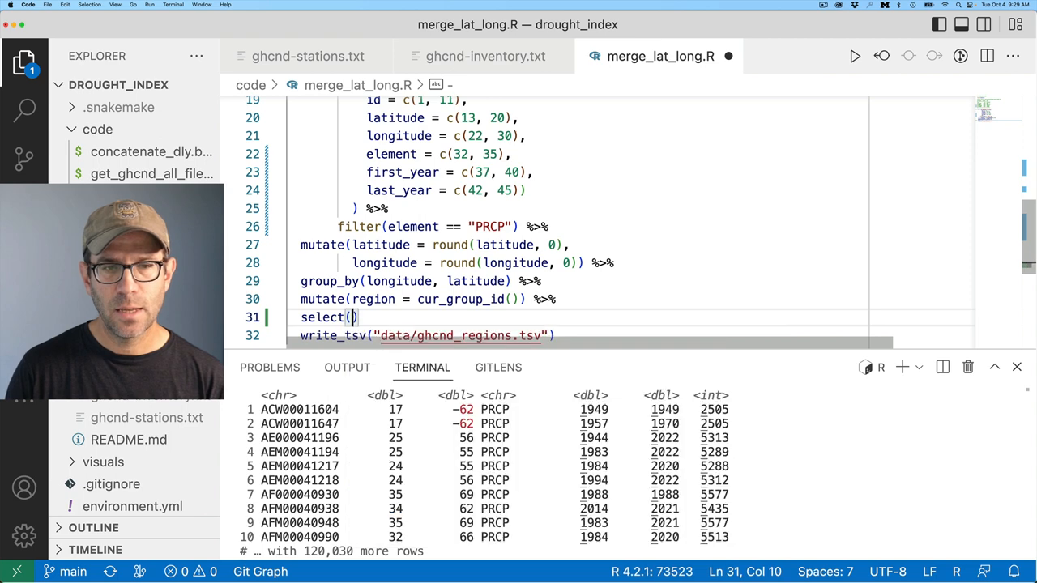
text(-element)
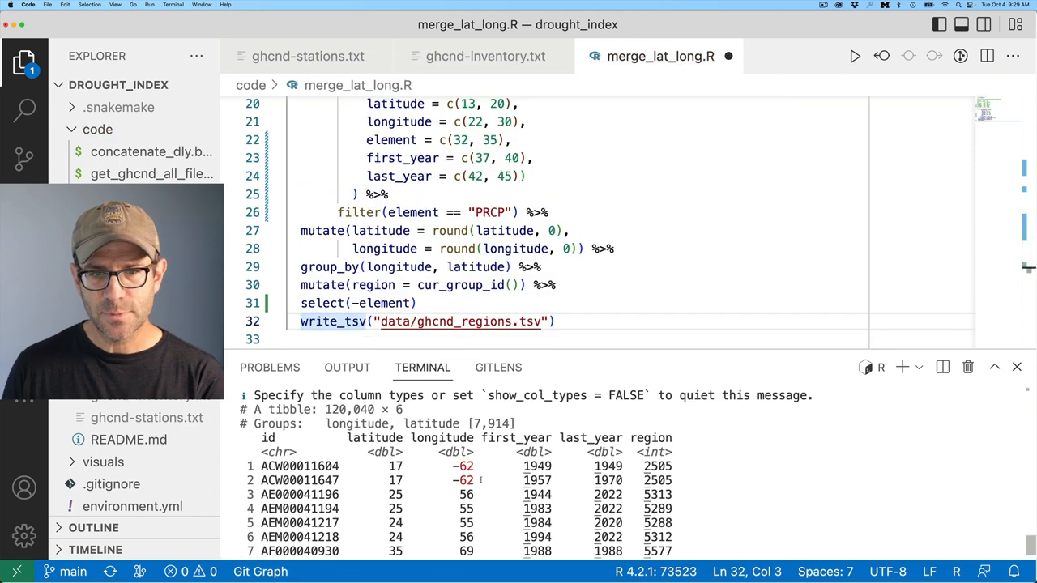
text(%>%)
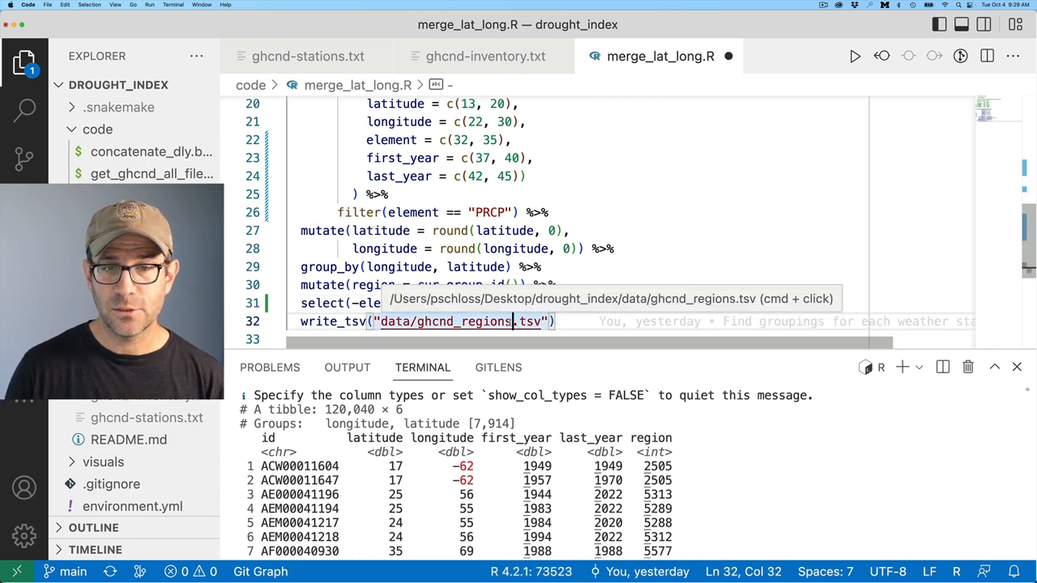
text(_years)
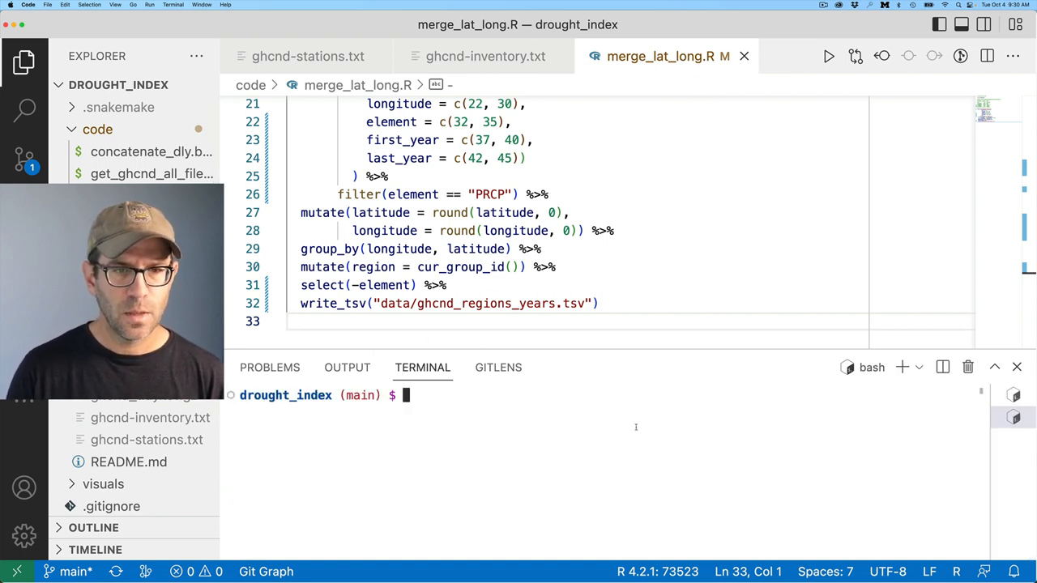
Remove the old ghcnd_regions.tsv and git mv merge_lat_long.R to code/get_regions_years.R
text(rm data/ghcnd_regions.tsv)
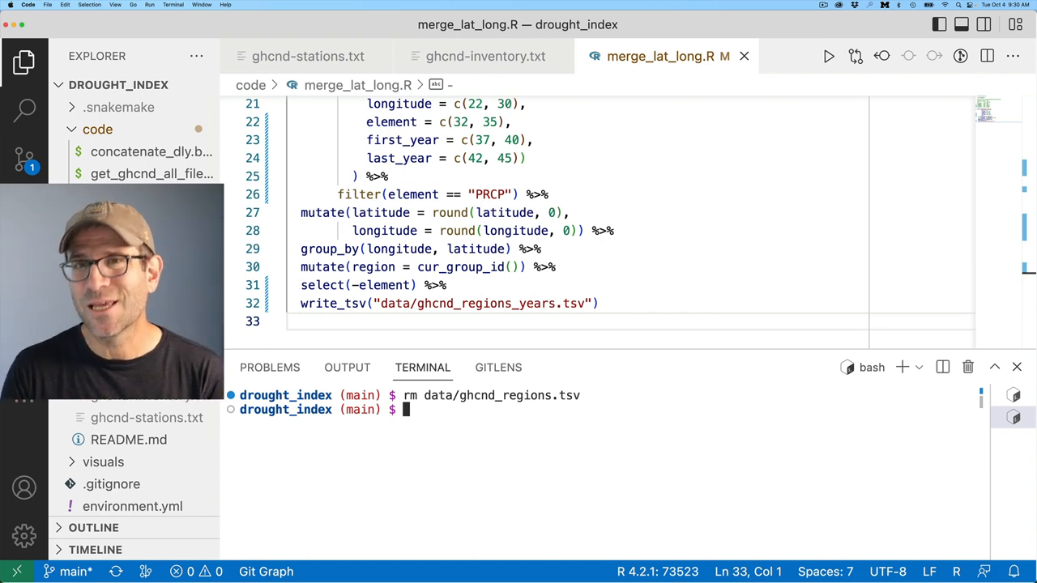
text(git mv)
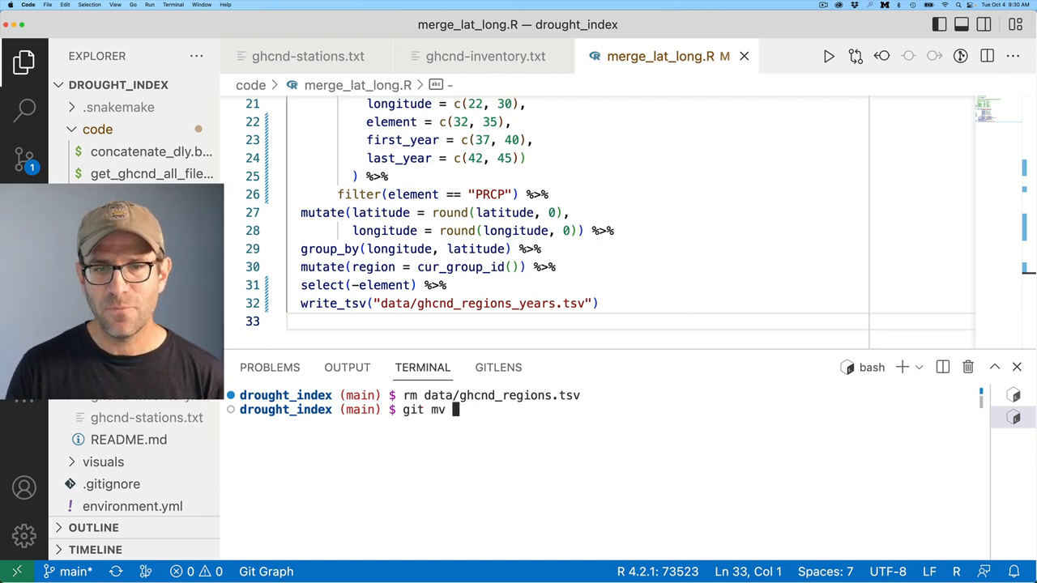
text(code)
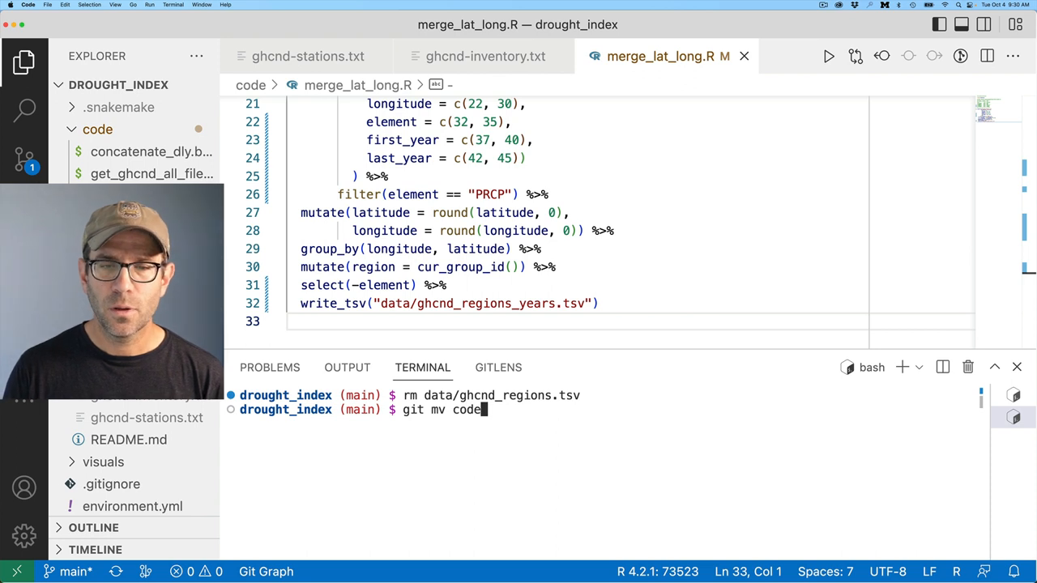
text(/merge_lat_long.R cod)
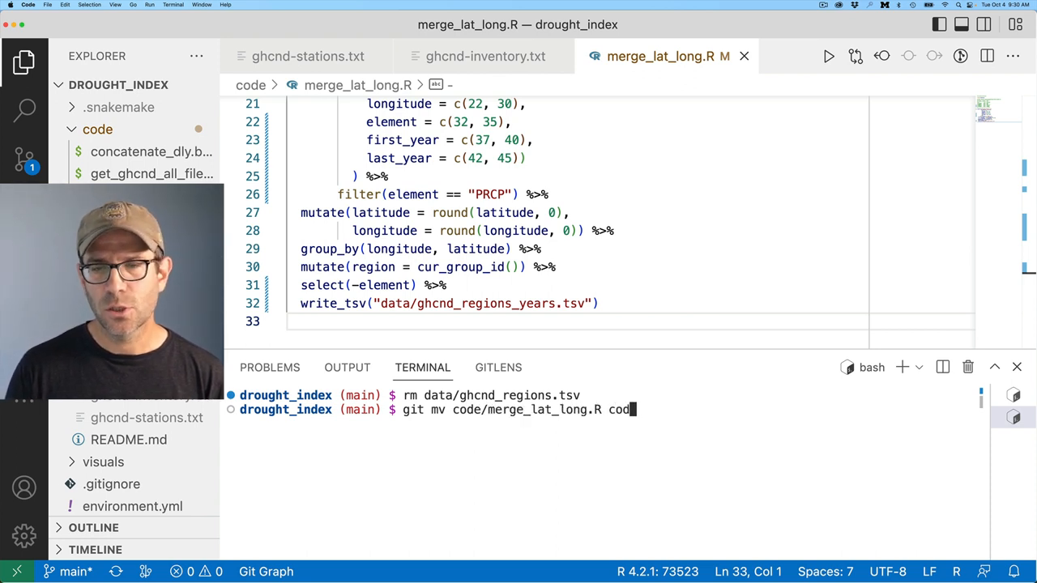
text(e/get)
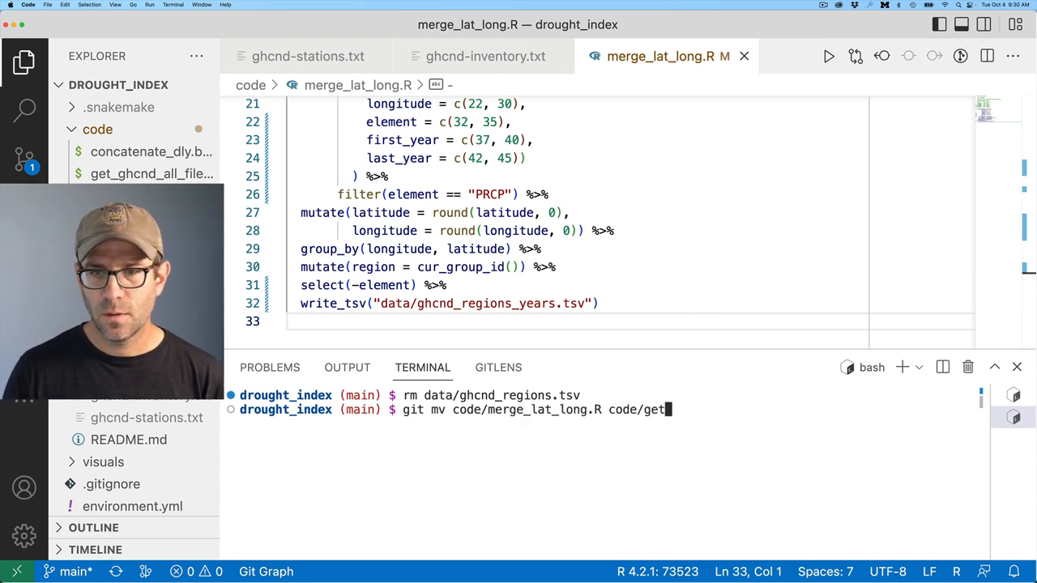
text(regions_years.R)
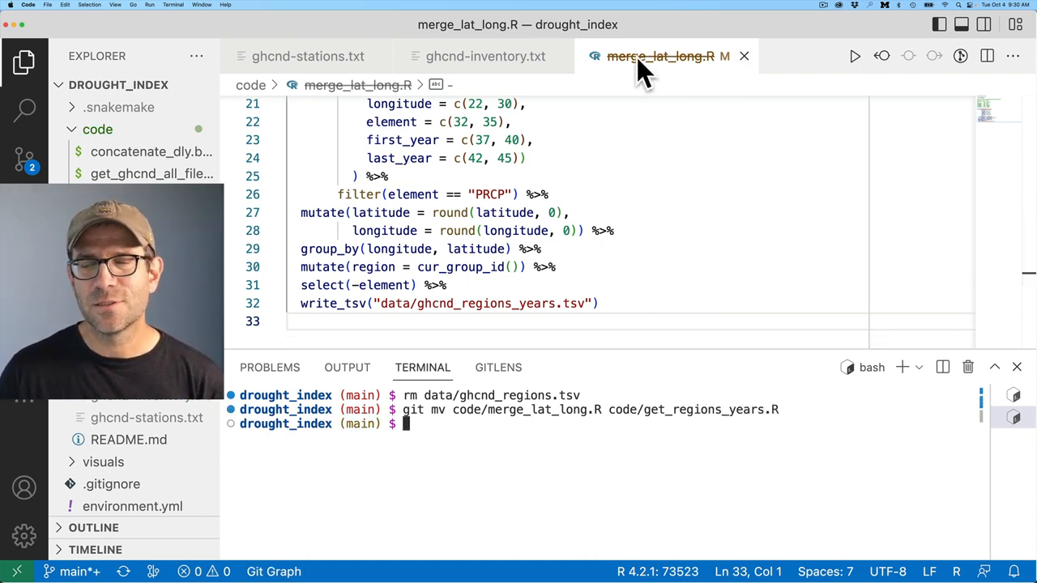
In the Snakefile, change the target output to data/ghcnd_regions_years.tsv
click(486, 56)
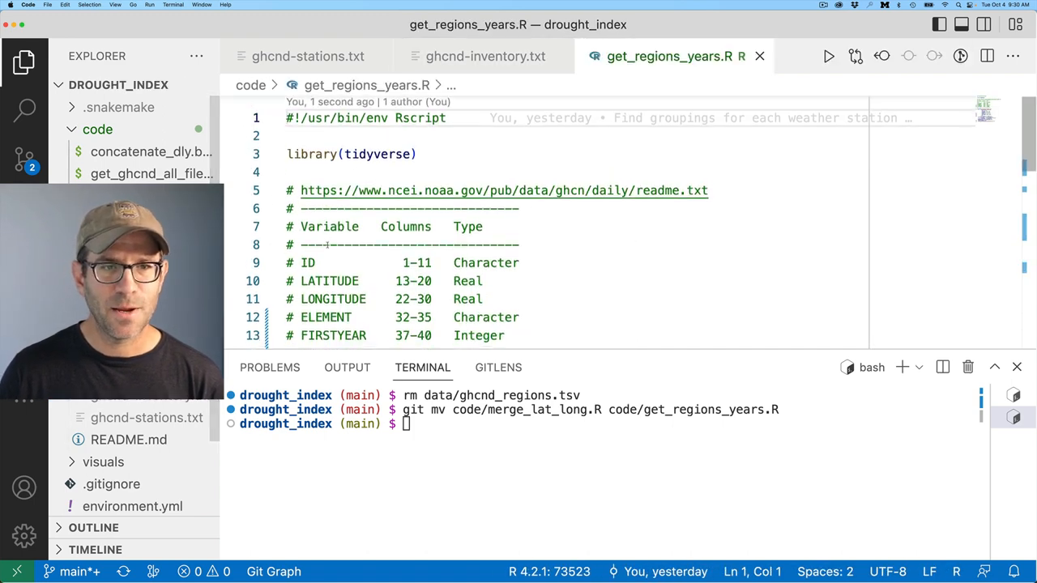
scroll(down, 3)
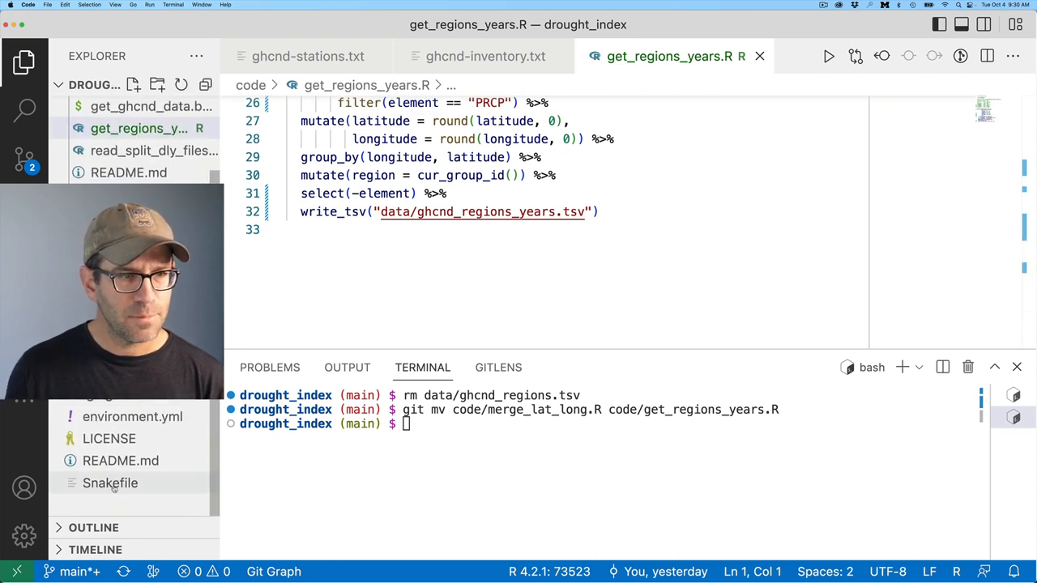
click(110, 483)
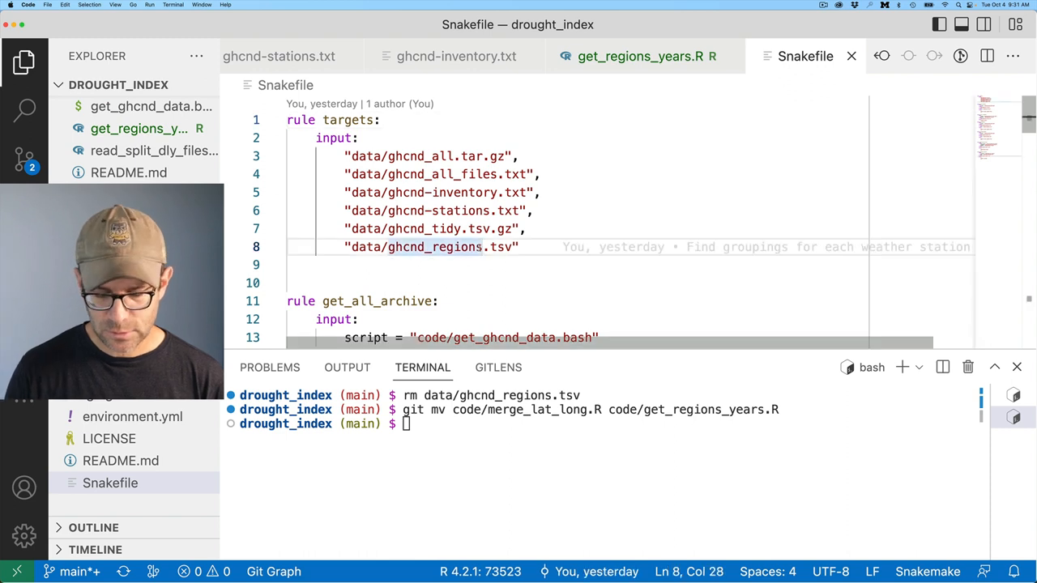
text(_years)
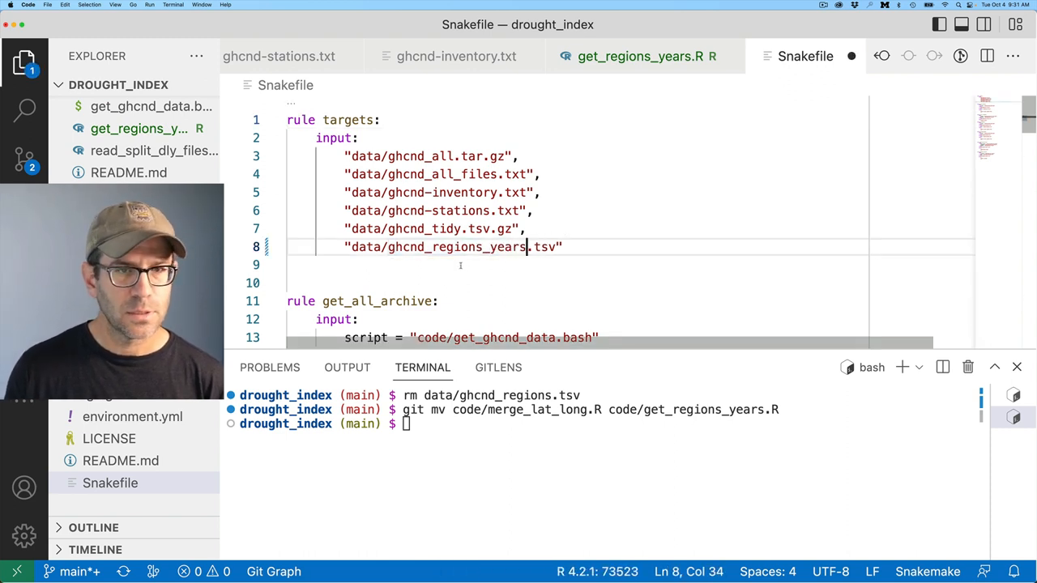
scroll(down, 3)
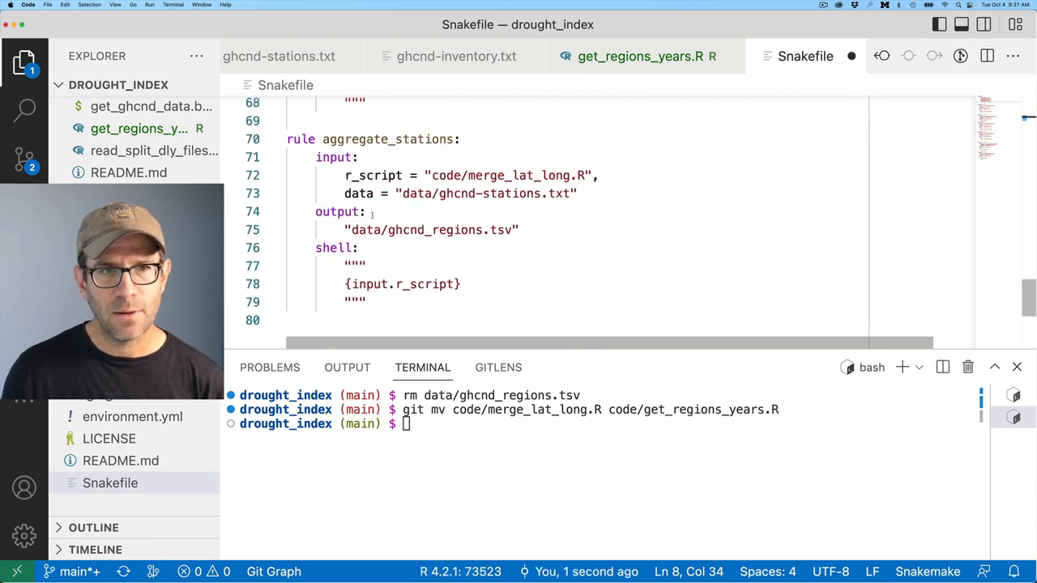
Rename the rule to get_regions_years using code/get_regions_years.R and the ghcnd-inventory.txt input
double_click(354, 139)
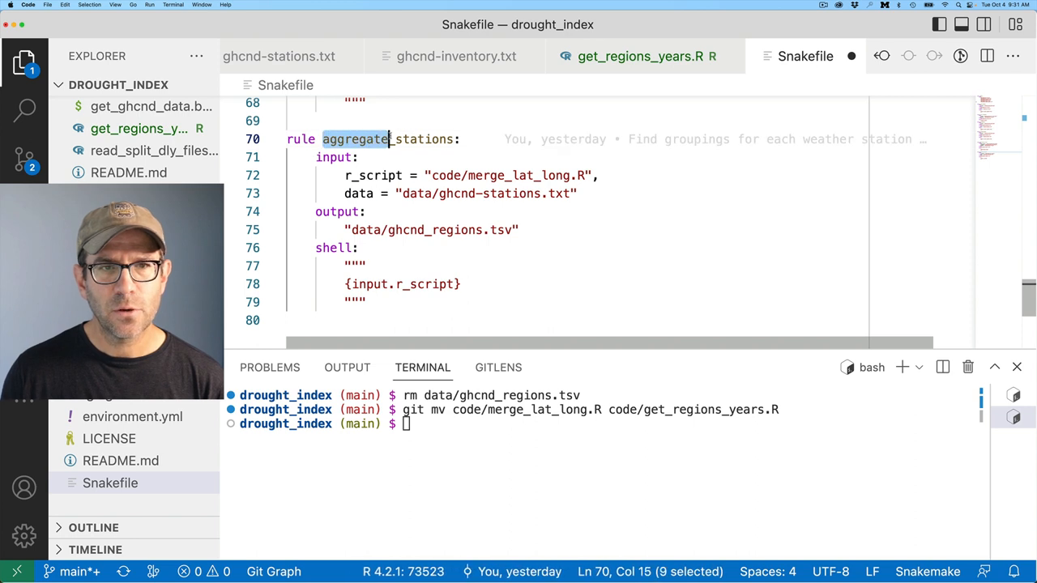
text(get_)
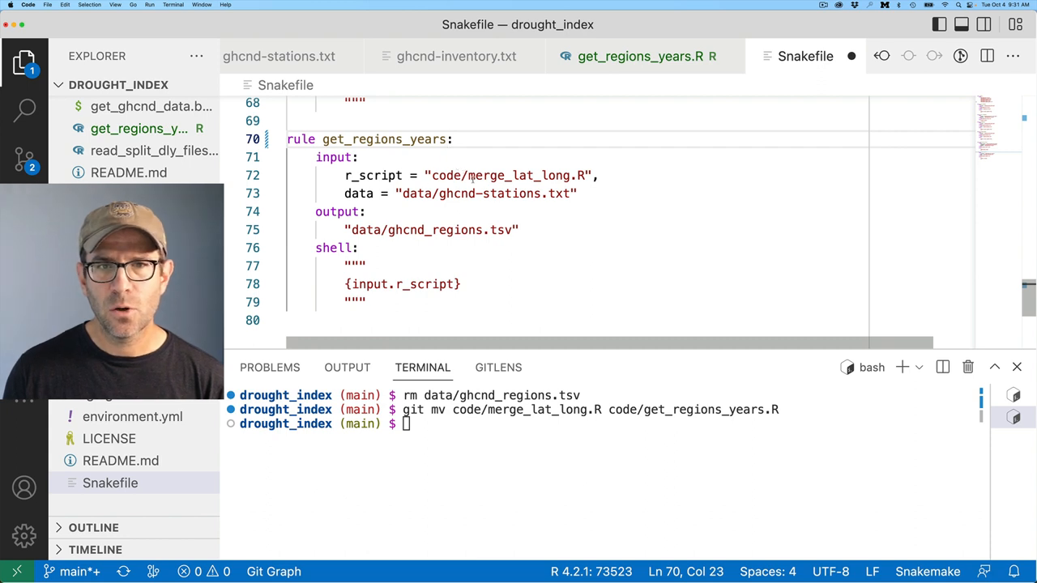
double_click(515, 175)
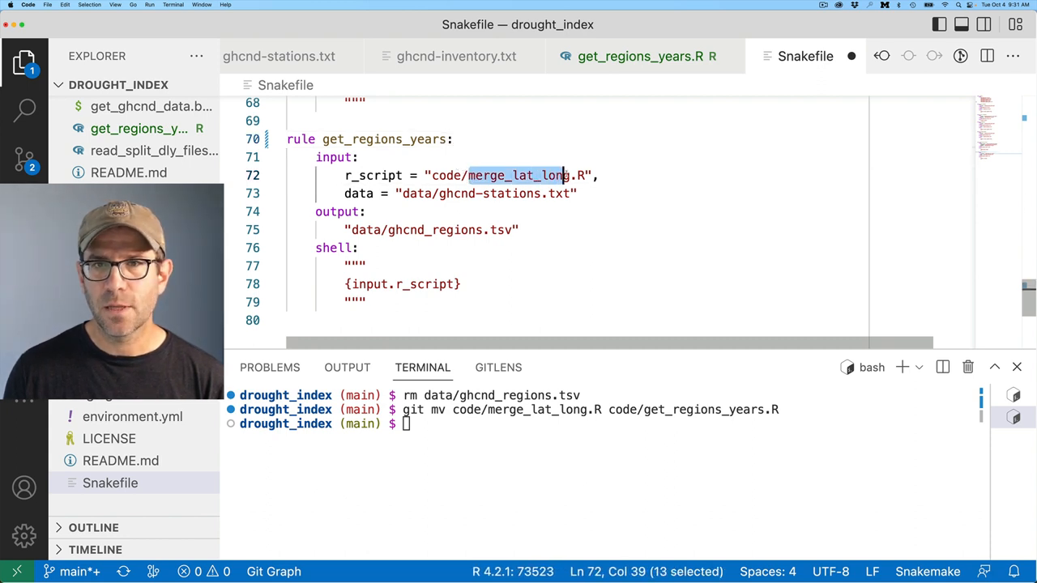
text(get_r)
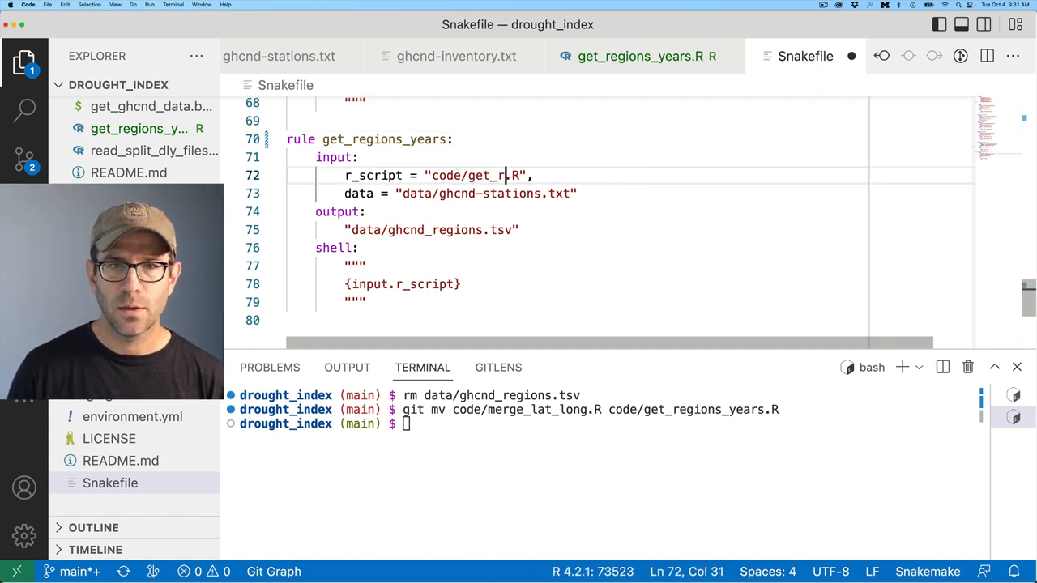
text(egions_years)
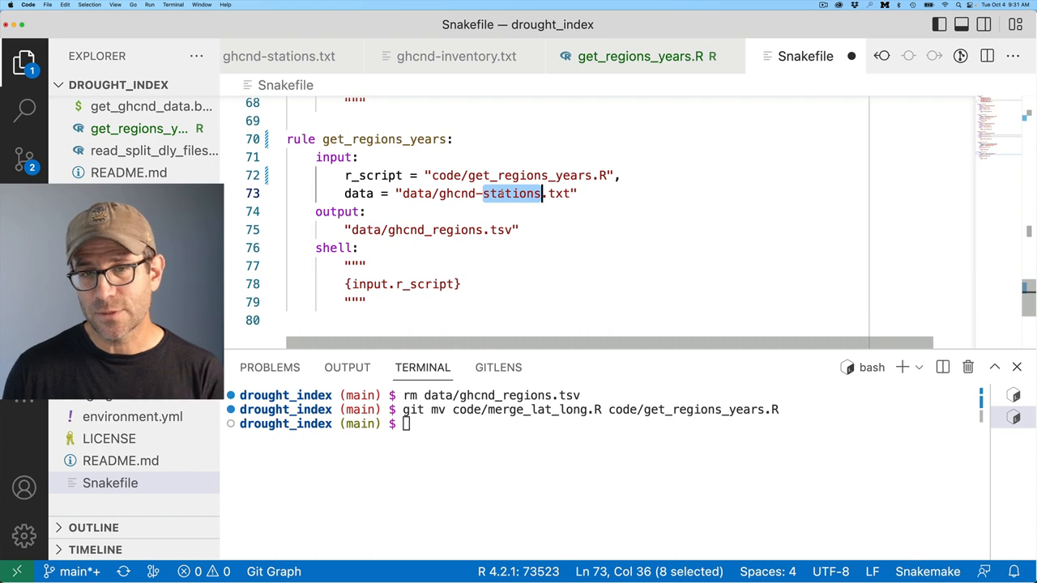
text(inve)
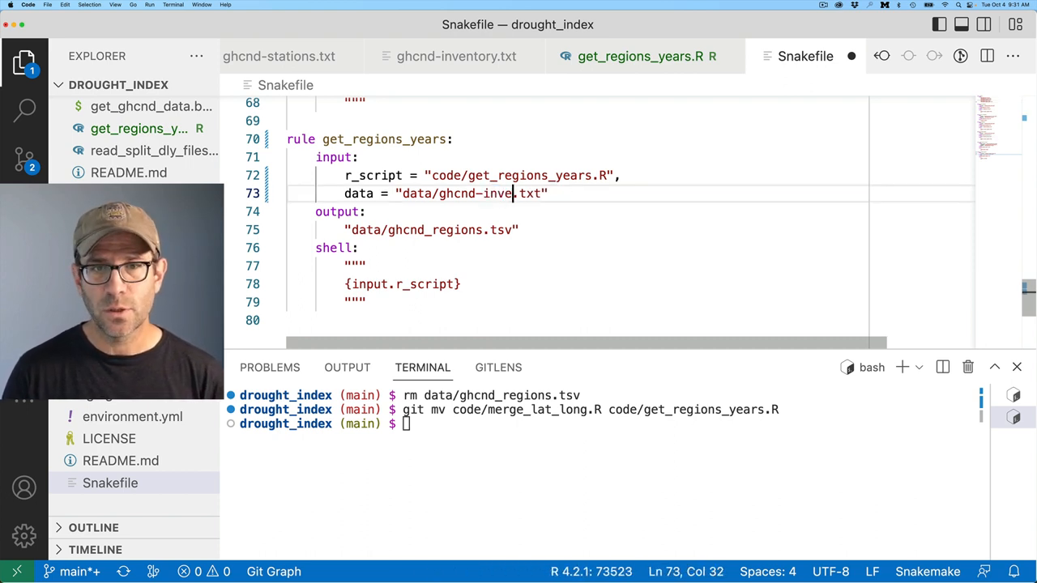
text(ntory)
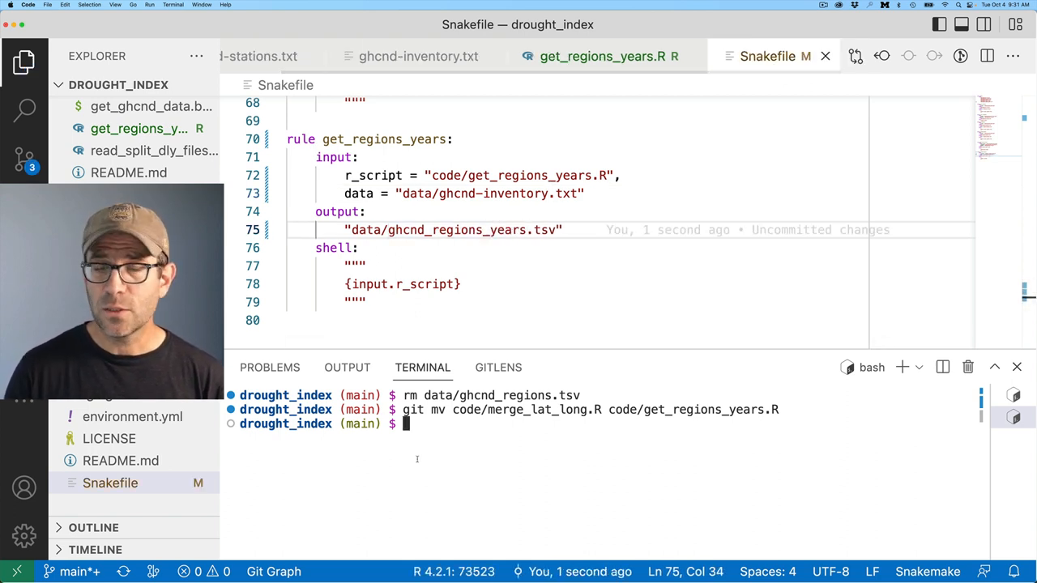
Dry-run snakemake, remove the old data file, then run snakemake to build ghcnd_regions_years.tsv
text(snakemake)
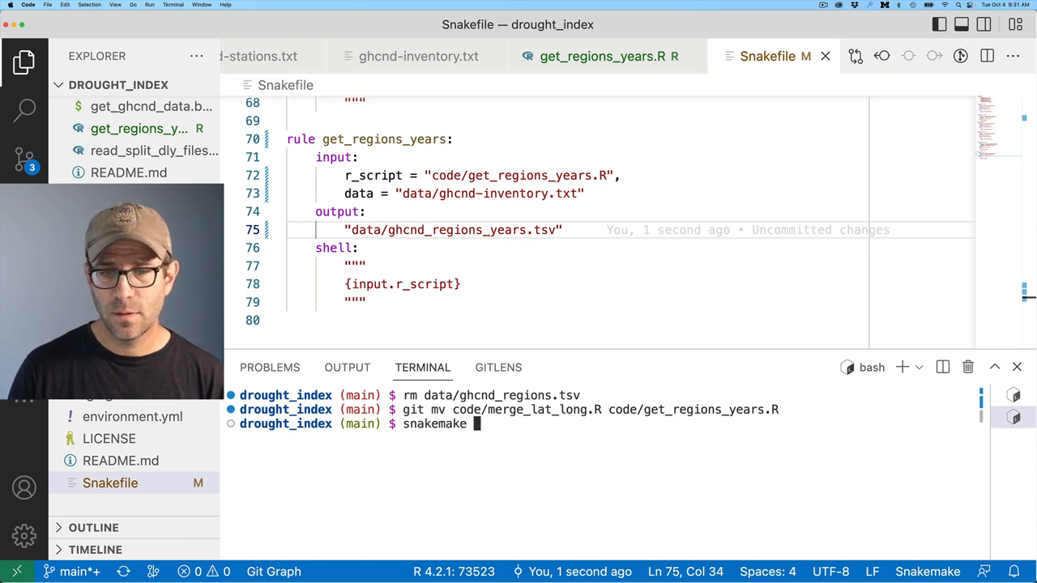
text(--d)
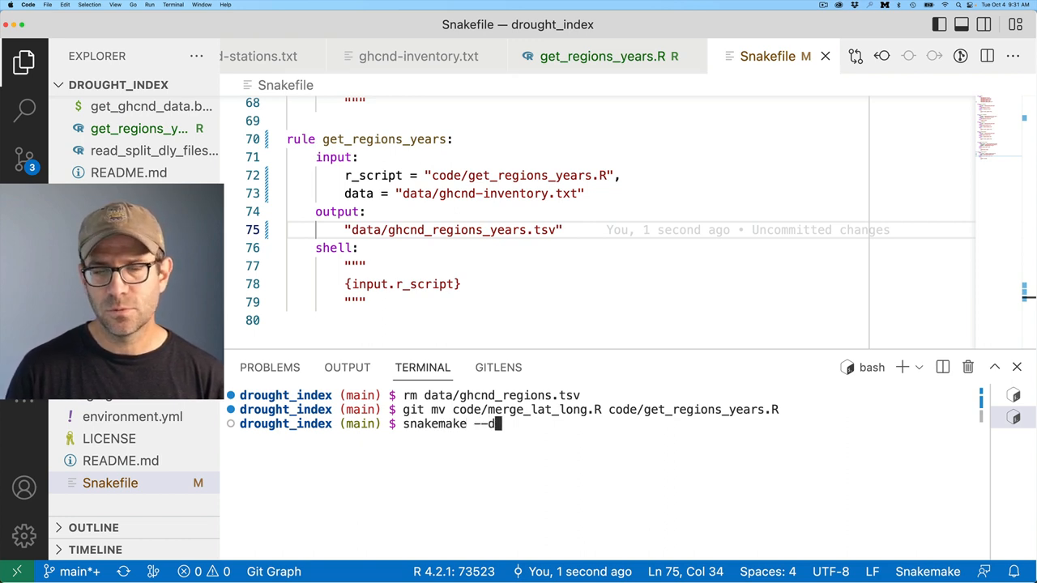
text(ry-run)
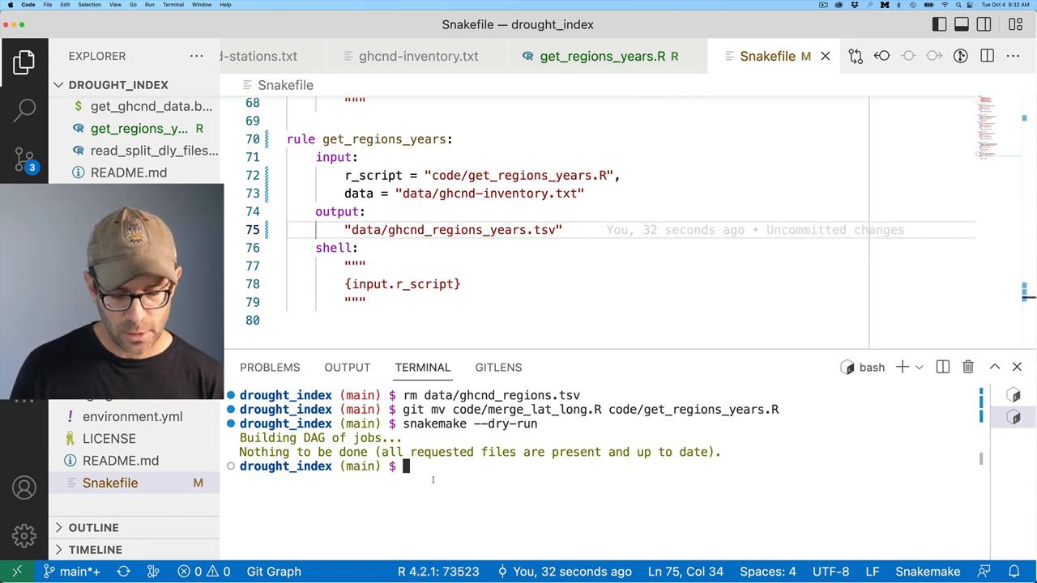
text(rm data/)
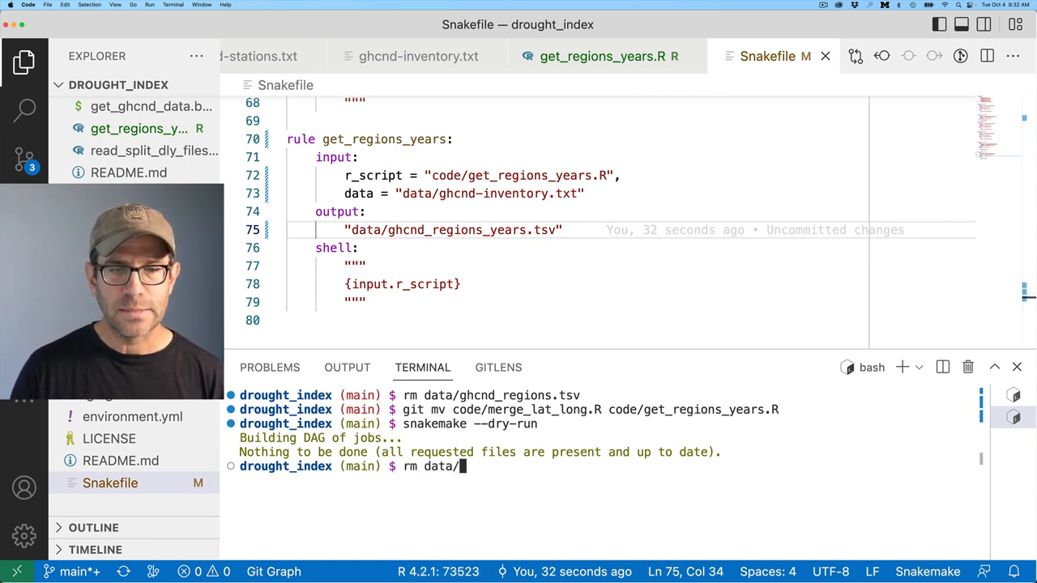
text(ghcnd_)
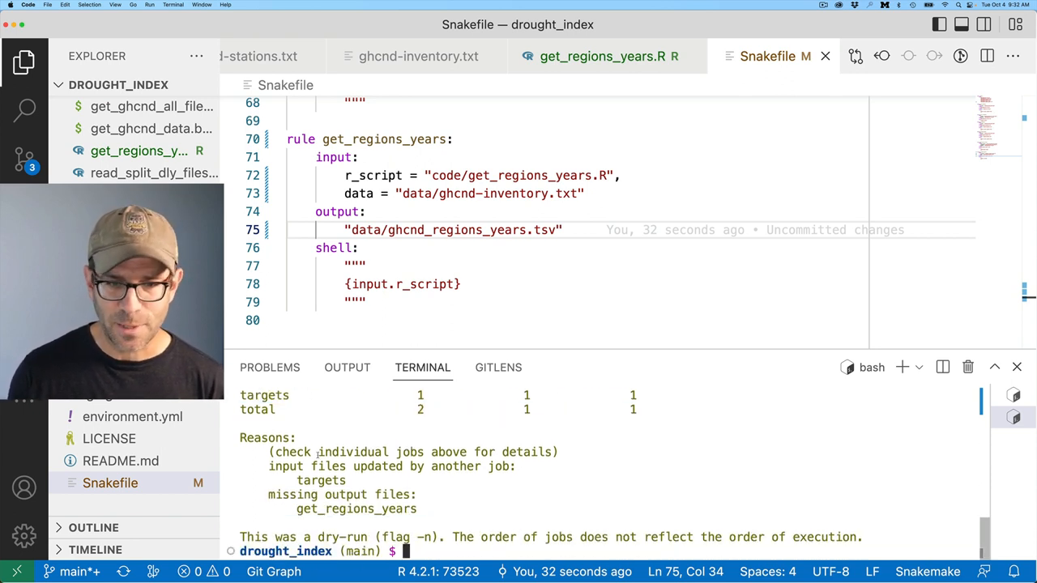
text(snakemake)
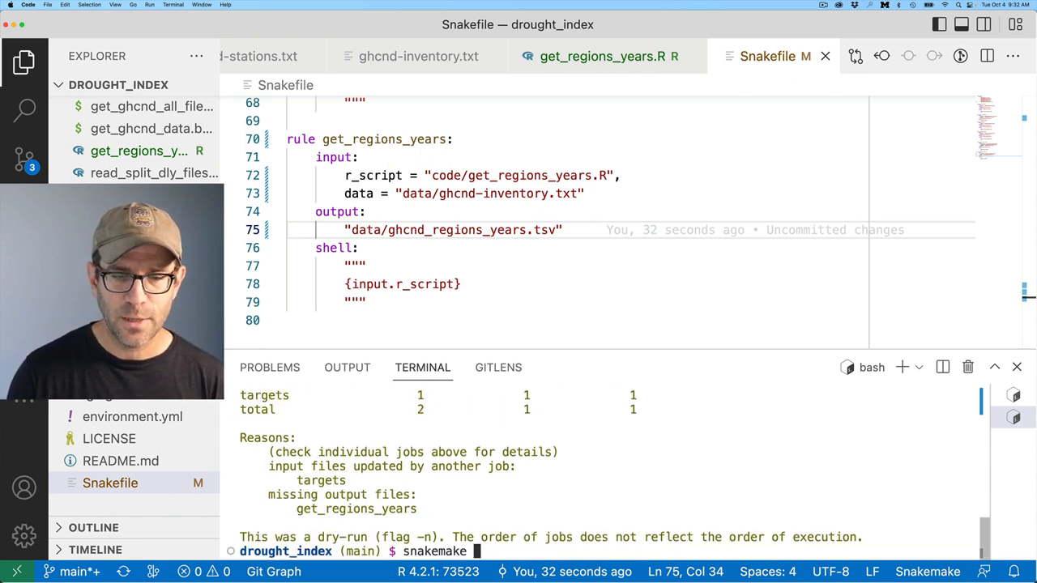
key(enter)
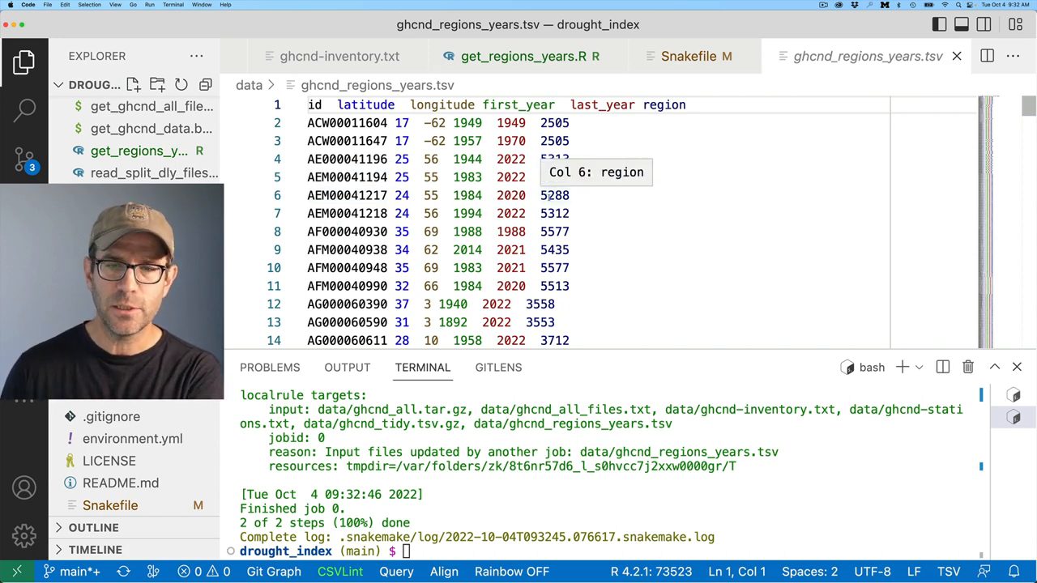
Check git status and stage the renamed script and Snakefile edits with git add
text(git status)
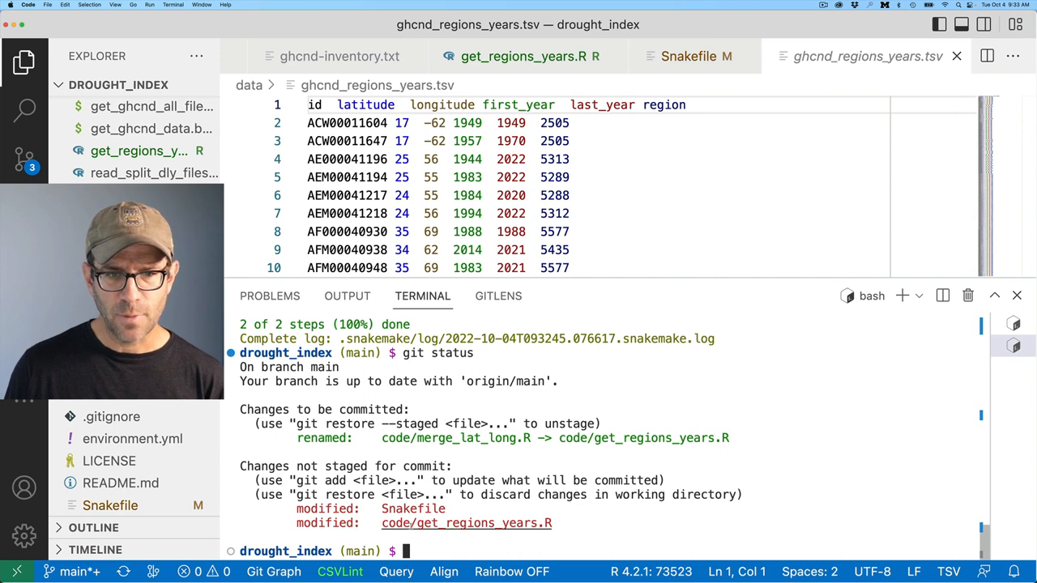
text(g)
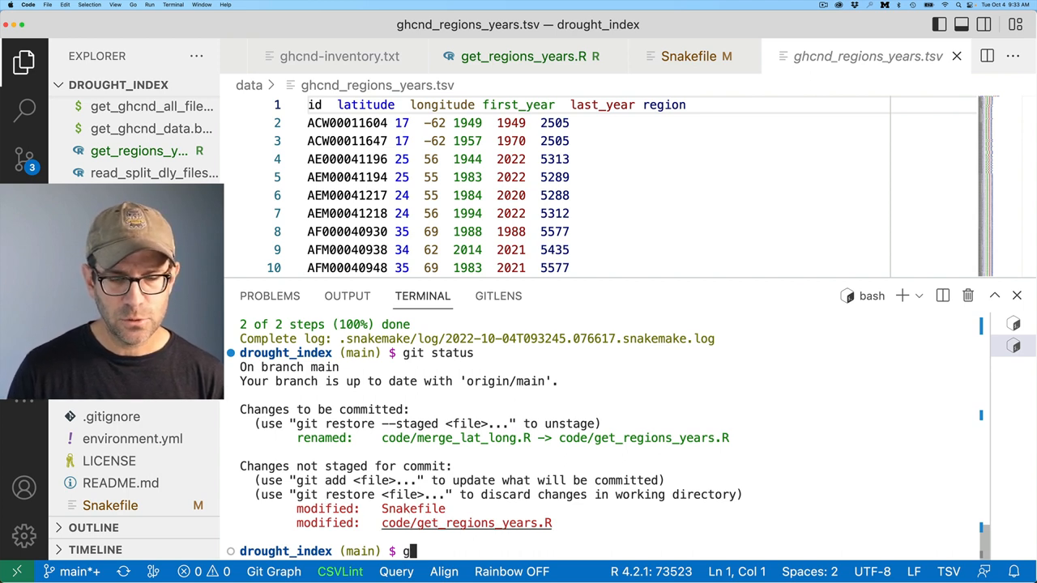
text(git add .)
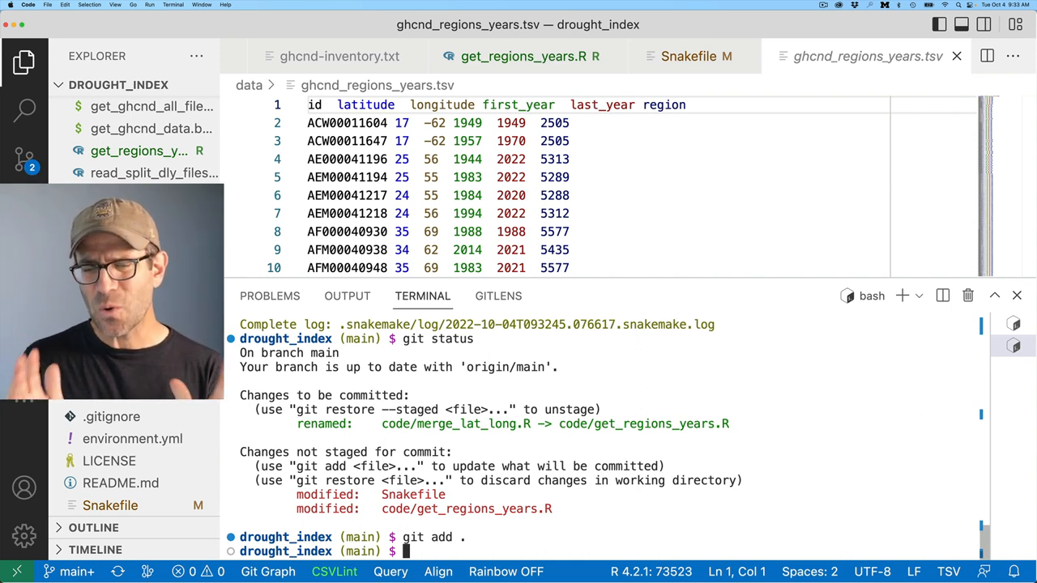
Start a git commit with a message about collecting the time span
text(git commit -m ")
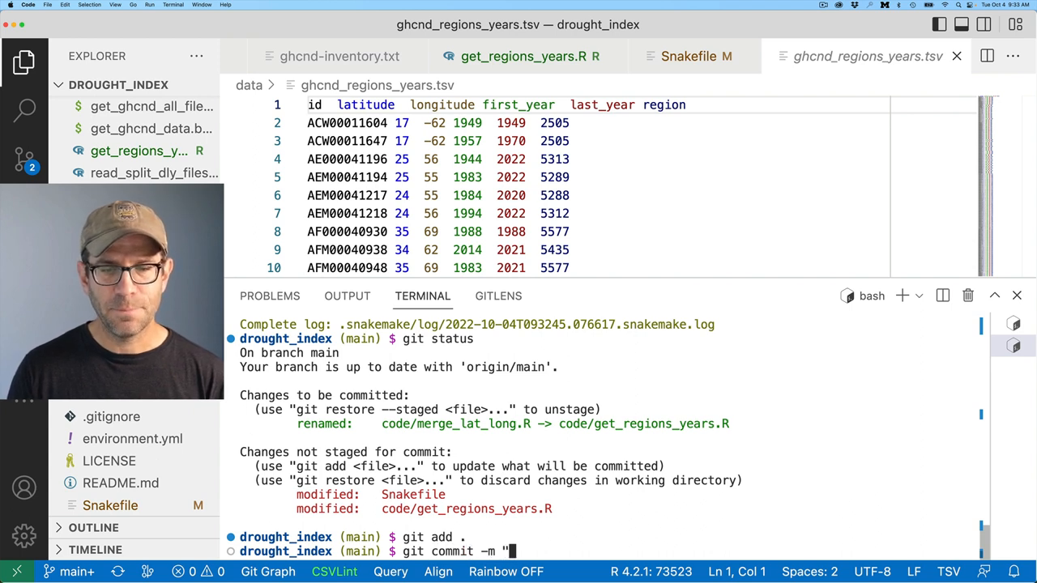
text(Collect)
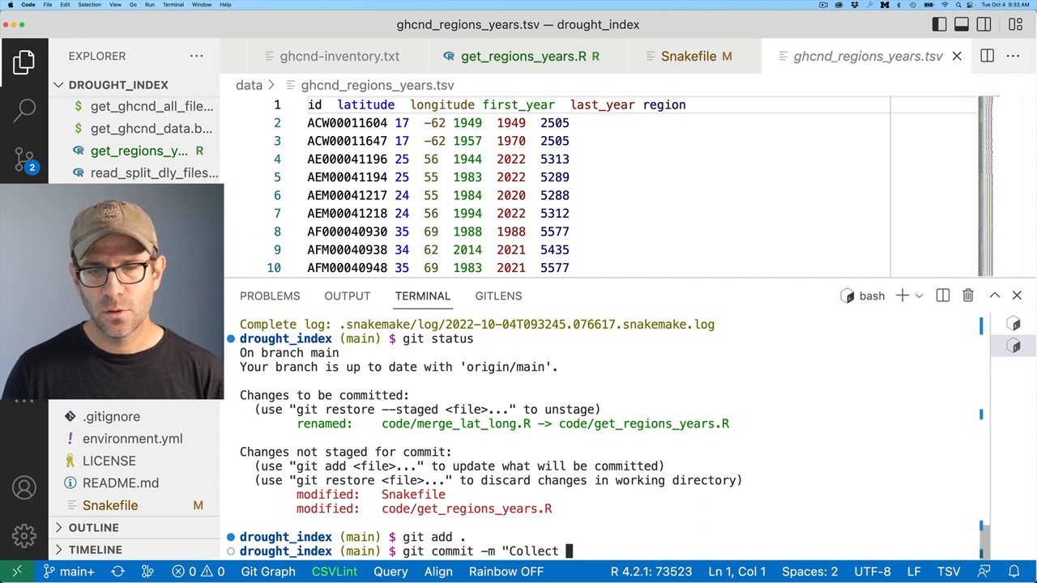
text(time span)
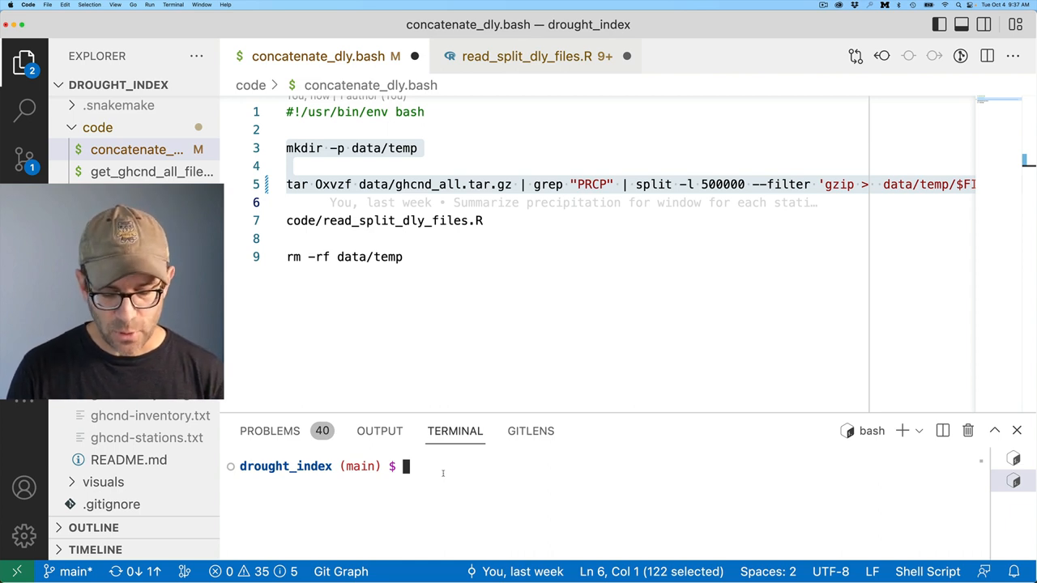
Activate the r conda environment and count 73 split .gz files in data/temp with ls | wc -l
text(conda)
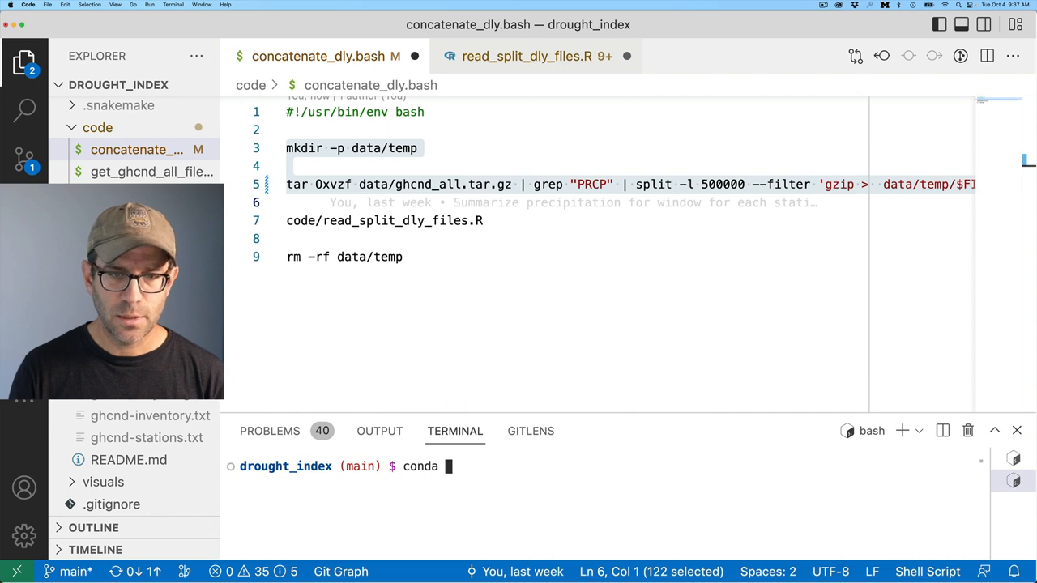
text(activate r)
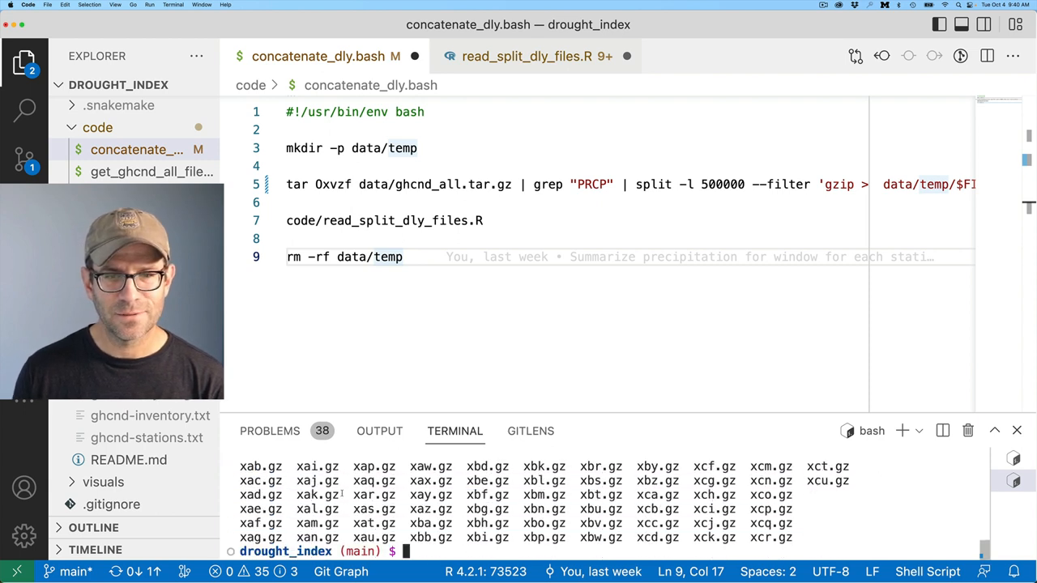
text(ls data/temp/ | w)
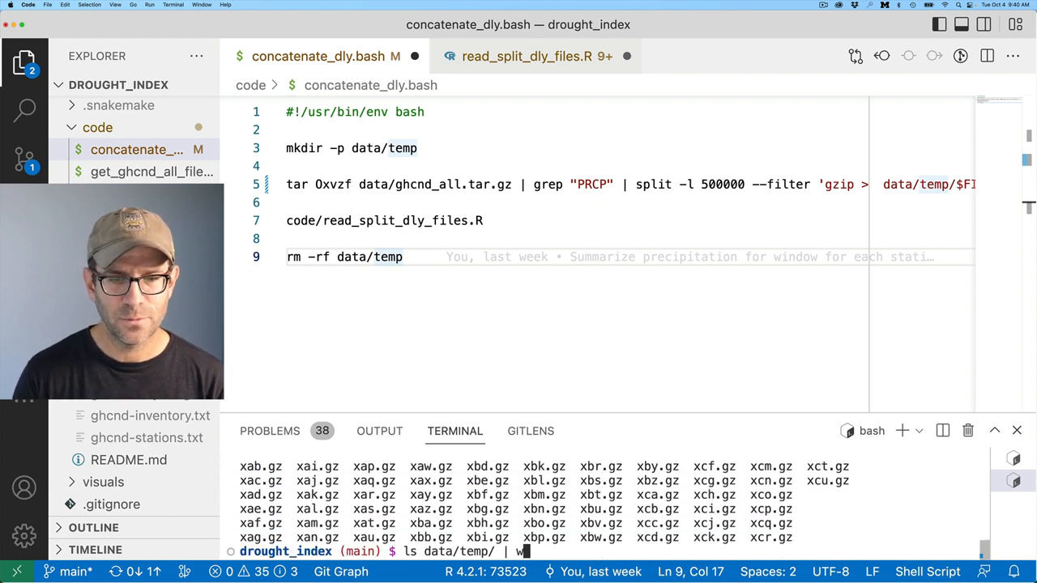
text(c -l)
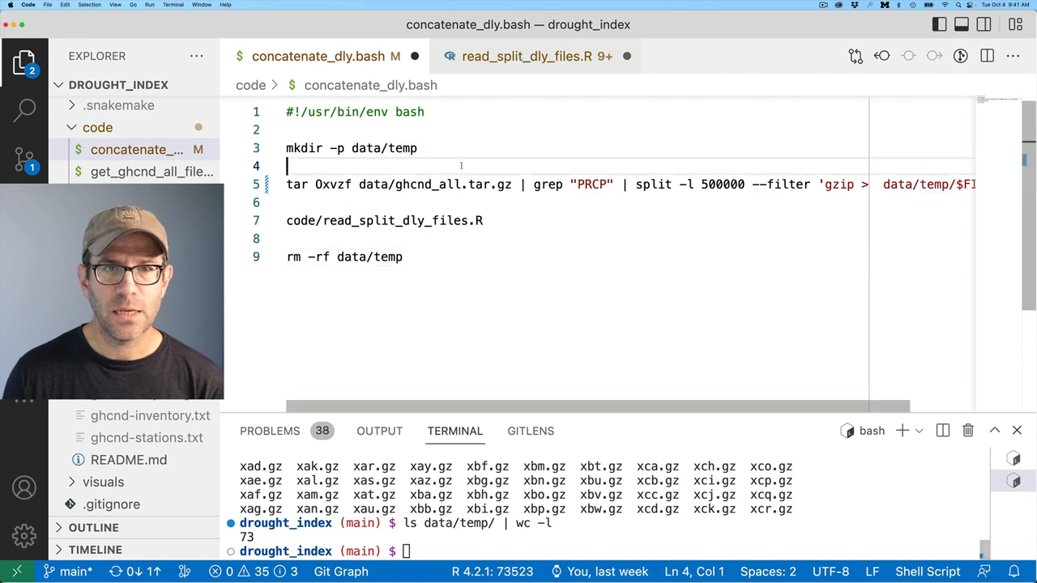
click(528, 55)
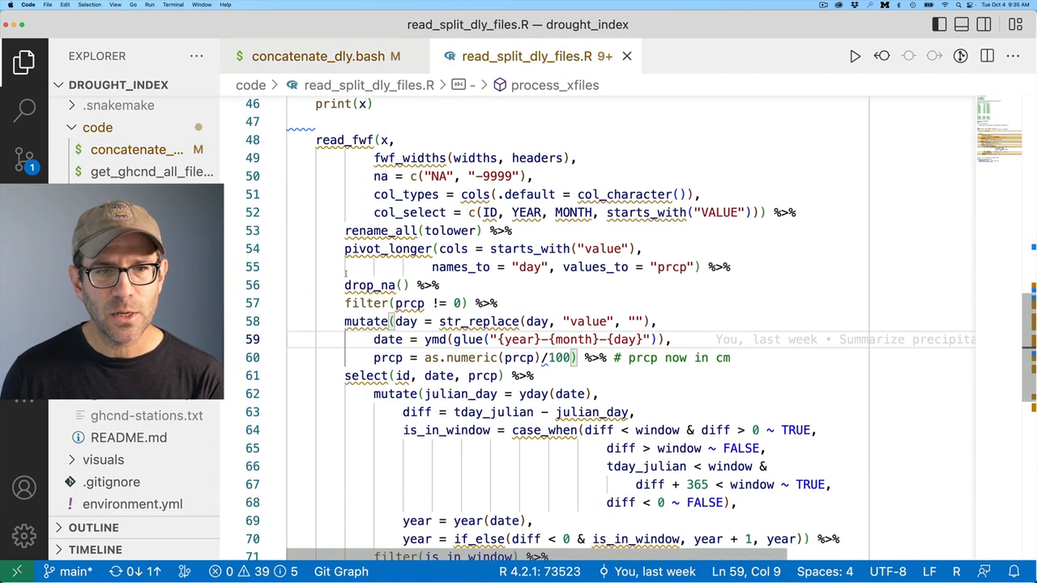
Comment out the filter(prcp != 0) line and bring up the R terminal below the script
scroll(down, 3)
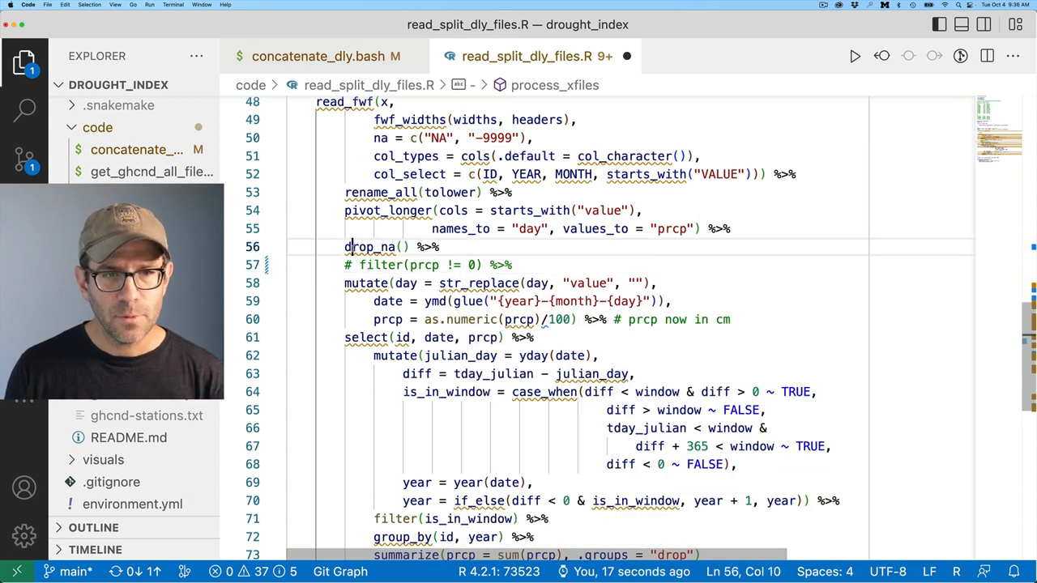
key(cmd+/)
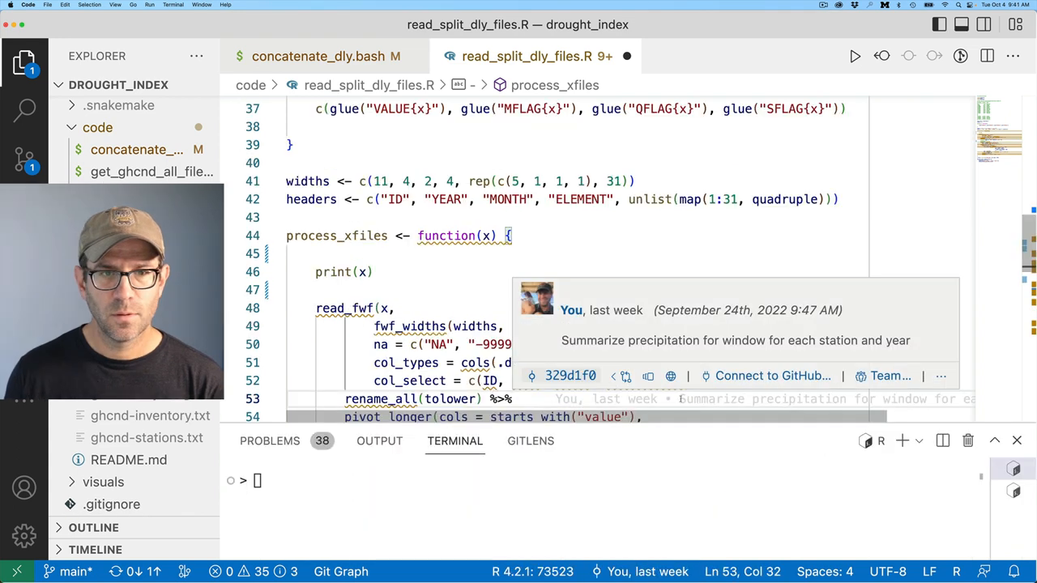
Assign x <- "data/temp/xaa.gz" in the R console
text(x <-)
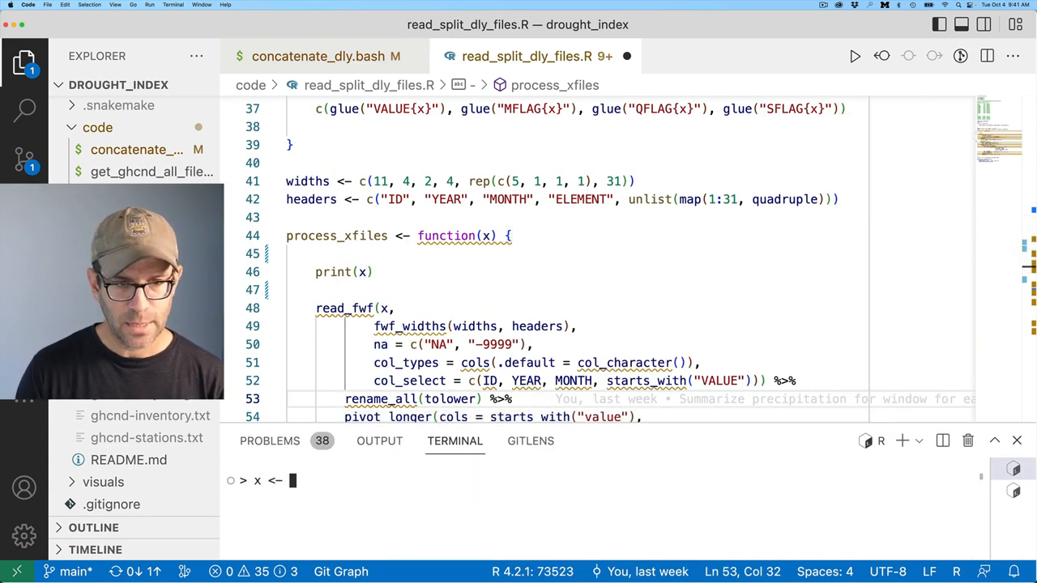
text("data/temp/)
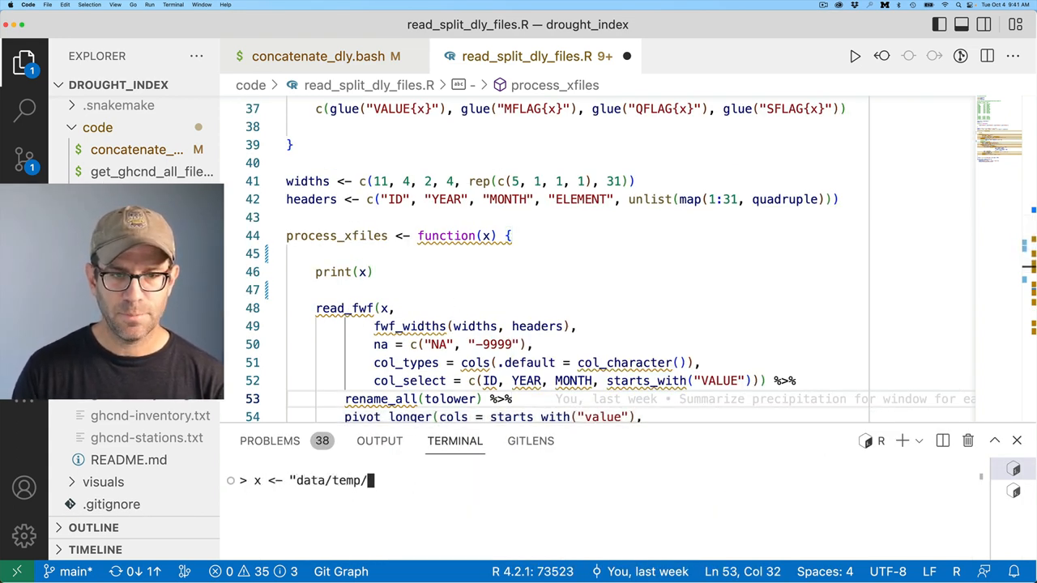
text(xaa.gz")
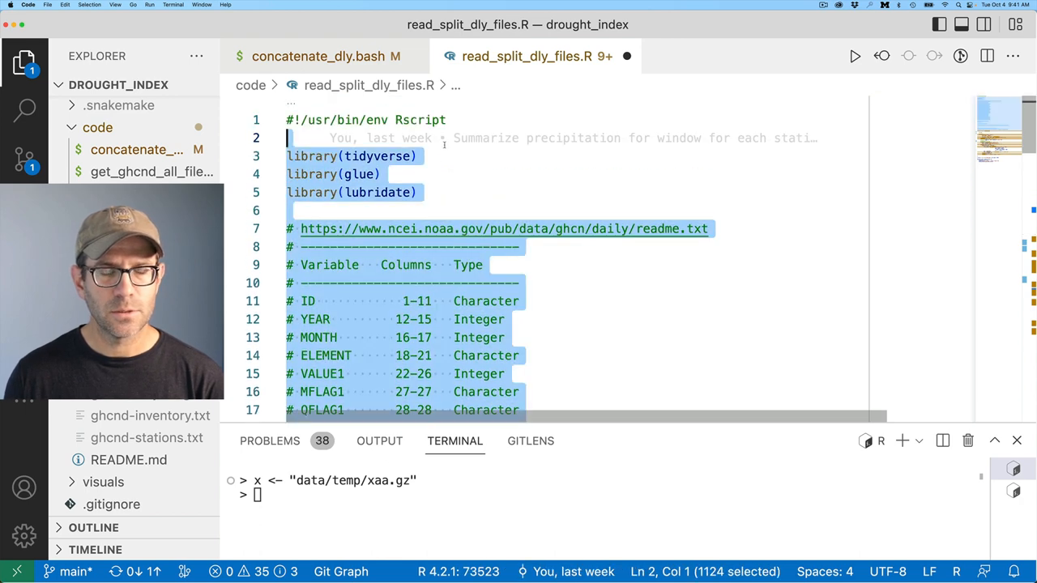
Run the read_fwf through pivot_longer lines on xaa.gz, yielding a 15,500,000-row tibble
scroll(down, 3)
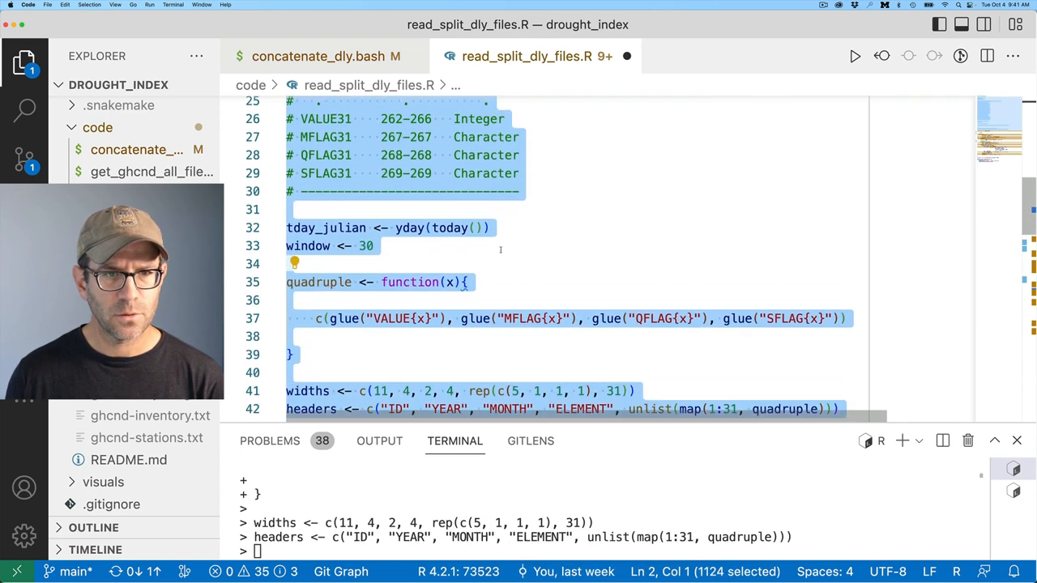
scroll(down, 3)
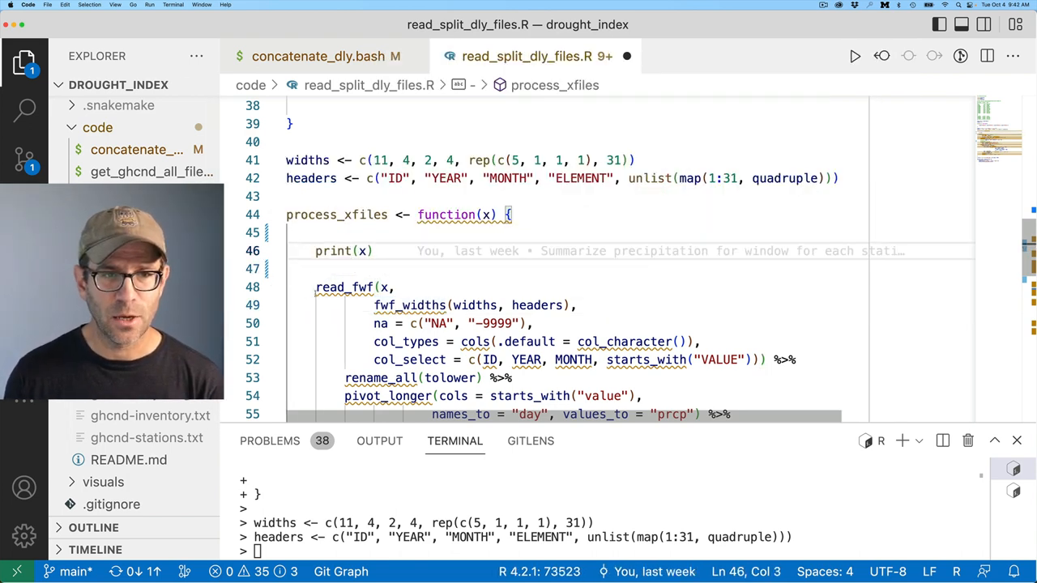
scroll(down, 3)
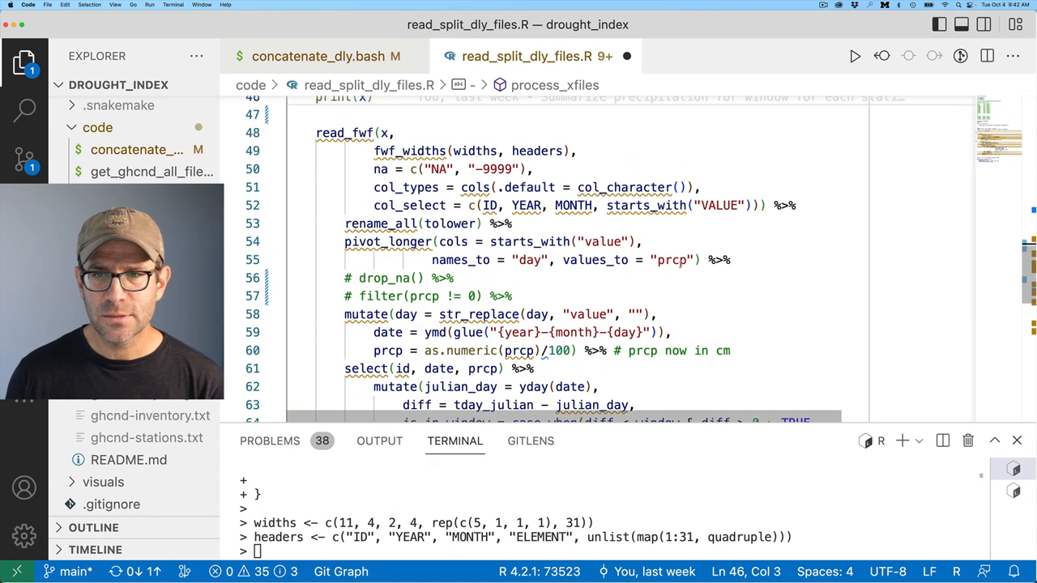
drag(348, 97, 700, 260)
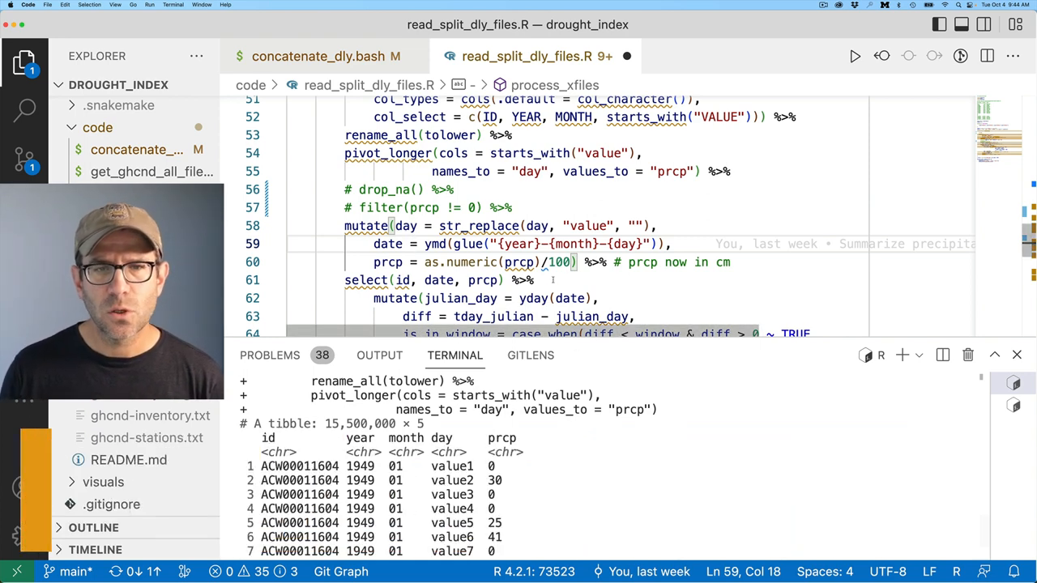
Add quiet = TRUE to the ymd() parsing and rerun to get the 43,525-row yearly summary
click(576, 262)
text(, )
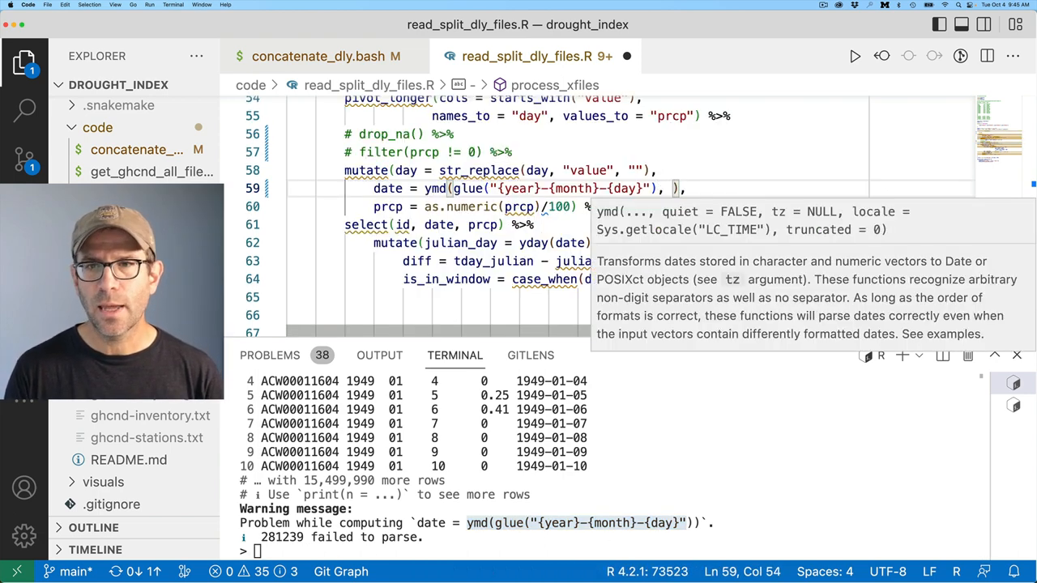
text(quiet =)
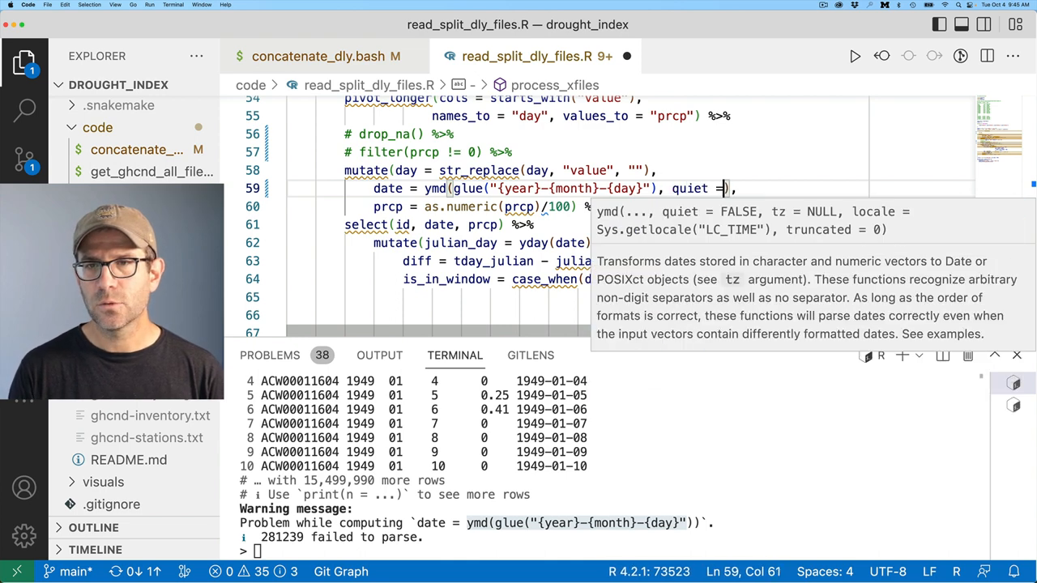
text(TRUE)
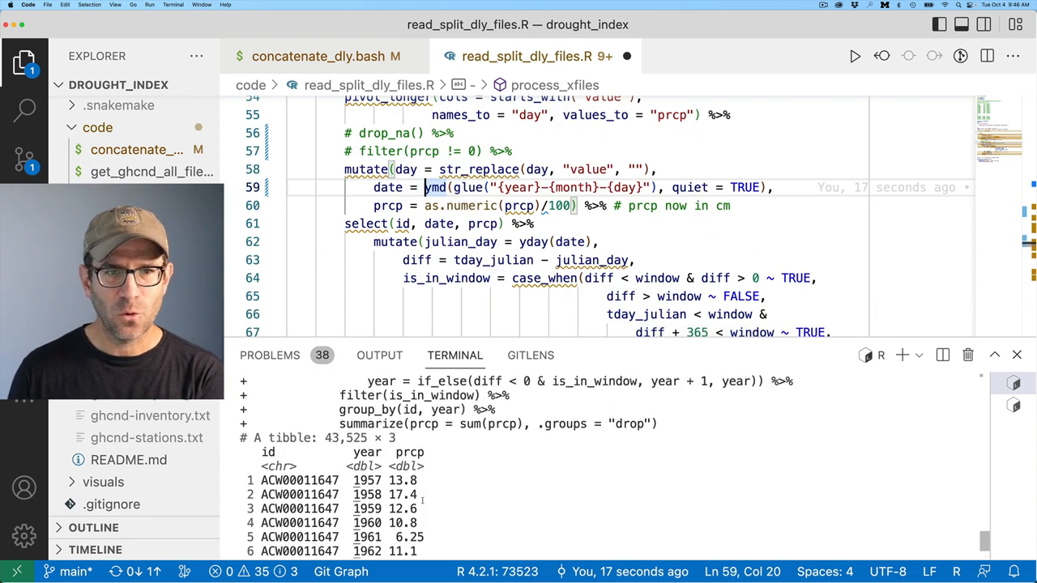
scroll(down, 3)
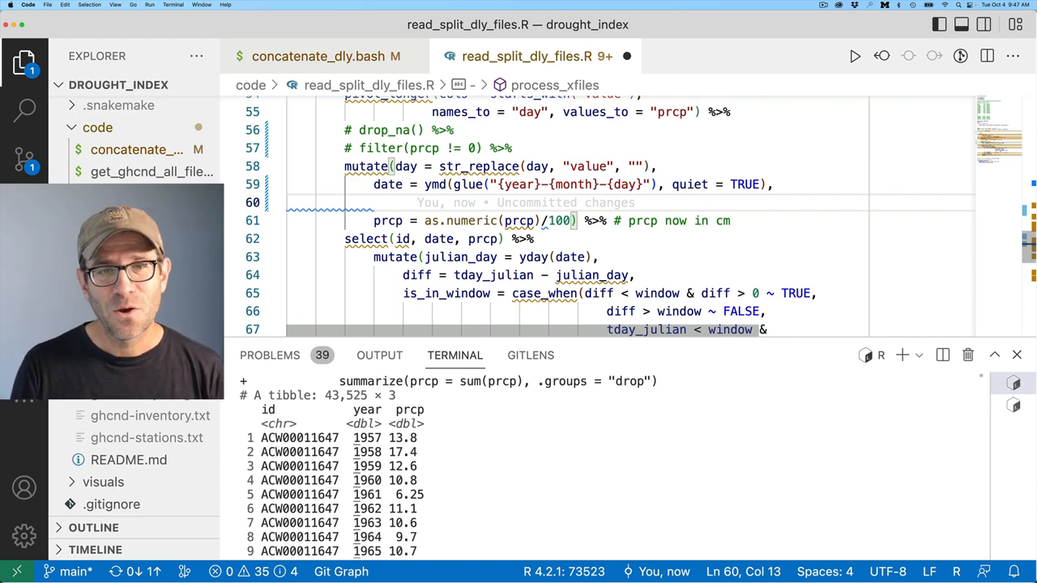
Add prcp = replace_na(prcp, "0") inside mutate() before the as.numeric conversion
text(prcp = rep)
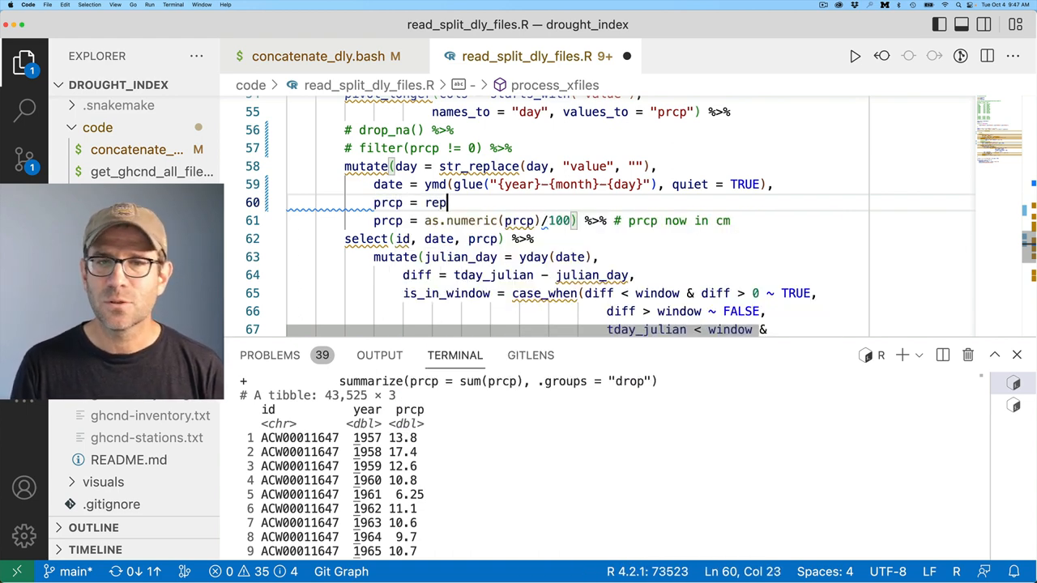
text(lace_na()
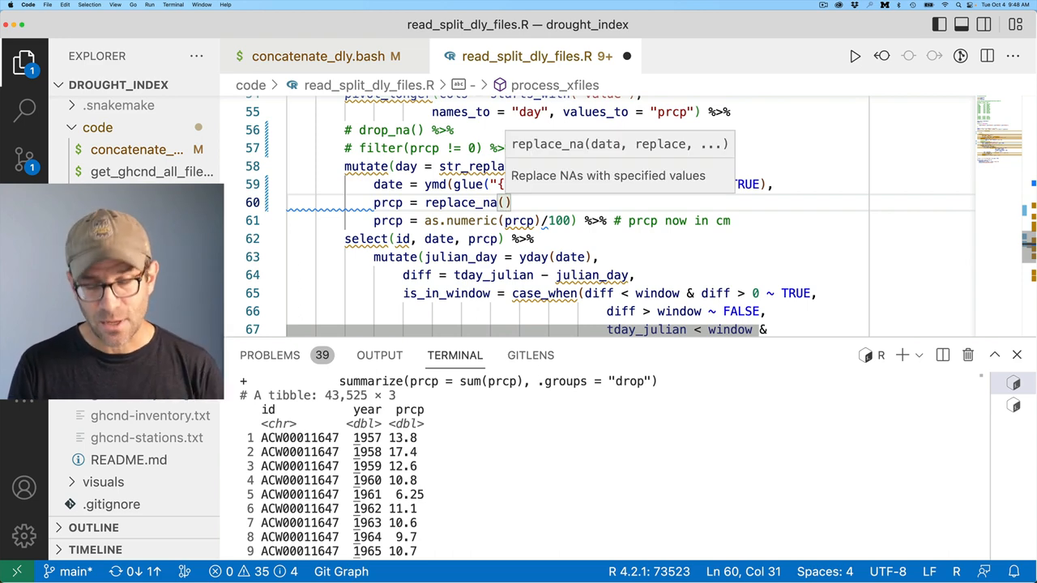
text(prcp,)
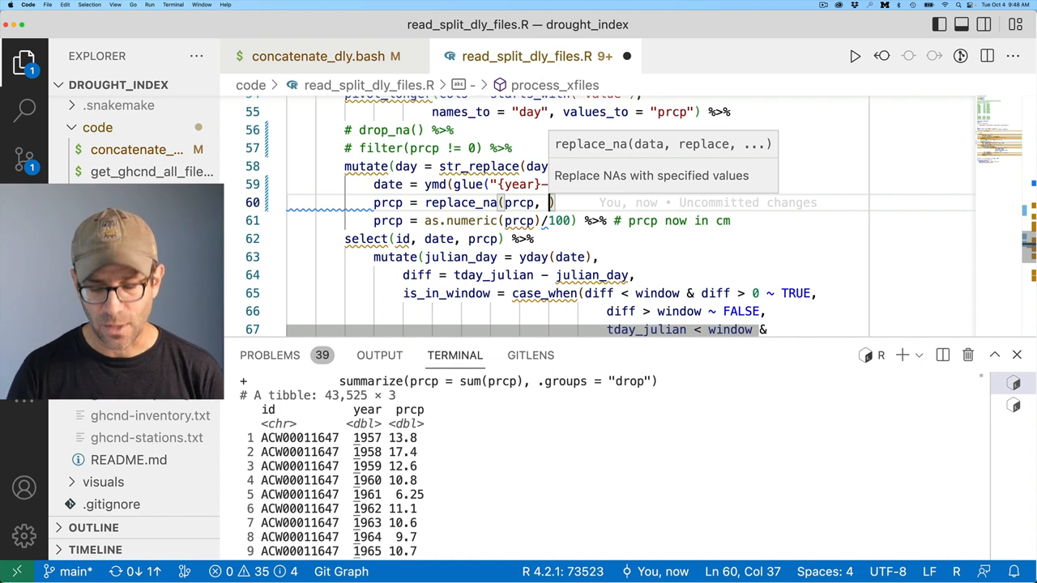
text(0))
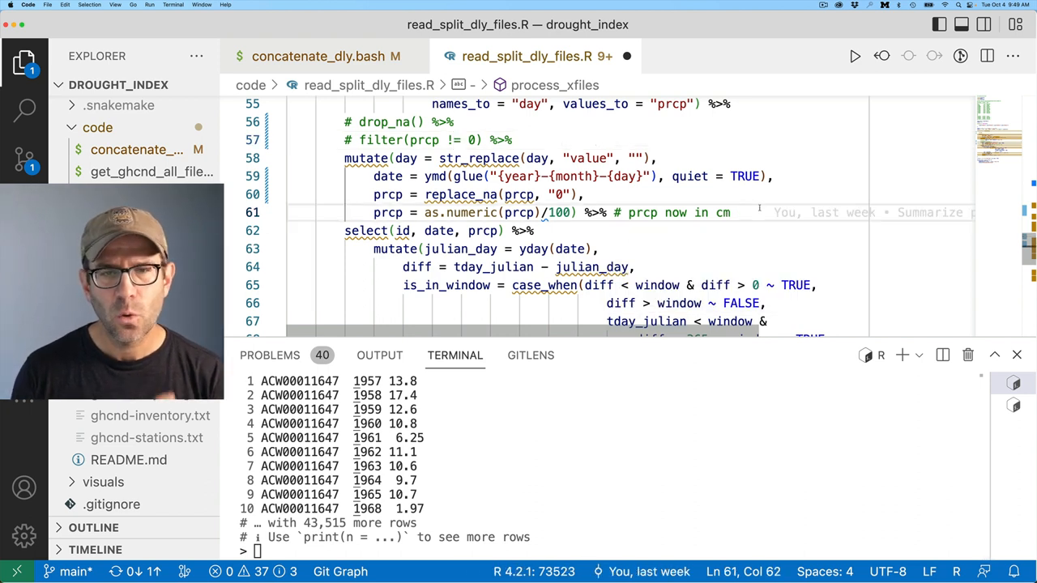
Add a drop_na(date) %>% step on a new line after the mutate block
key(Enter)
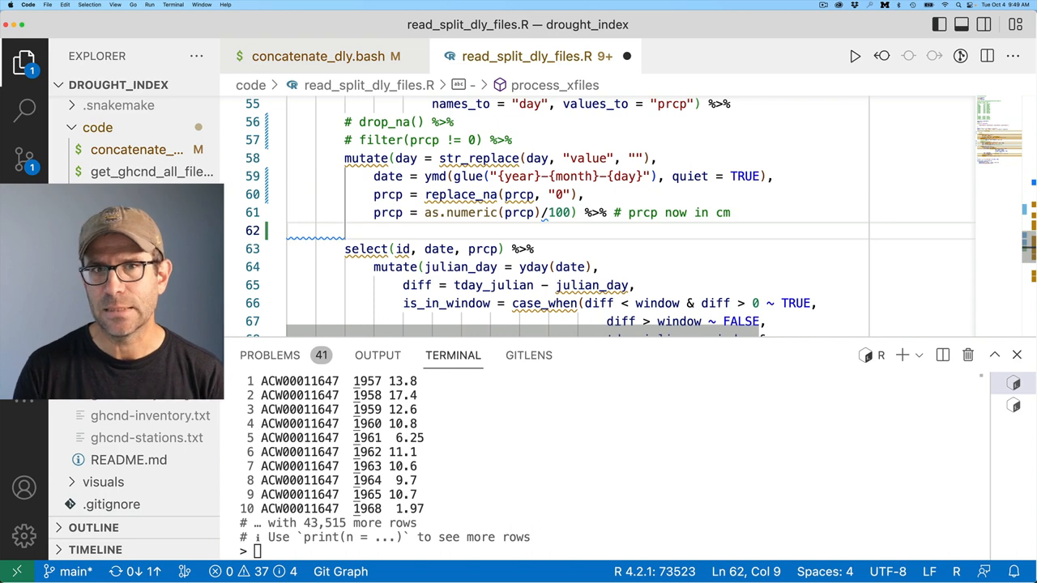
text(drop_n)
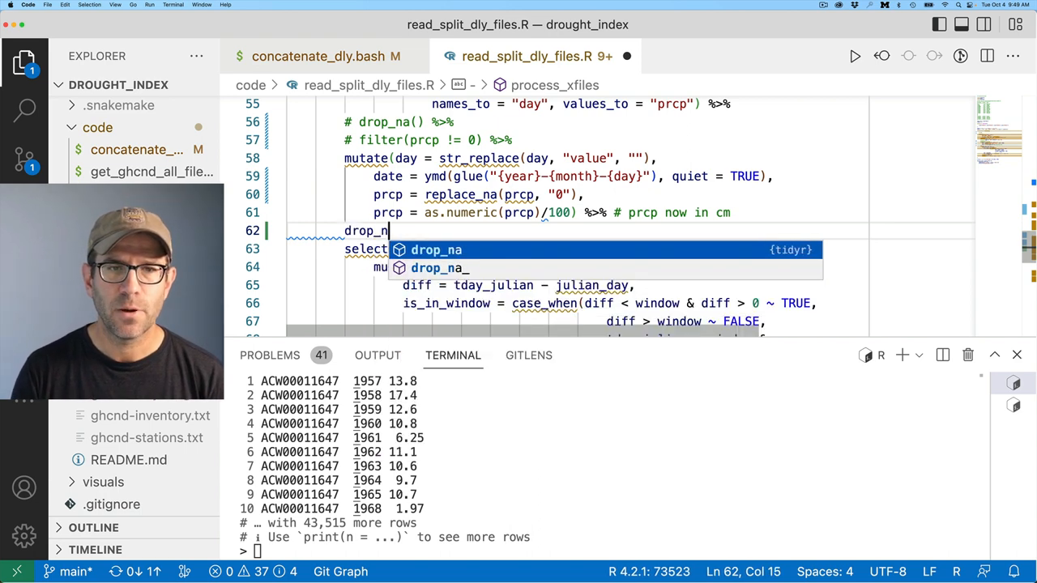
text((date) %>%)
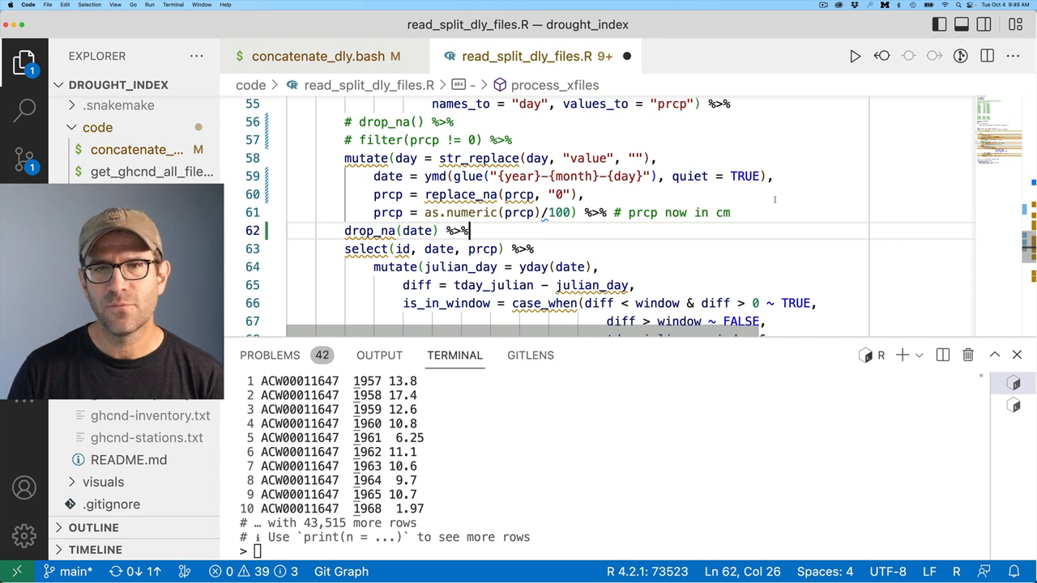
Delete the commented-out drop_na and filter lines from the pipeline
drag(424, 175, 661, 175)
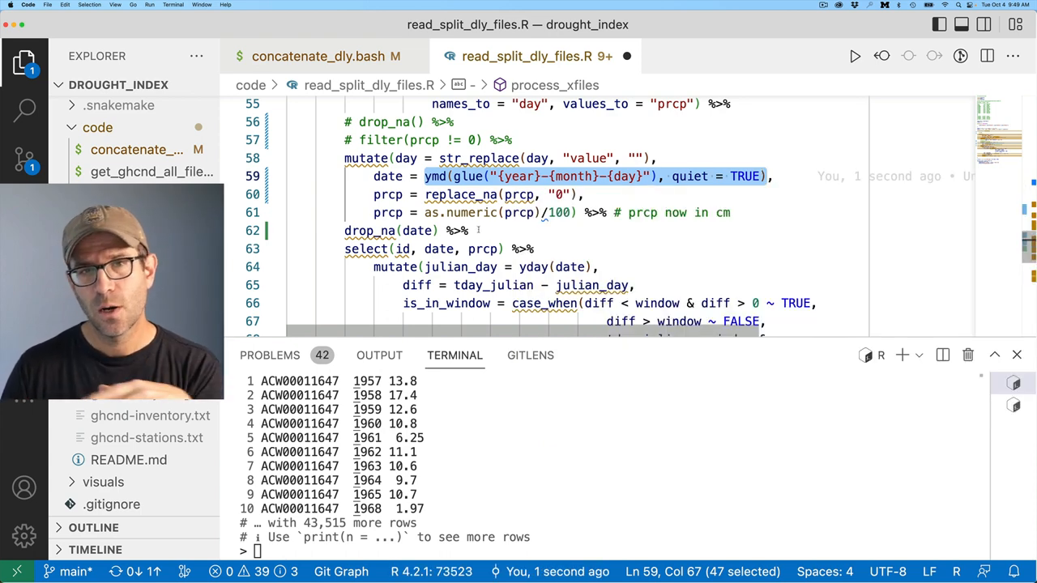
scroll(down, 3)
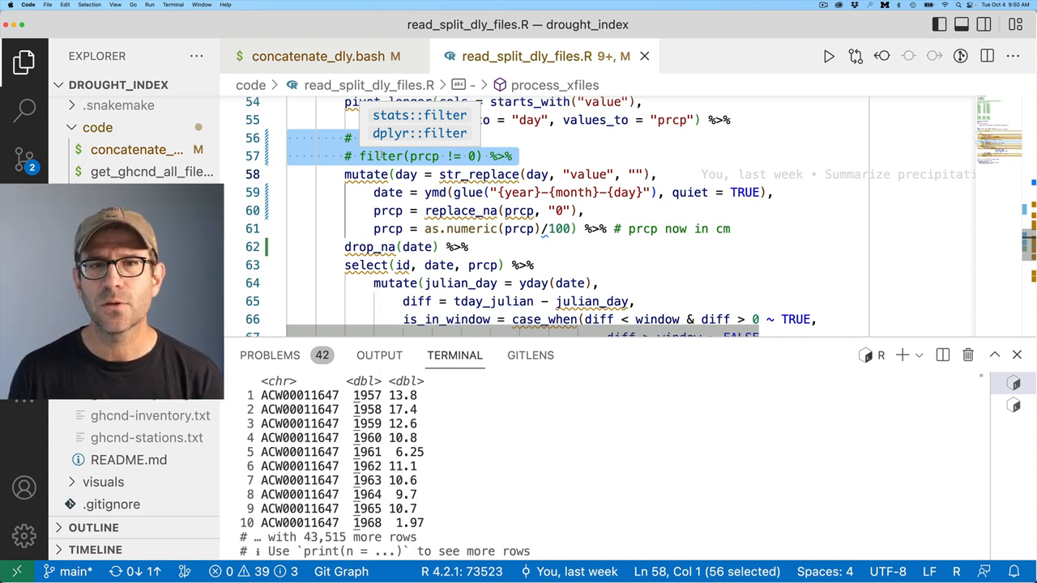
scroll(down, 3)
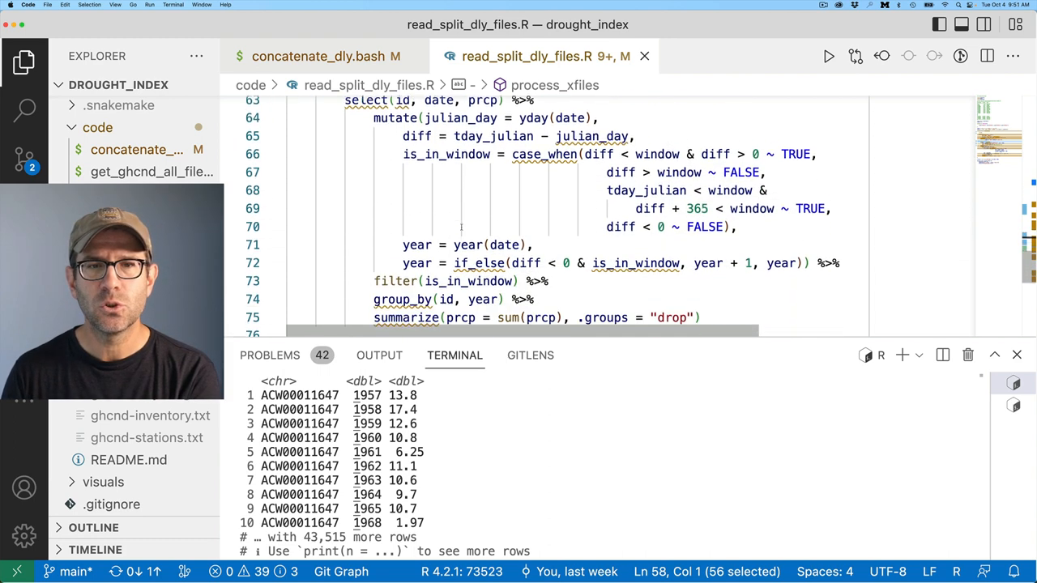
scroll(down, 3)
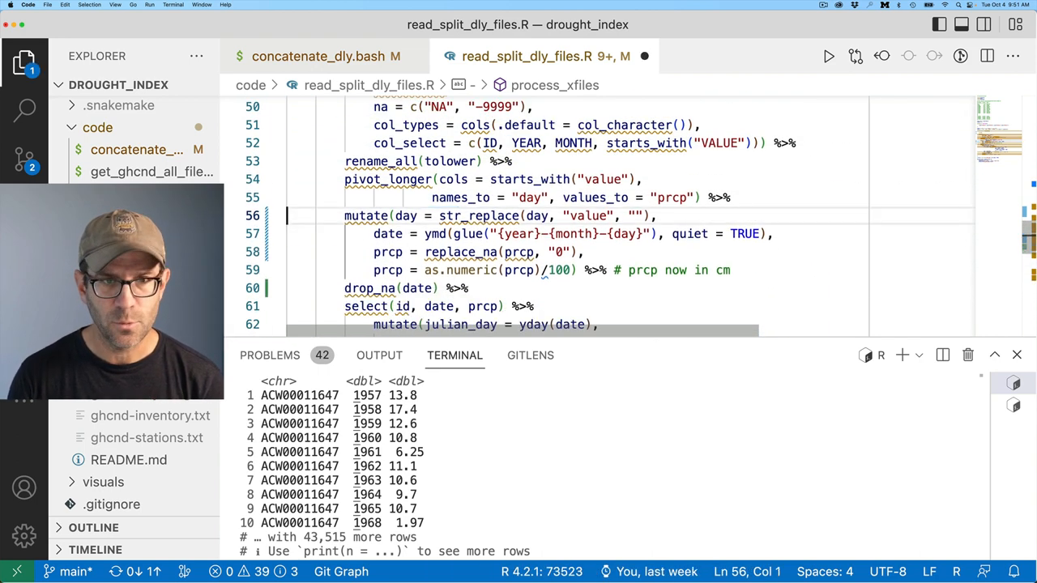
Close the script editors and run snakemake -c 1 in the bash terminal
click(324, 55)
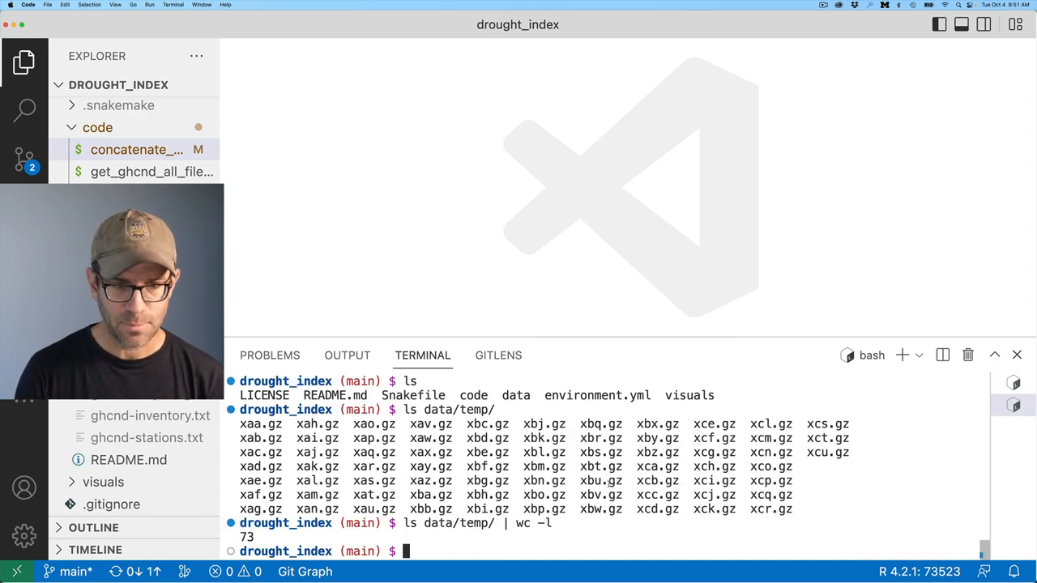
text(snakemake -)
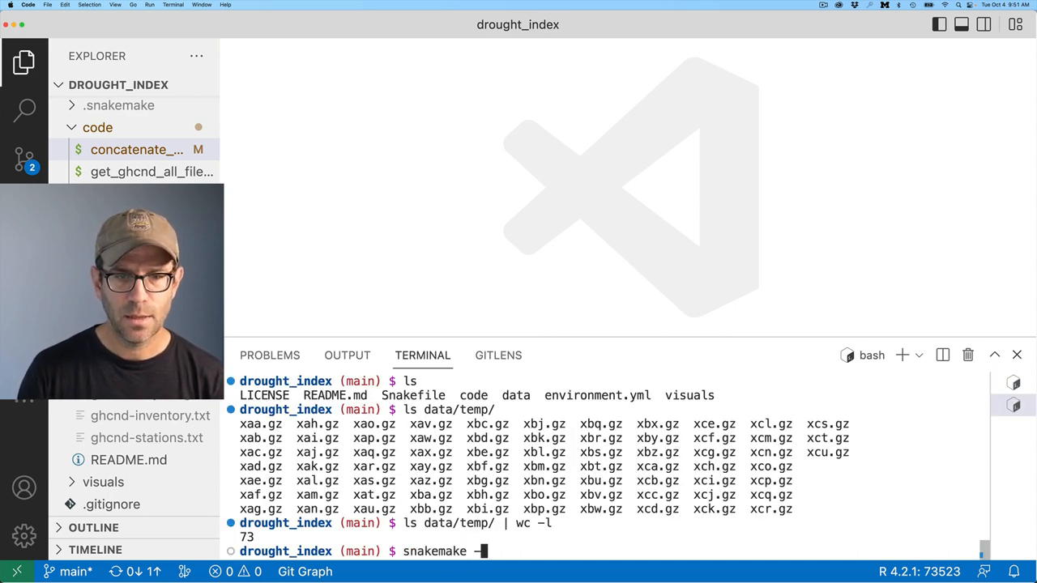
text(c 1)
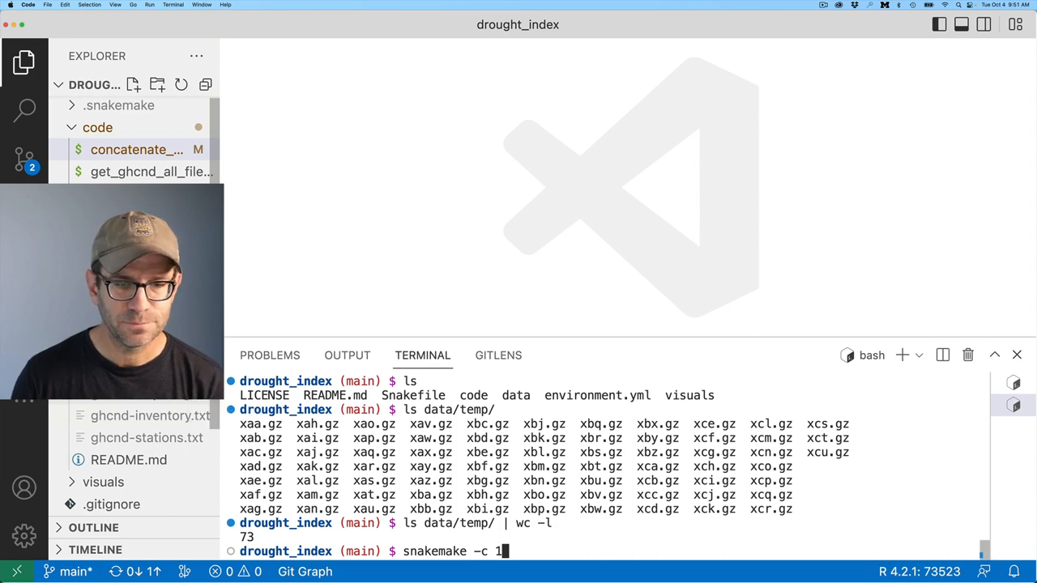
key(Return)
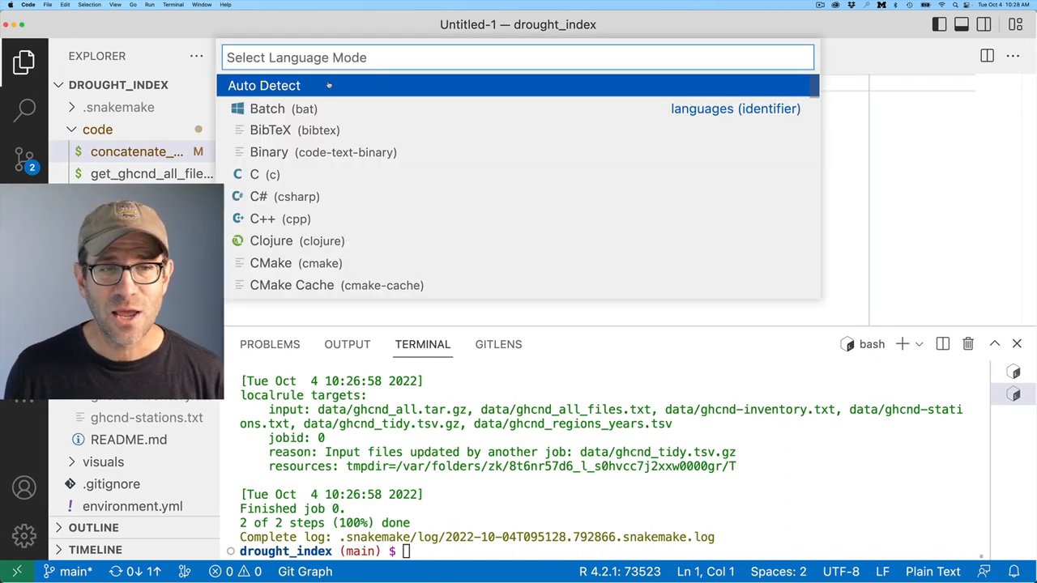
Save the new R file as merge_weather_station_data.R in code with the Rscript shebang and library(tidyverse)
text(R)
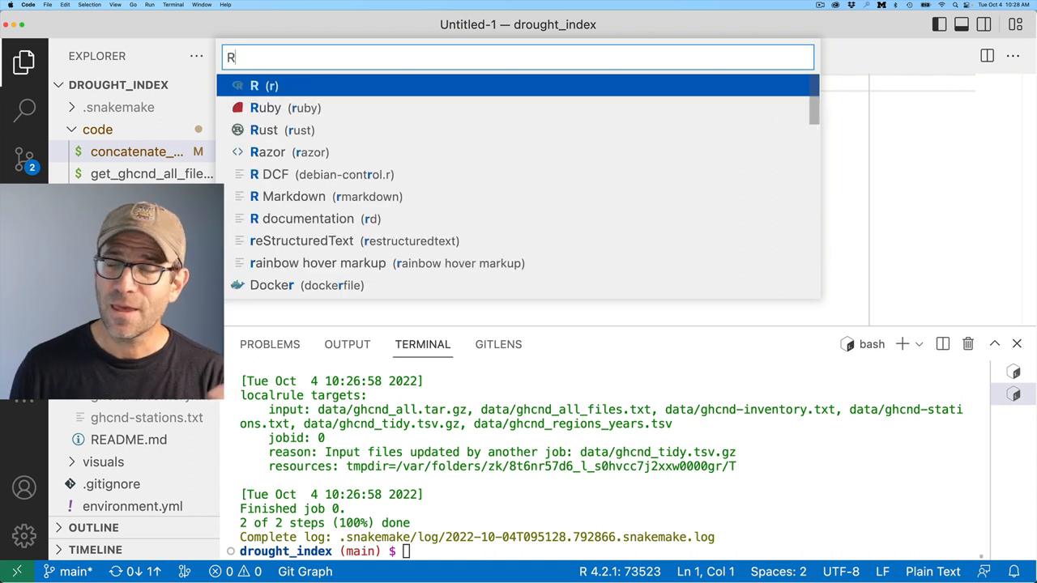
click(263, 84)
text(merge_wea)
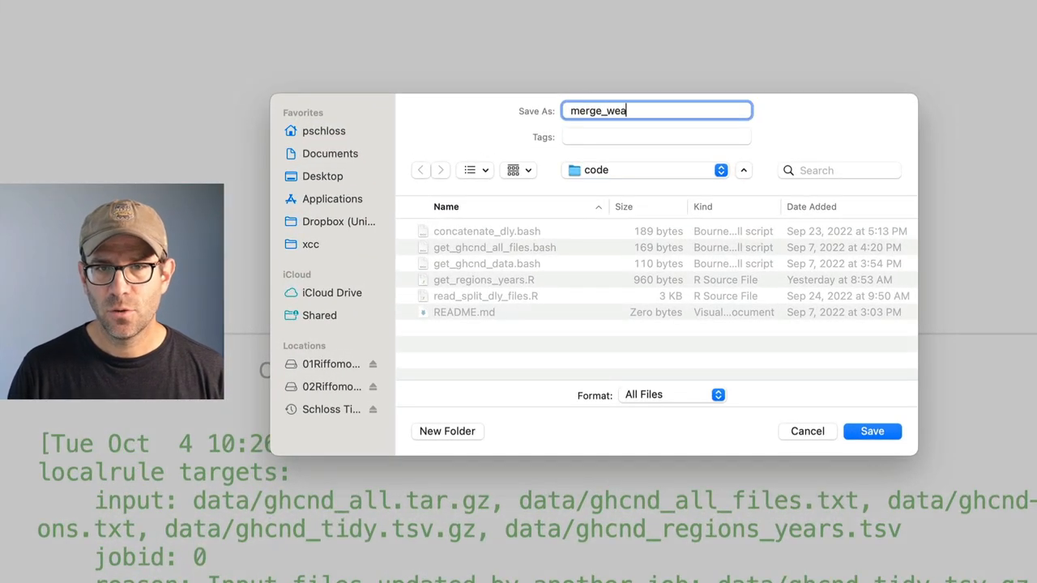
text(ther_stat)
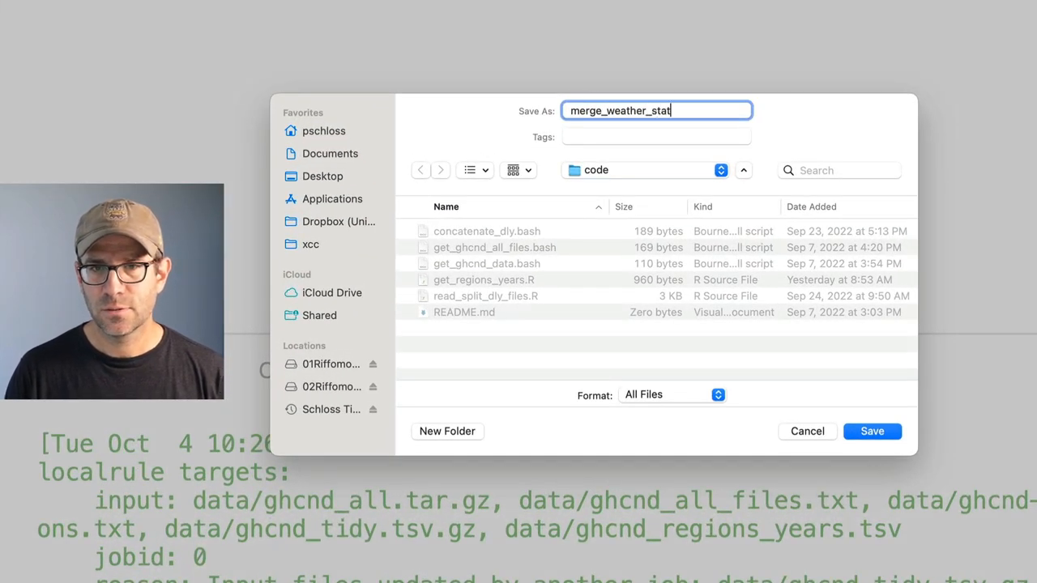
text(ion_data)
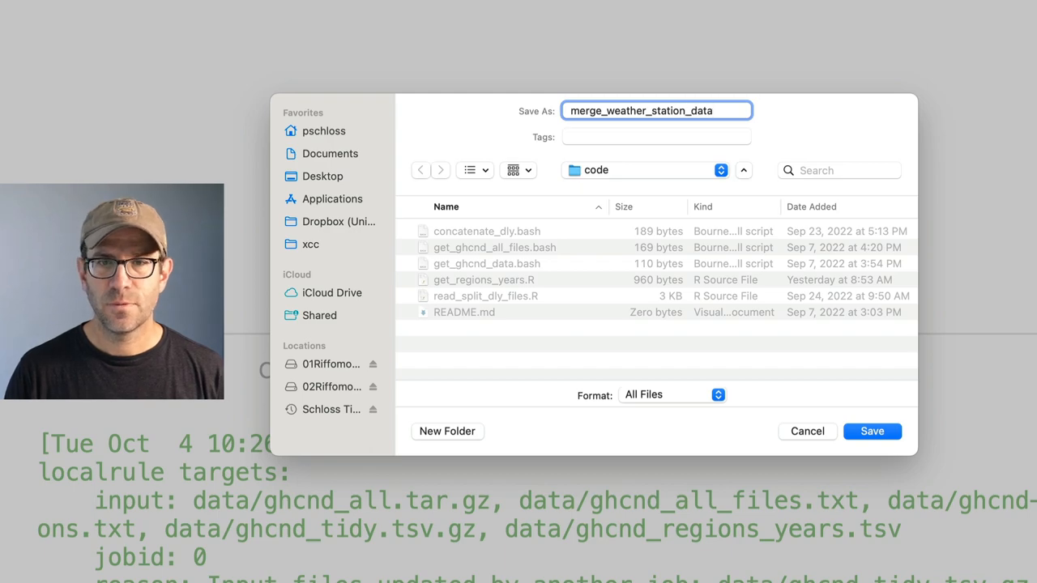
click(871, 430)
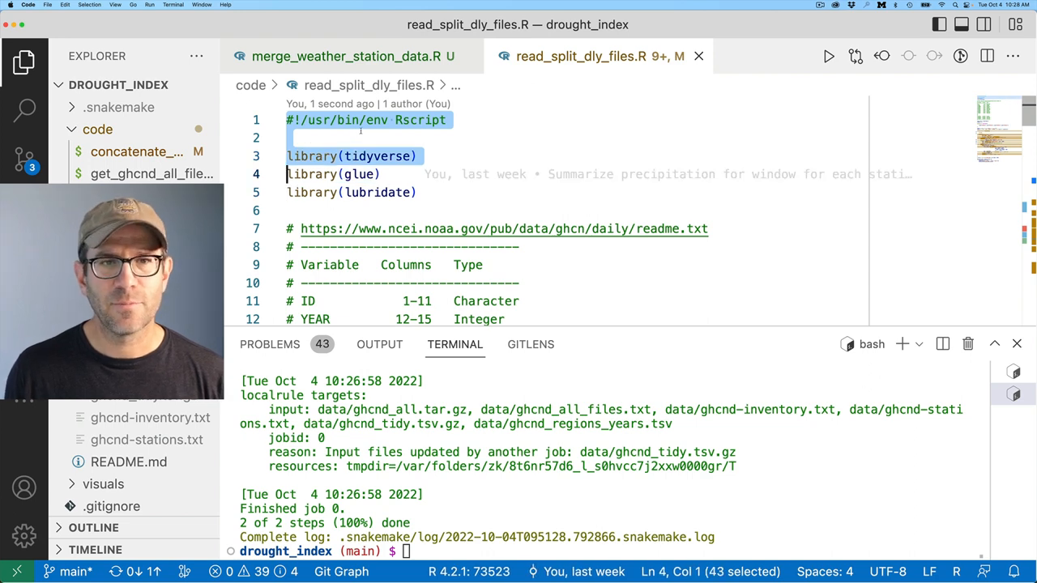
click(348, 55)
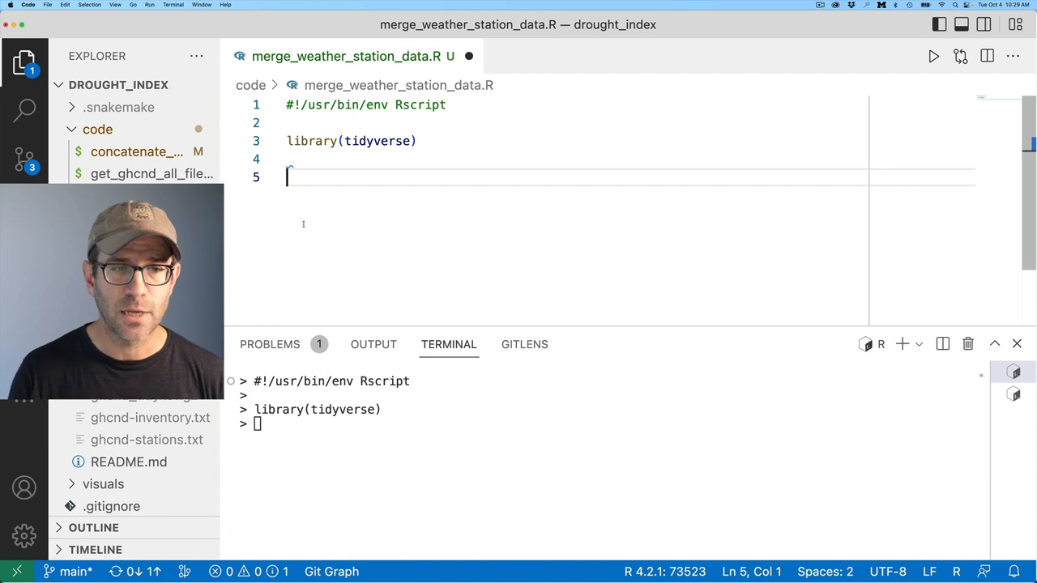
Read data/ghcnd_tidy.tsv.gz into prcp_data with read_tsv and run it
text(read_tsv(")
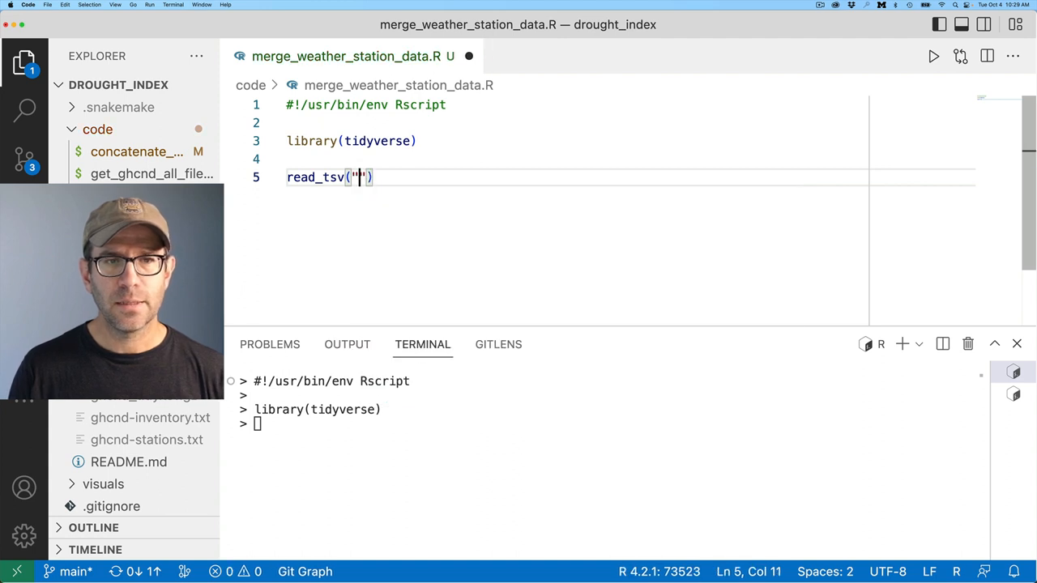
text(data/)
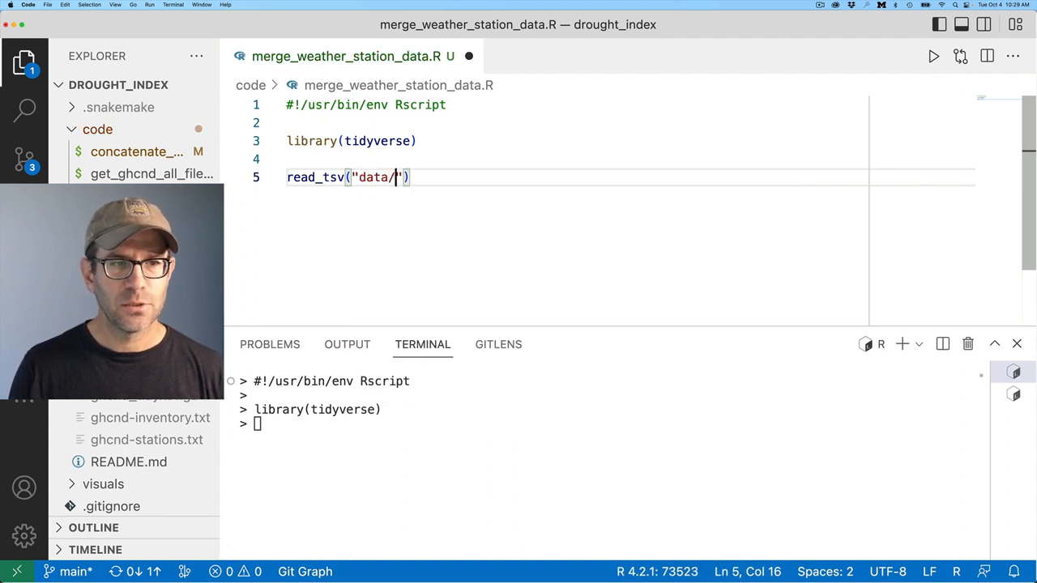
text(ghcnd_t)
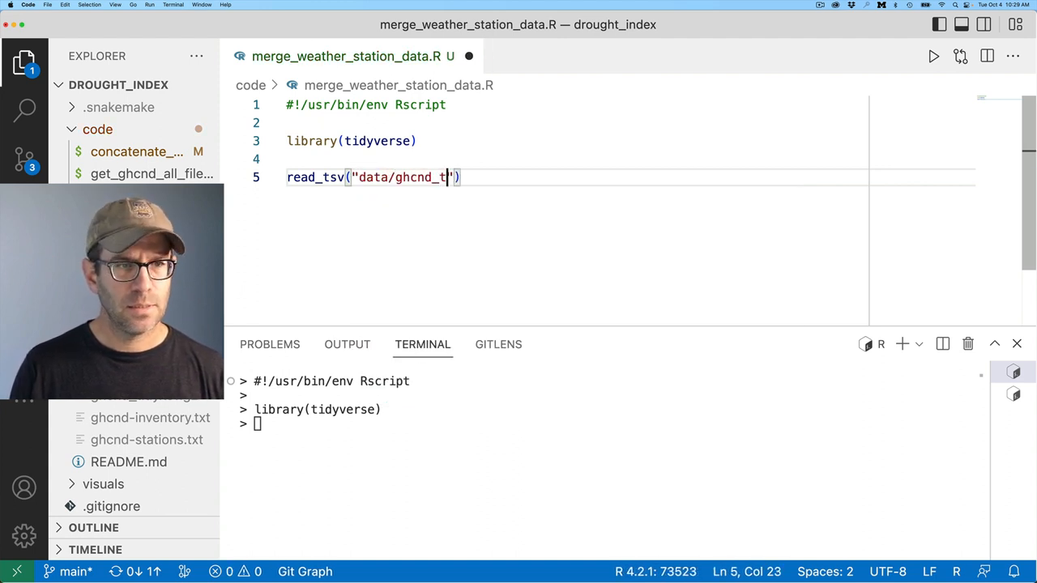
text(idy.tsv.gz)
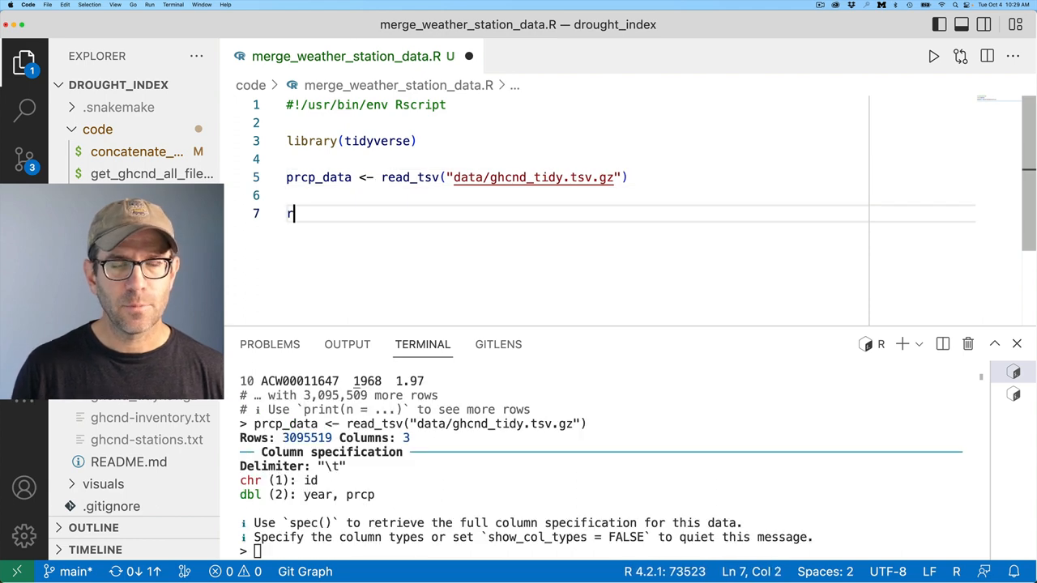
Read data/ghcnd_regions_years.tsv into station_data with read_tsv and run it
text(read_tsv())
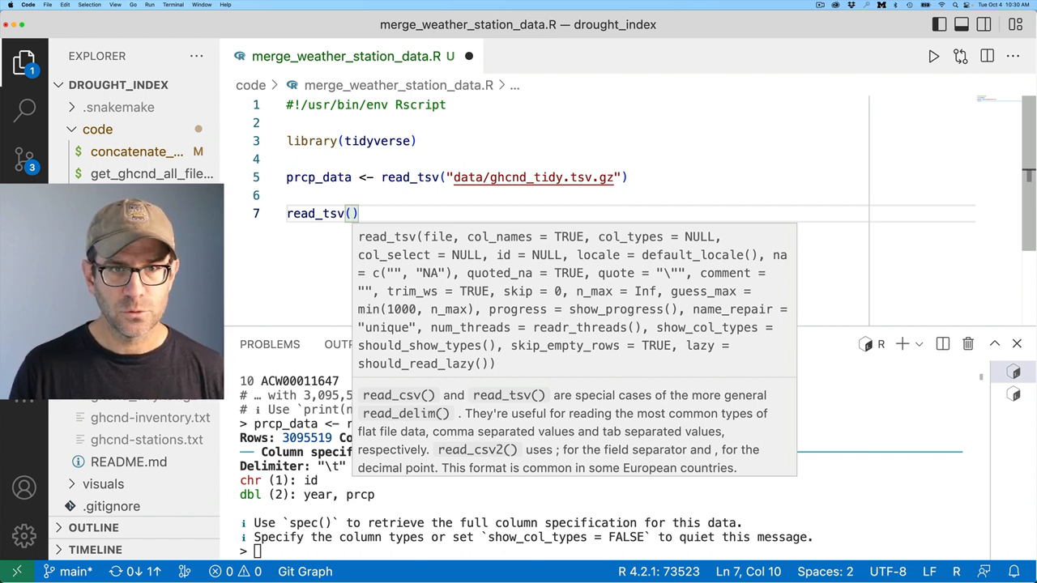
text("data/")
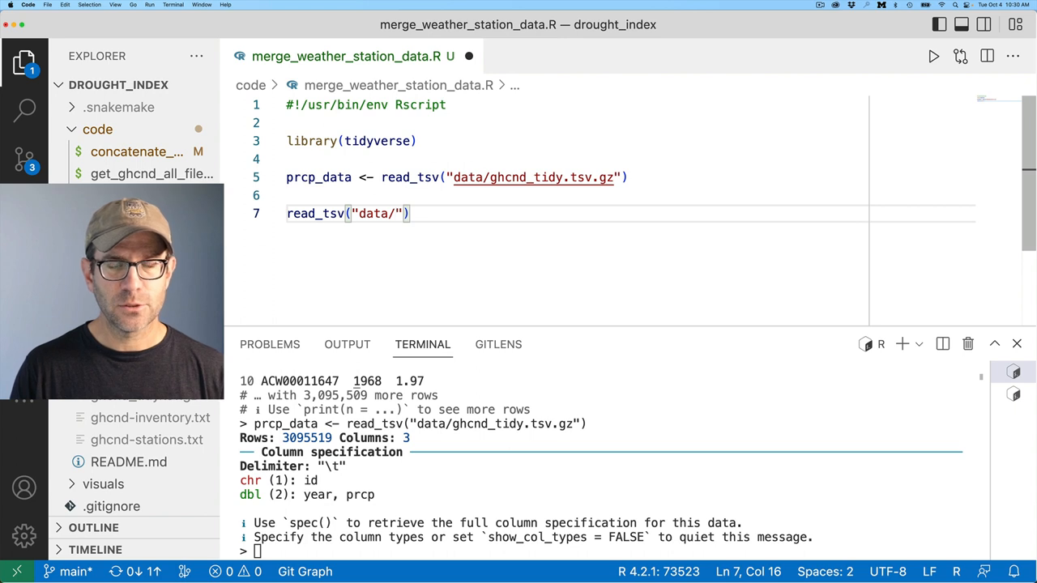
text(ghcnd_regio)
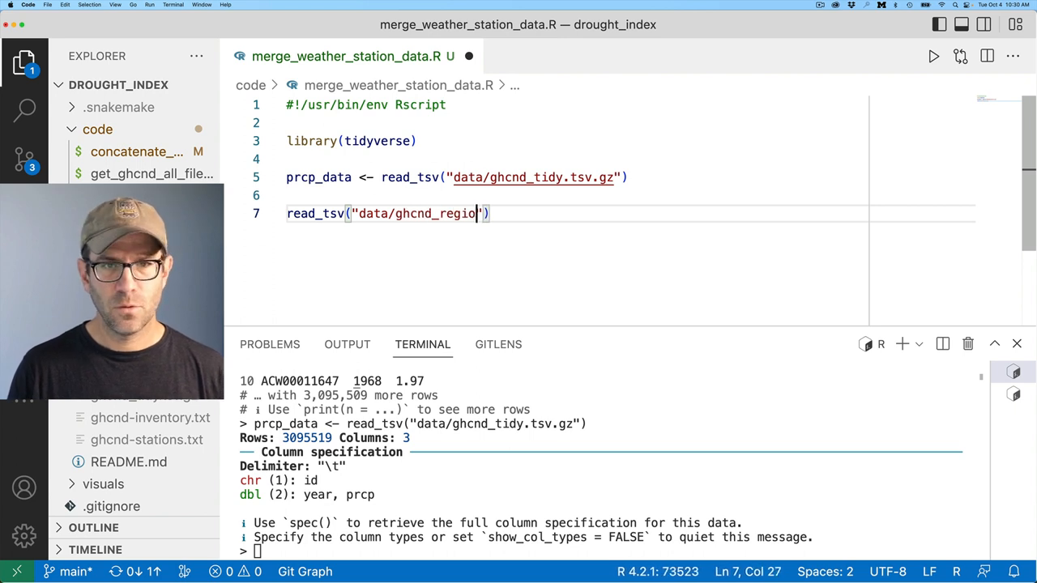
text(ns_years.tsv)
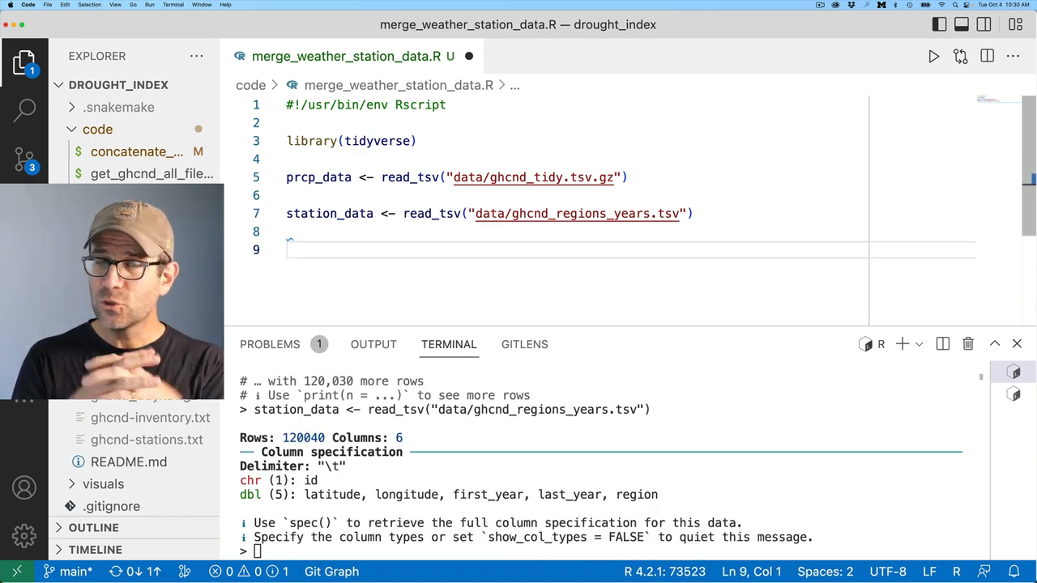
Join prcp_data and station_data by id with inner_join and run it, giving 3,095,514 rows
text(inner_join()
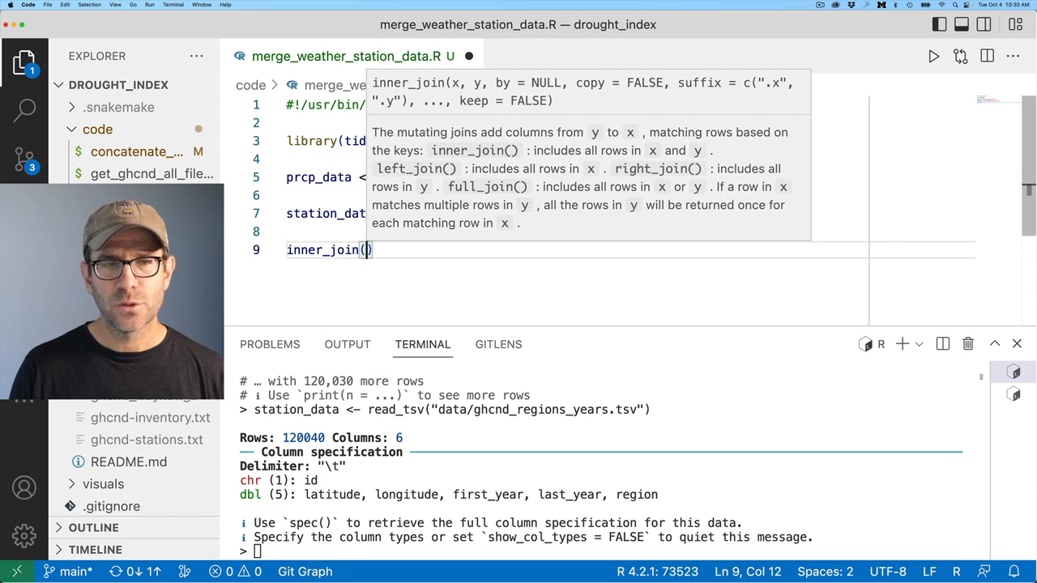
text(prcp_data)
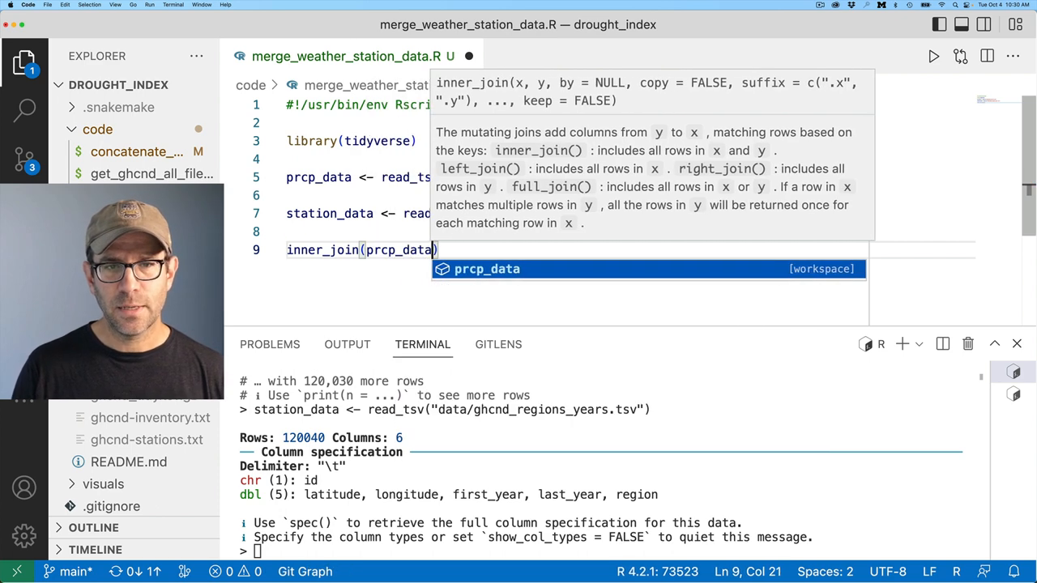
text(, station_data, by)
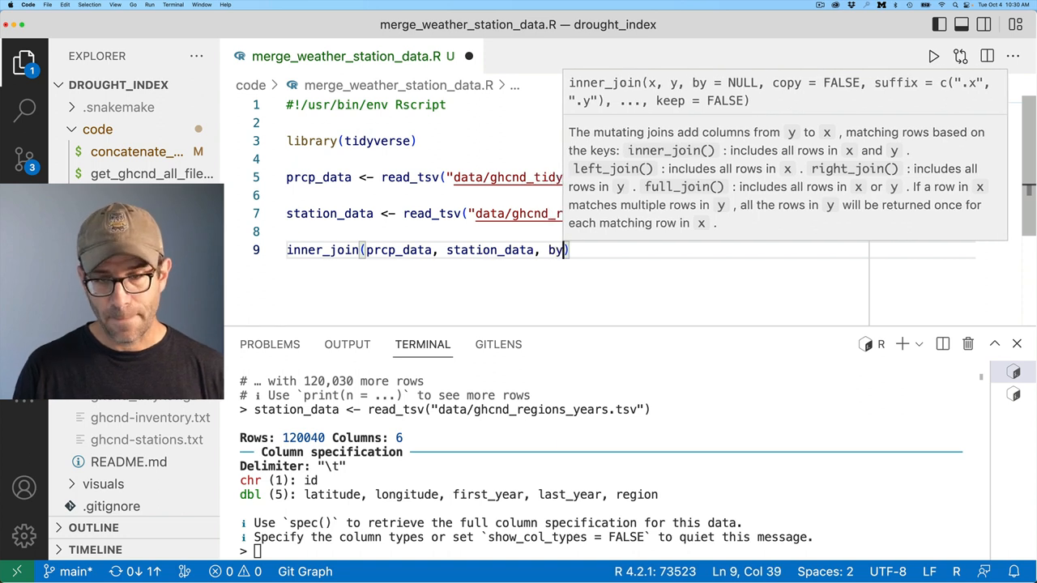
text(= "id")
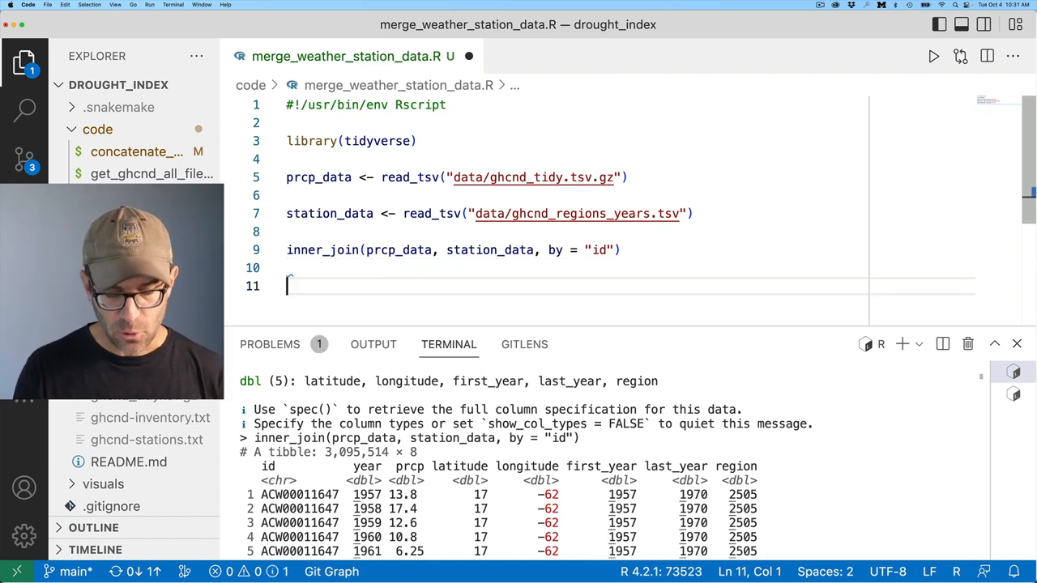
Add anti_join checks both ways between prcp_data and station_data by id and run them
text(anti_join()
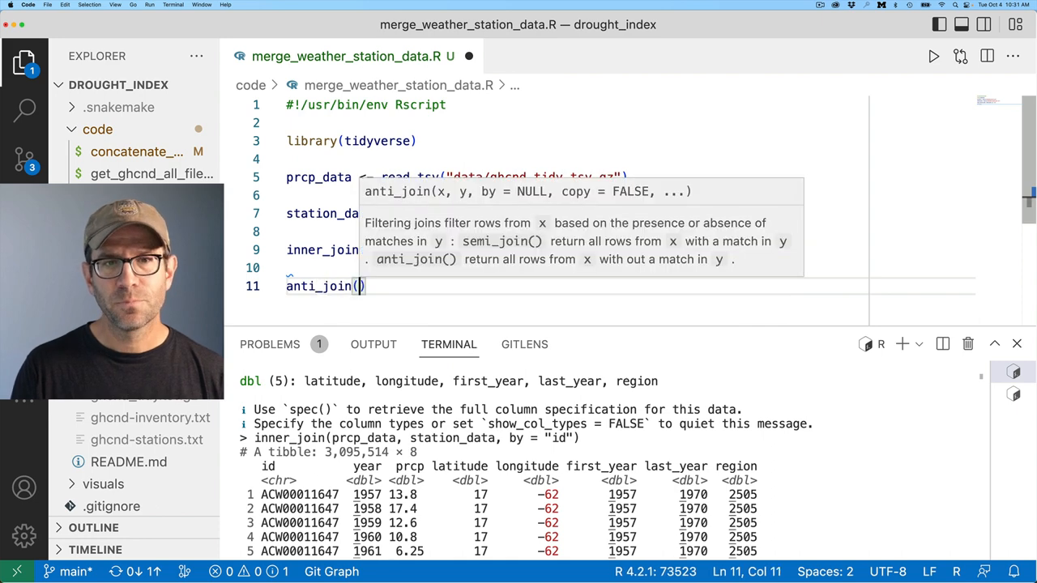
text(prcp_data, s)
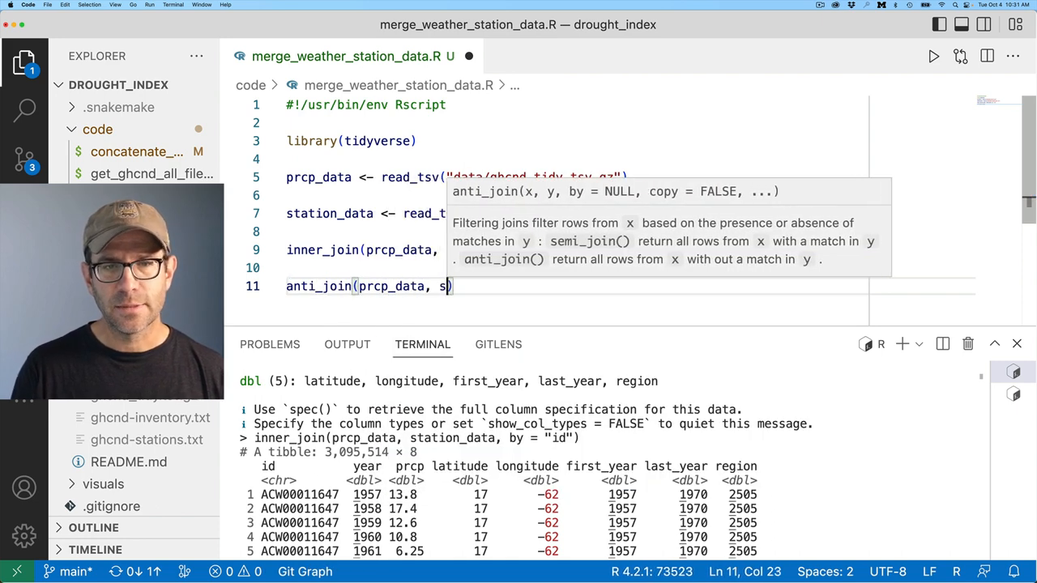
text(tation_data, by = "id)
text(anti_join(station_data, prcp_data, by = "id"))
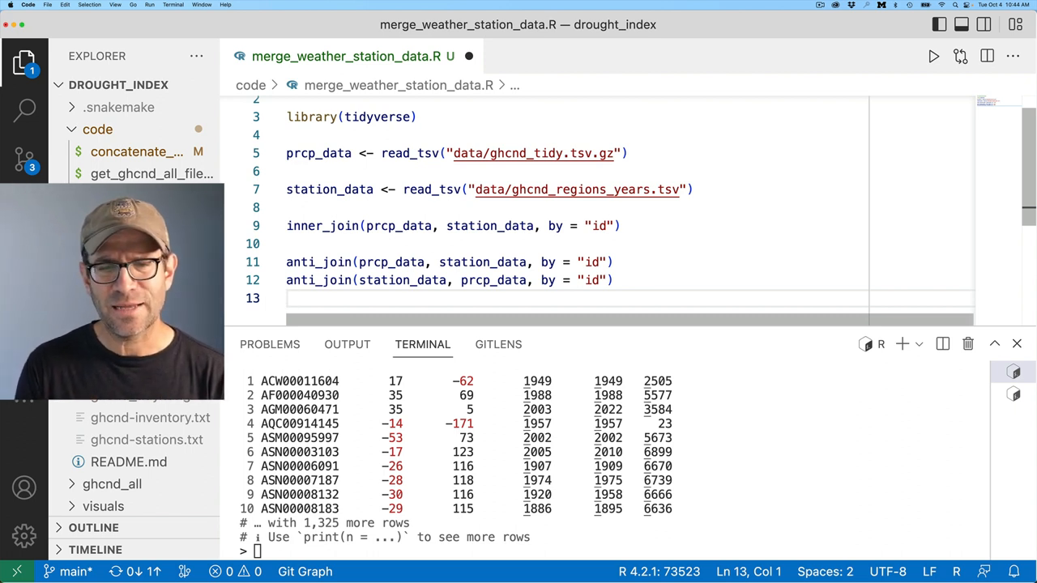
mouse_move(570, 402)
text(filter(year != )
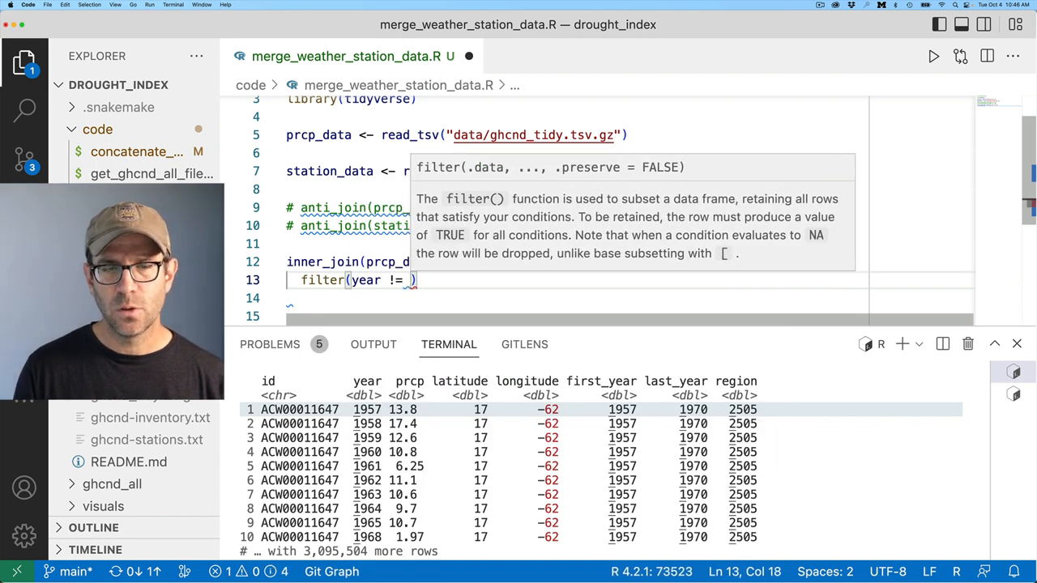
Filter the join to year != first_year & year != last_year, leaving 2,933,960 rows
text(first_year & year !=)
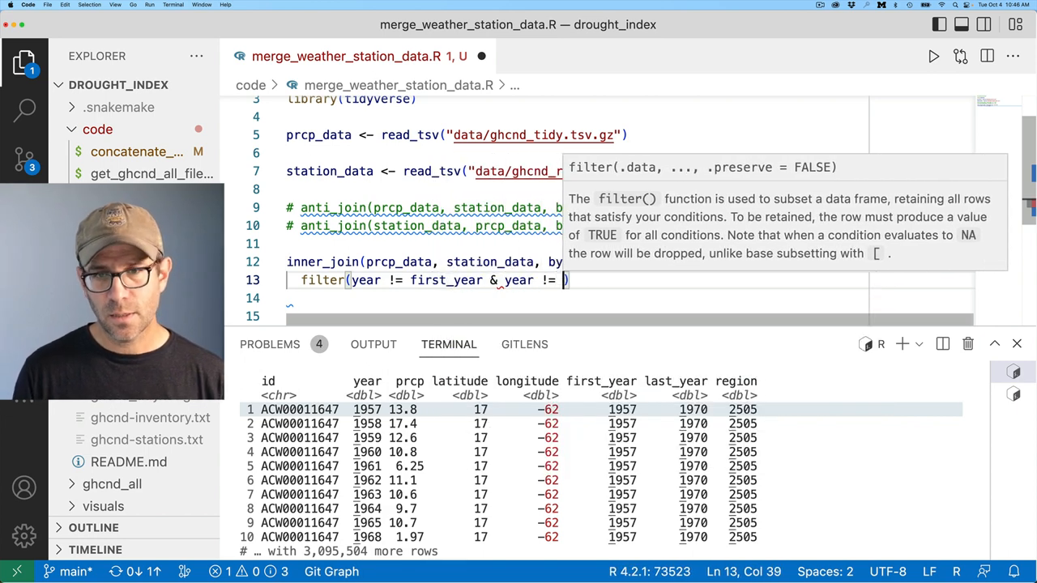
text(last_year)
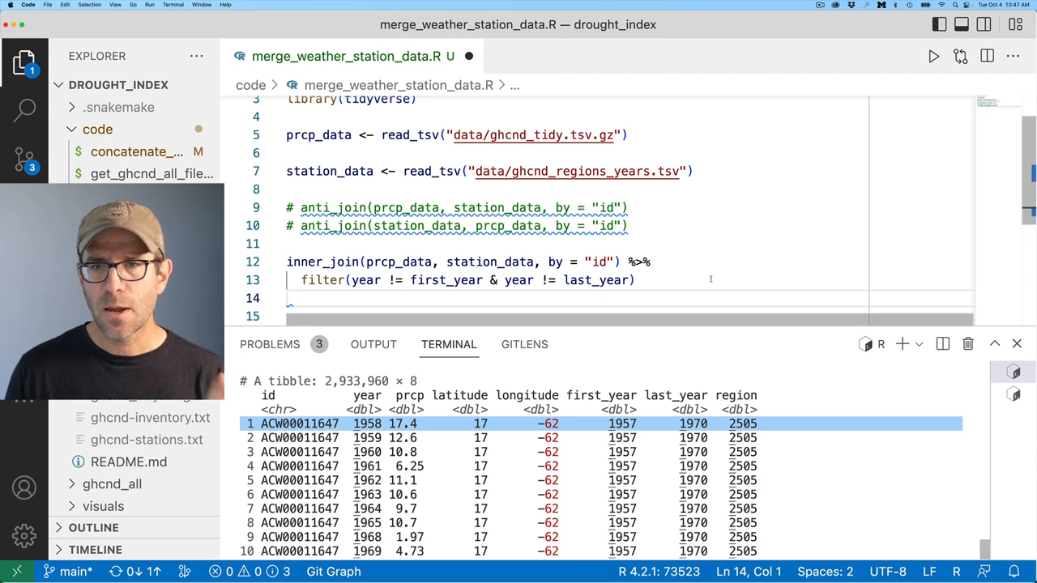
Extend the year filter to also keep year == 2022 and verify 25,111 rows for 2022
text(%>%)
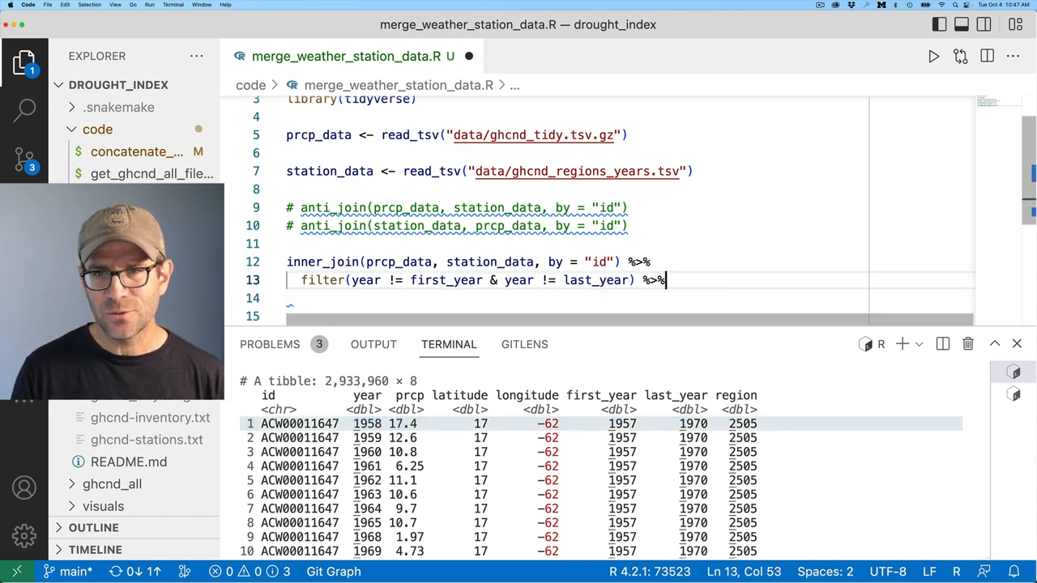
text(filter(year == 2022)
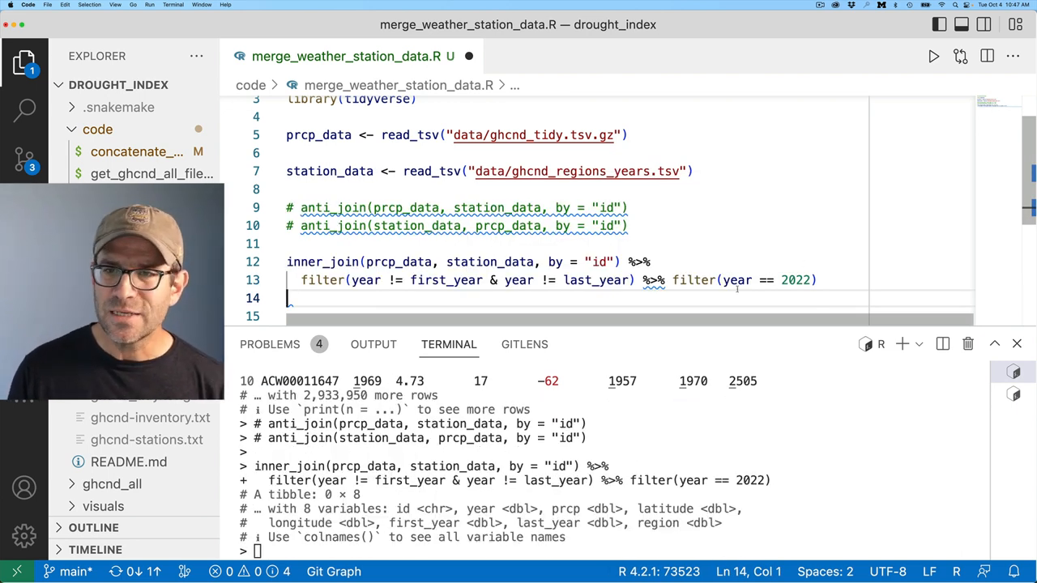
drag(721, 279, 809, 278)
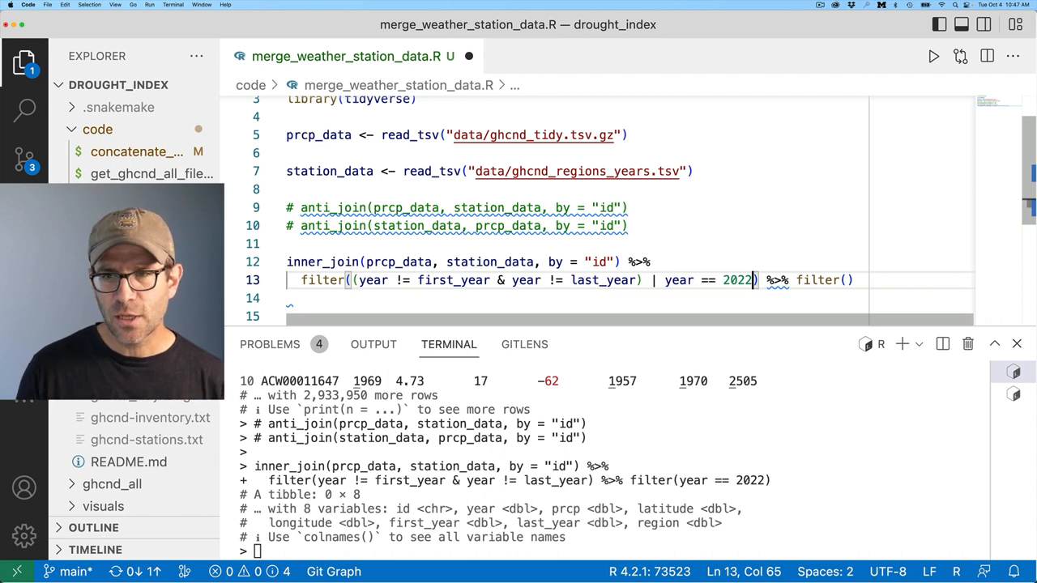
key(Backspace)
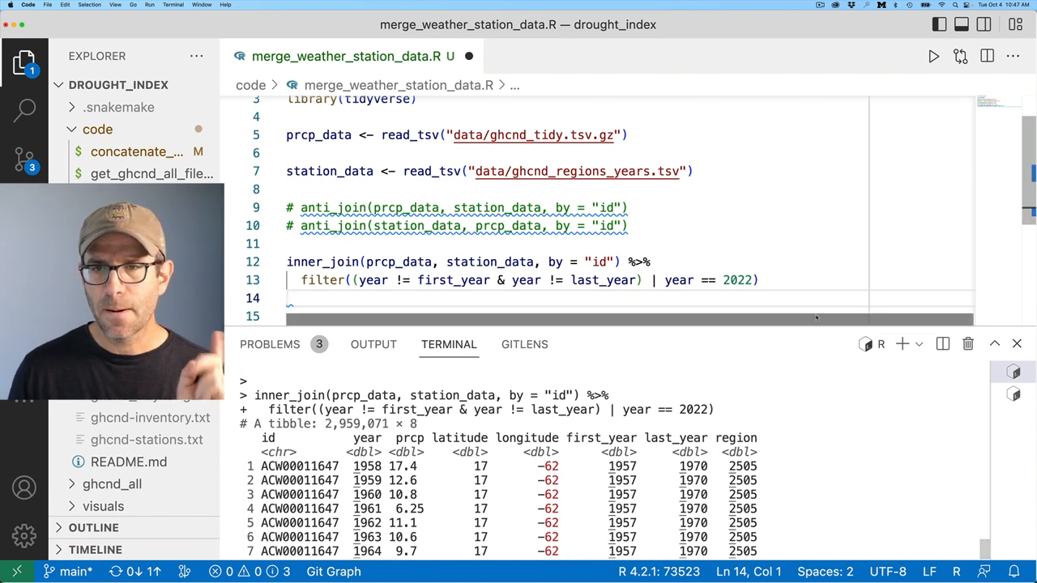
text(%>% filt)
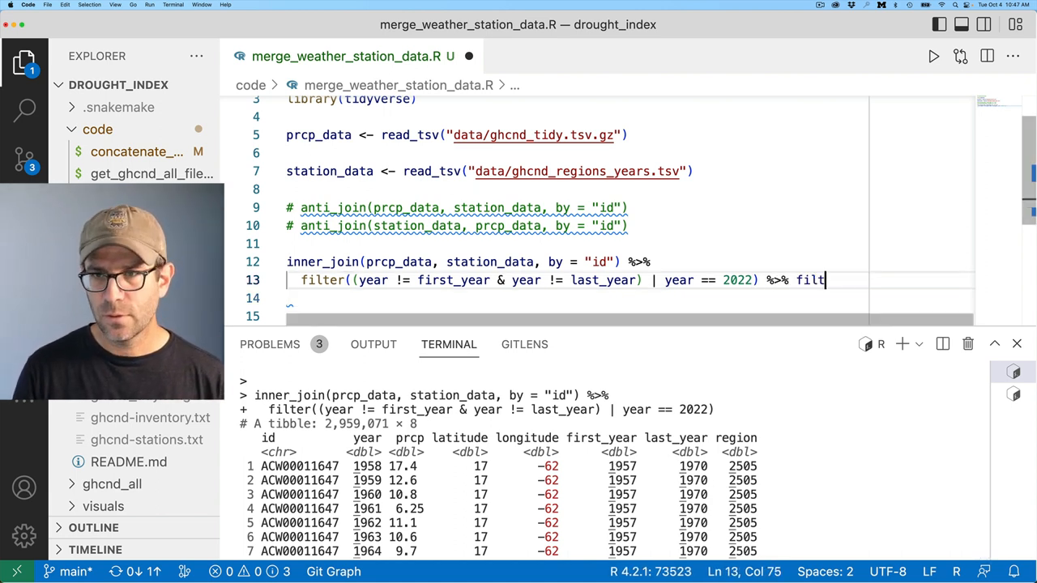
text(er(year =)
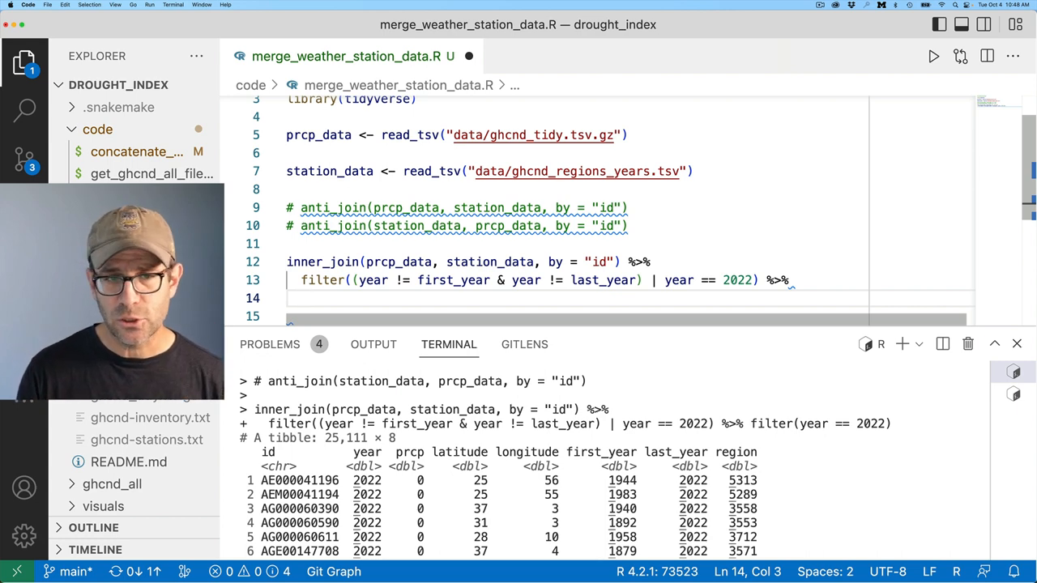
Group the joined data by region, latitude, longitude and year
text(g)
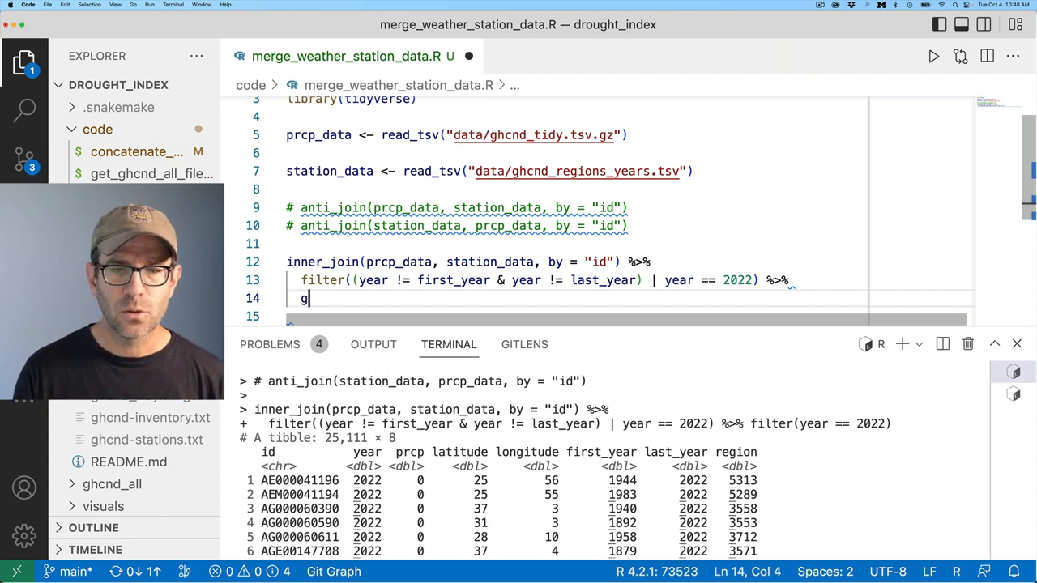
text(roup_by(region,)
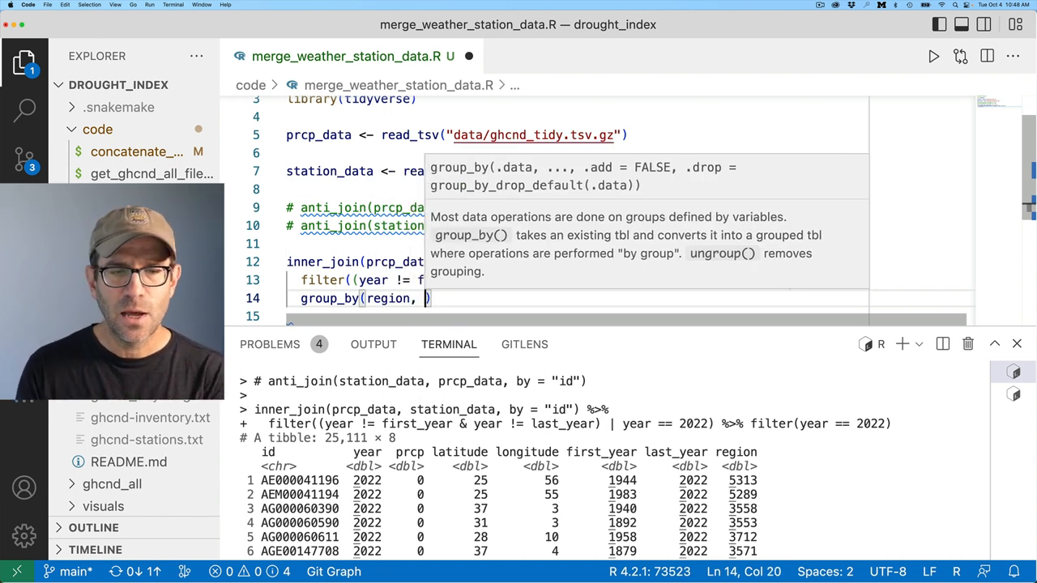
text(latitude, l)
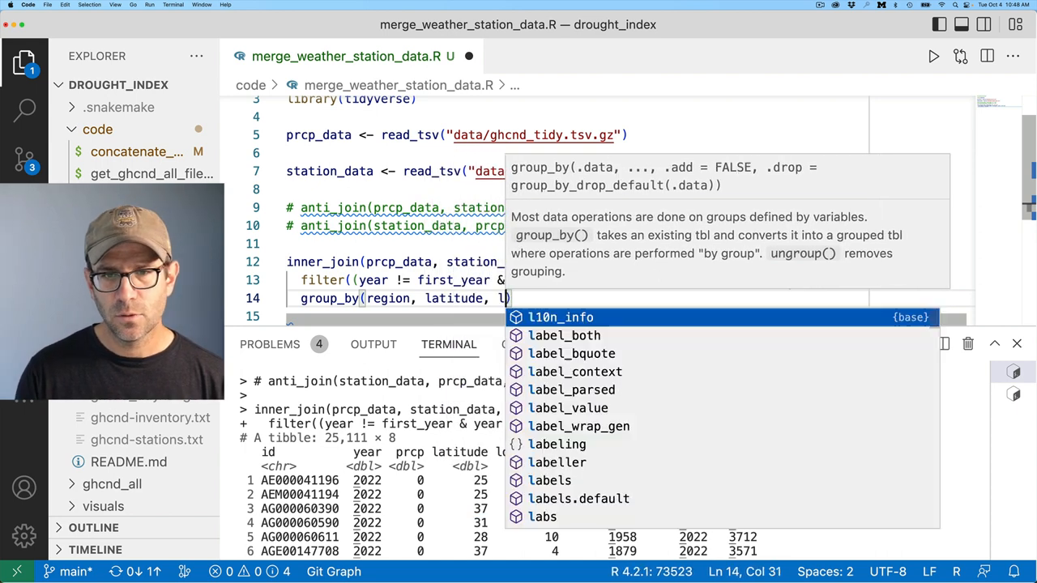
text(ongitude,)
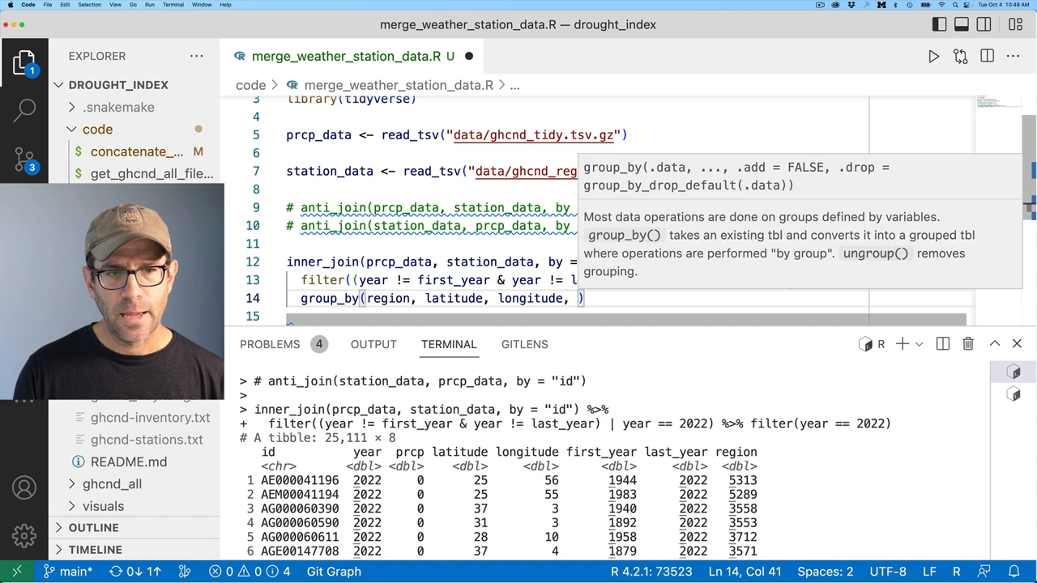
text(year,)
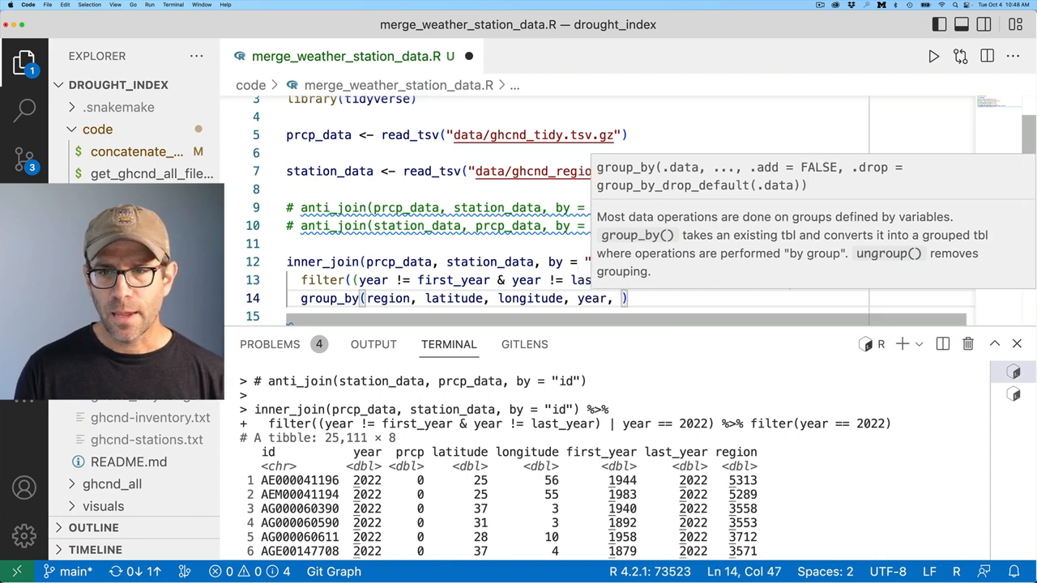
Summarize mean_prcp = mean(prcp) and run the pipeline, giving 553,709 rows
key(Backspace)
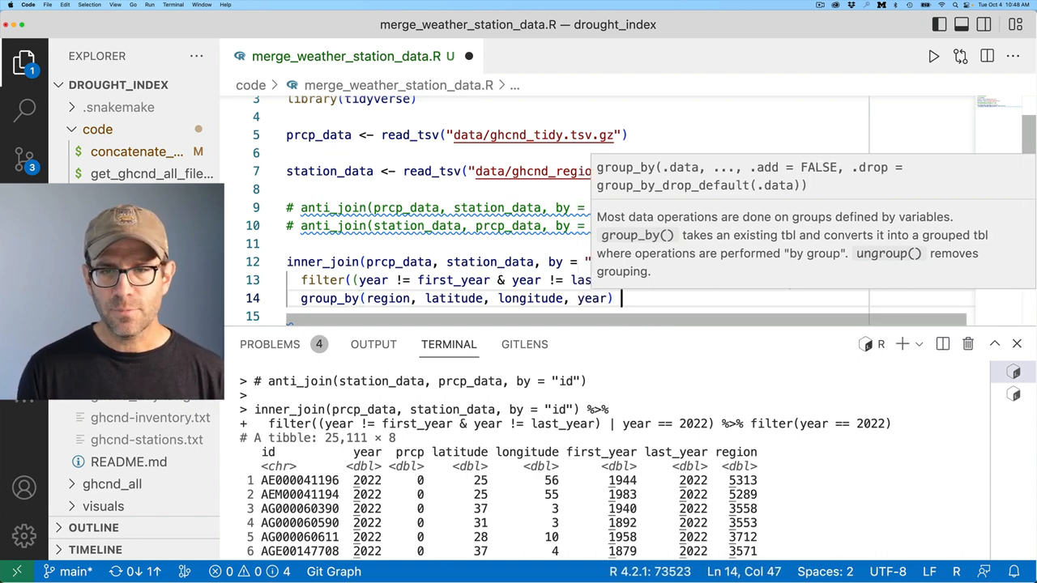
text(summarize()
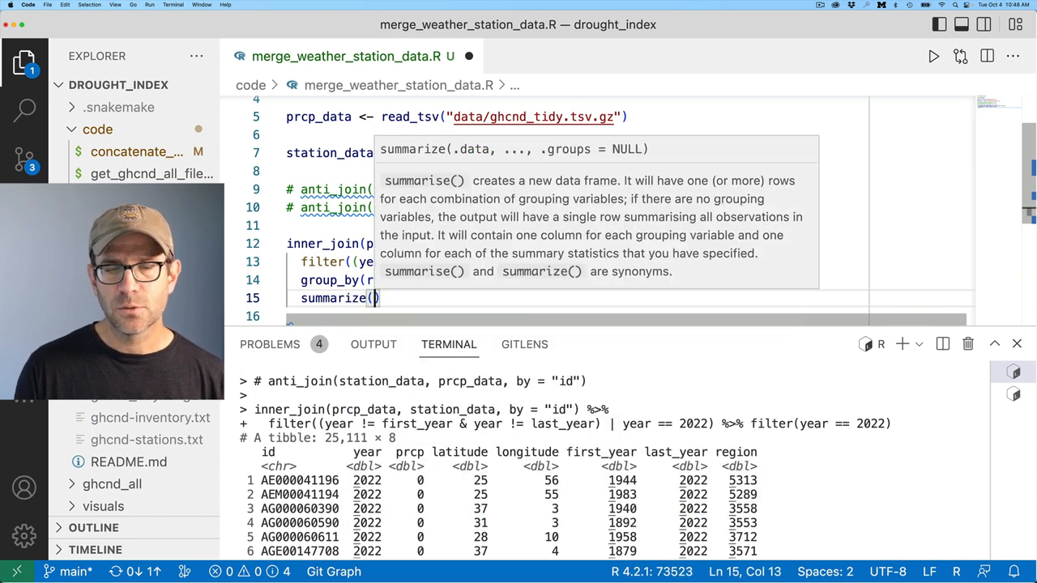
text(mean_prcp =)
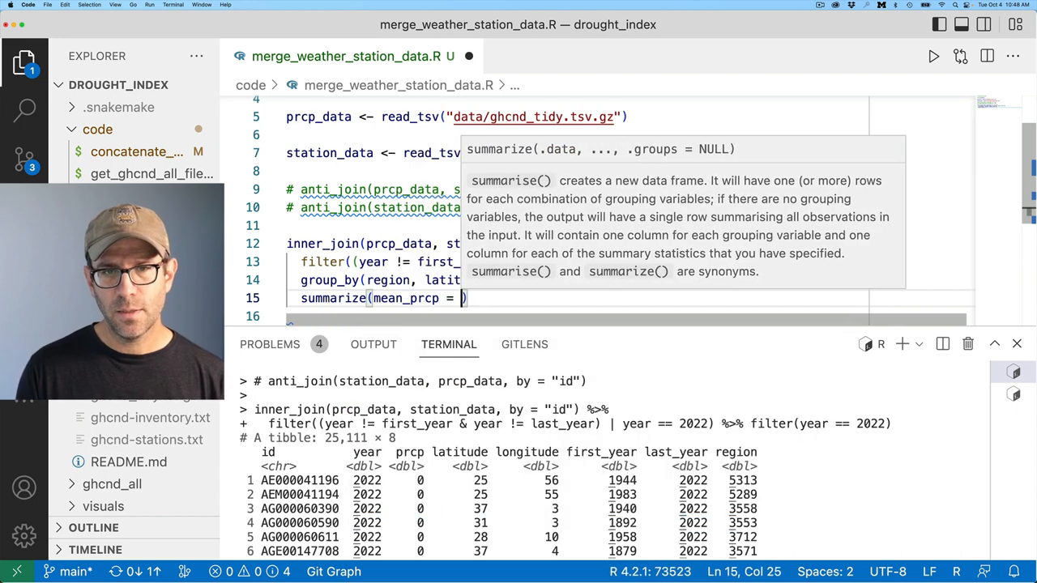
text(mean(prcp)
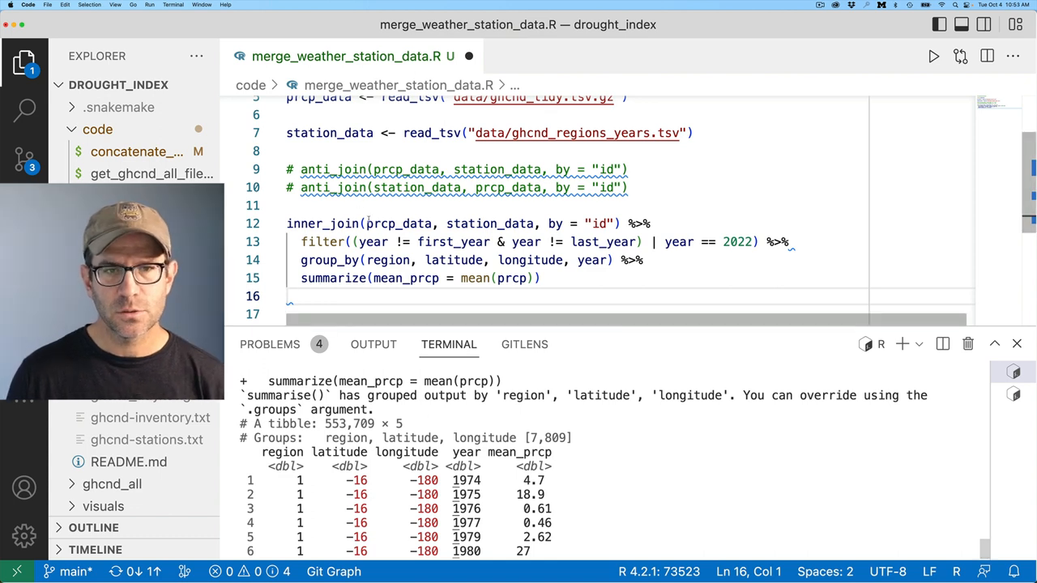
Drop region from the group_by columns
drag(366, 263, 605, 262)
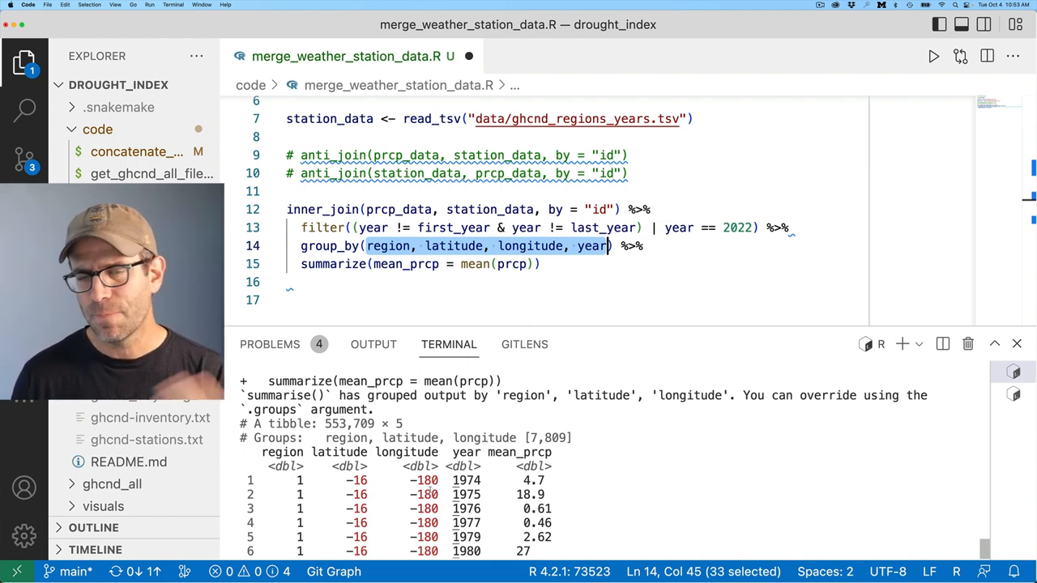
click(384, 246)
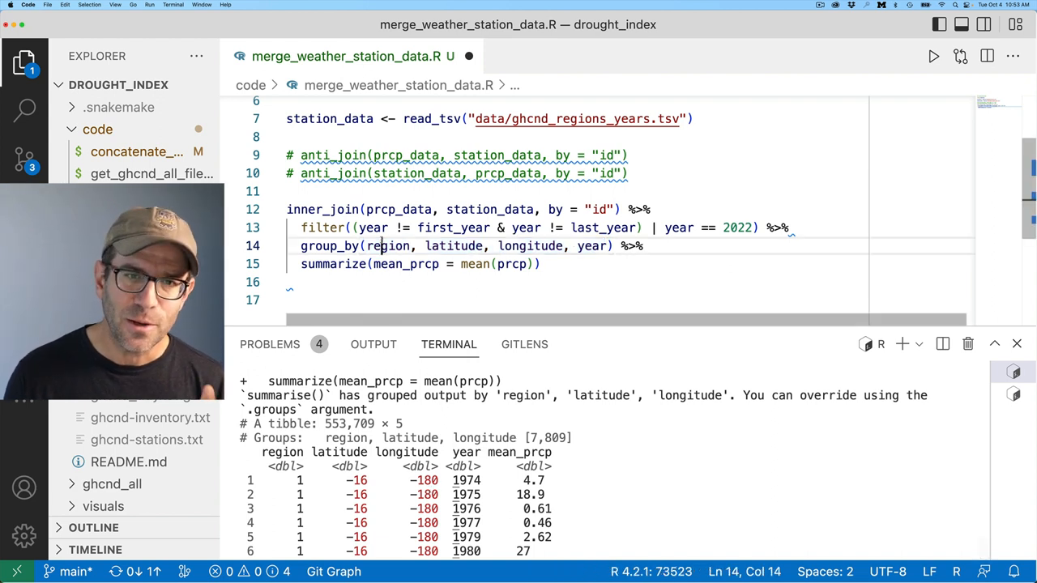
key(BackSpace)
text( %)
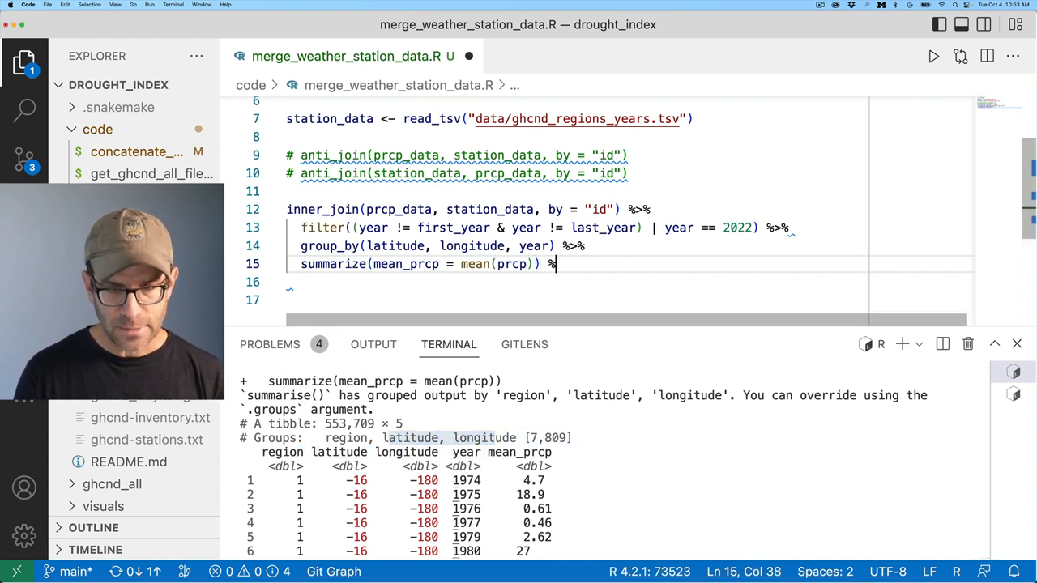
Add summarize(n = n()), store the pipeline as lat_long_prcp and run it
text(summarize()
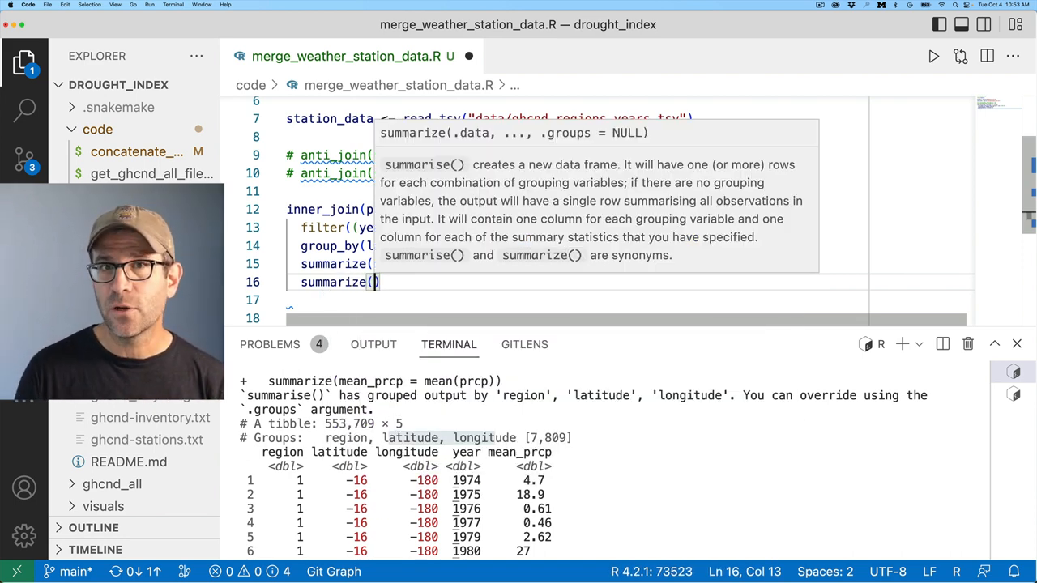
text(n = n()
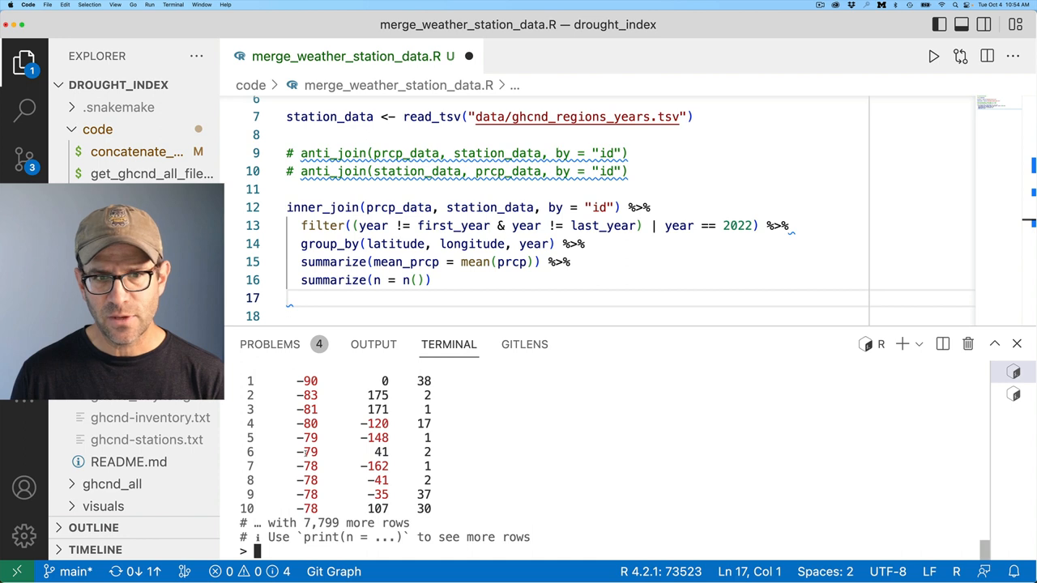
key(Enter)
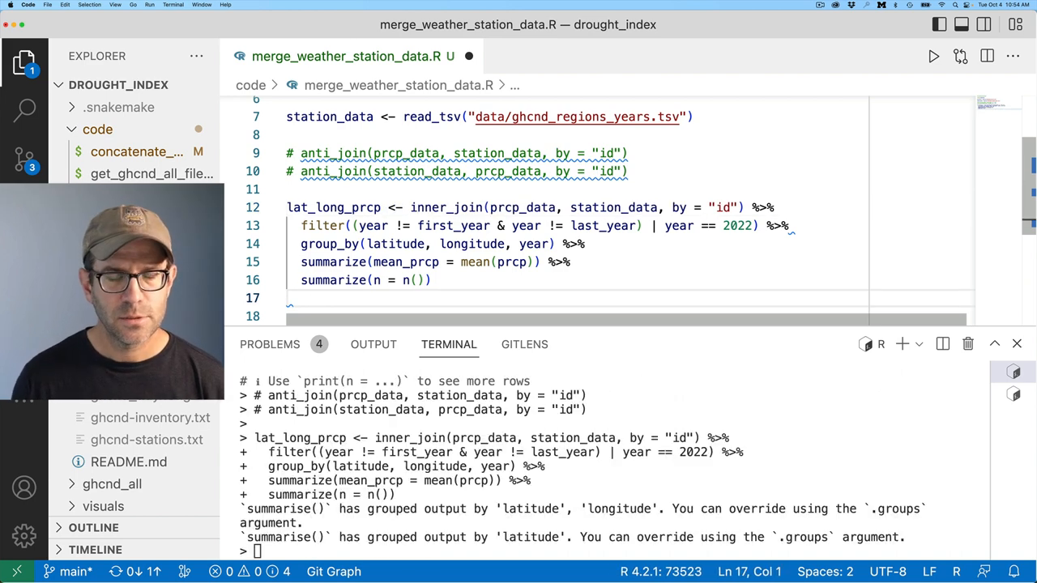
Plot a histogram of n from lat_long_prcp with ggplot and geom_histogram and view it
text(lat_long_prcp %>%)
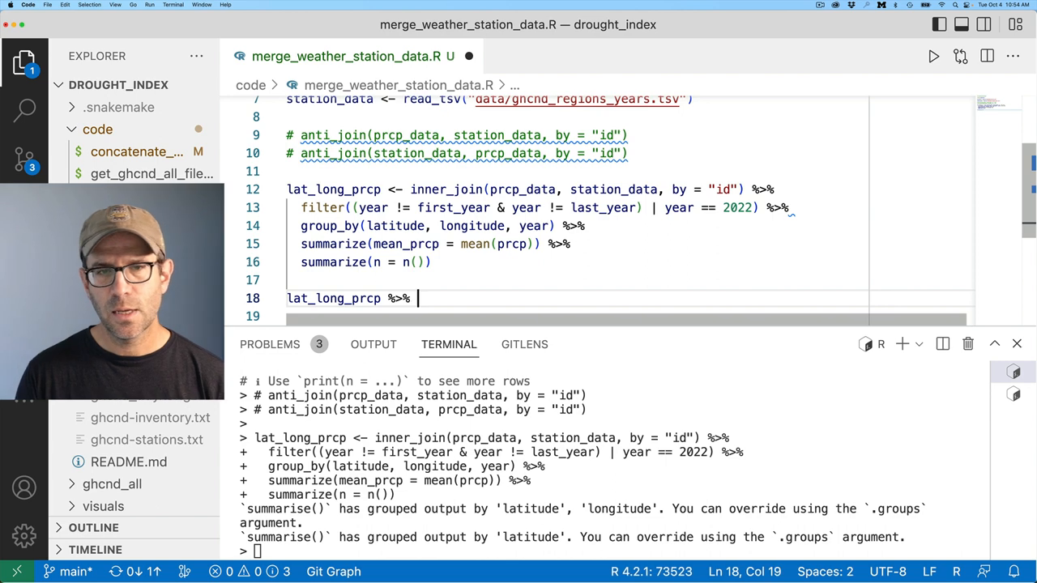
text(ggpl)
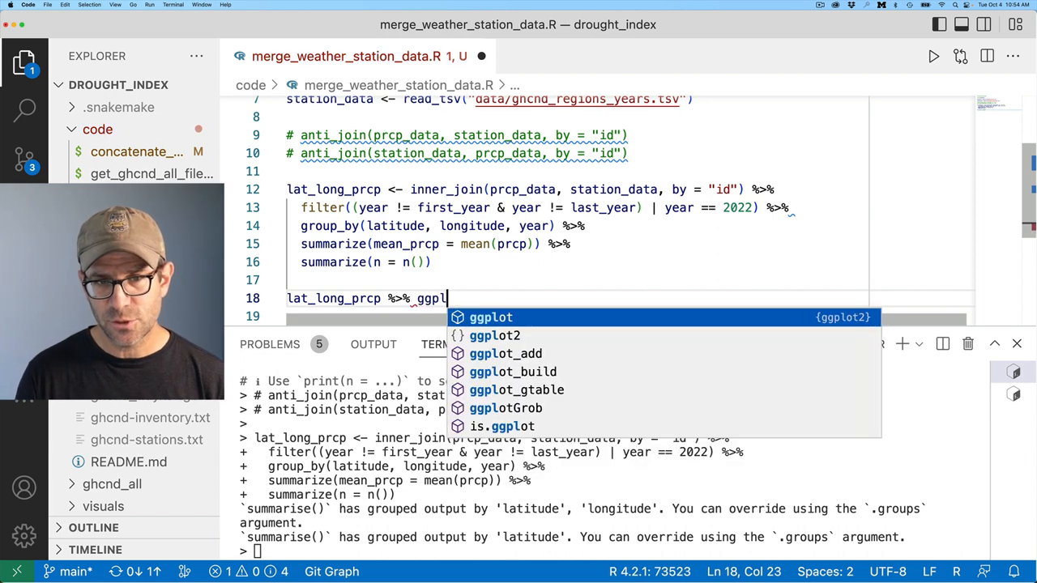
text((aes(x=)
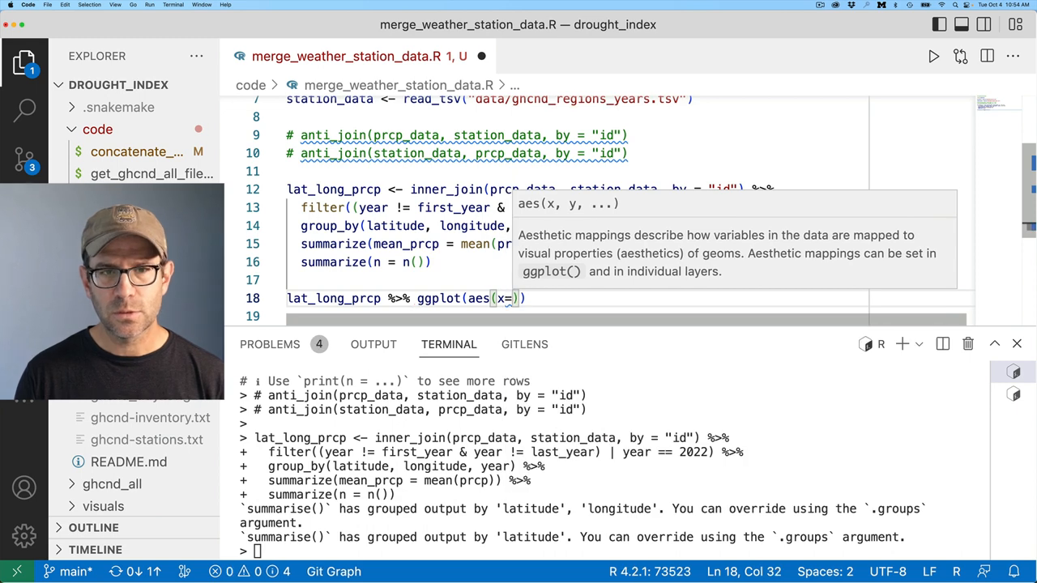
text(n)) +geom)
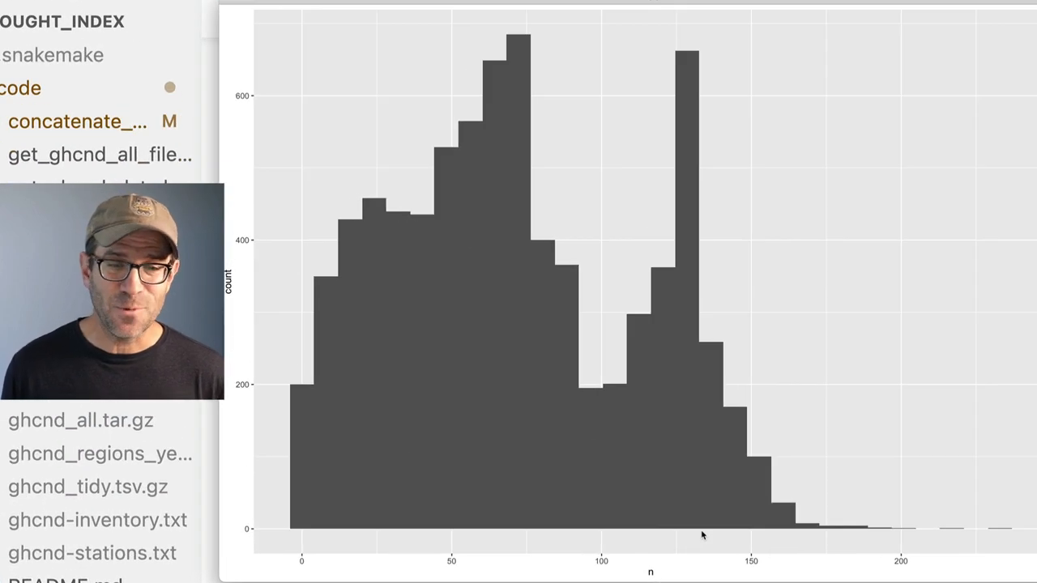
mouse_move(933, 409)
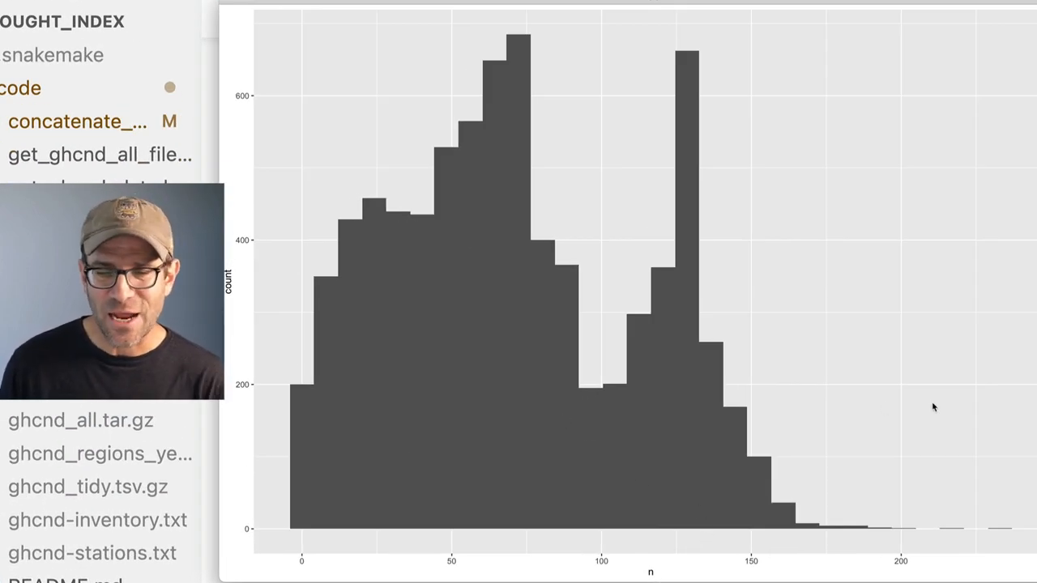
mouse_move(599, 422)
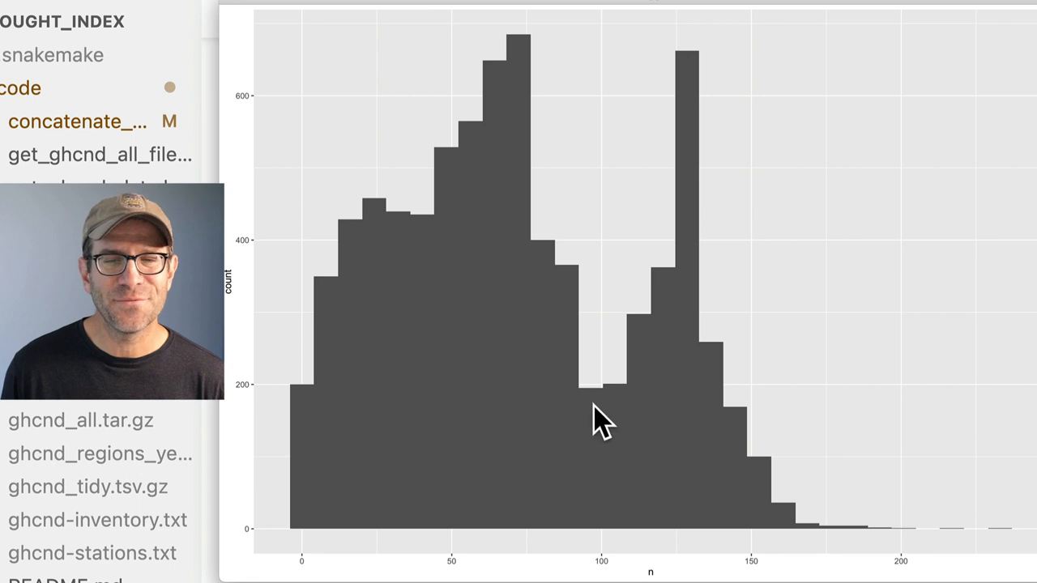
mouse_move(624, 401)
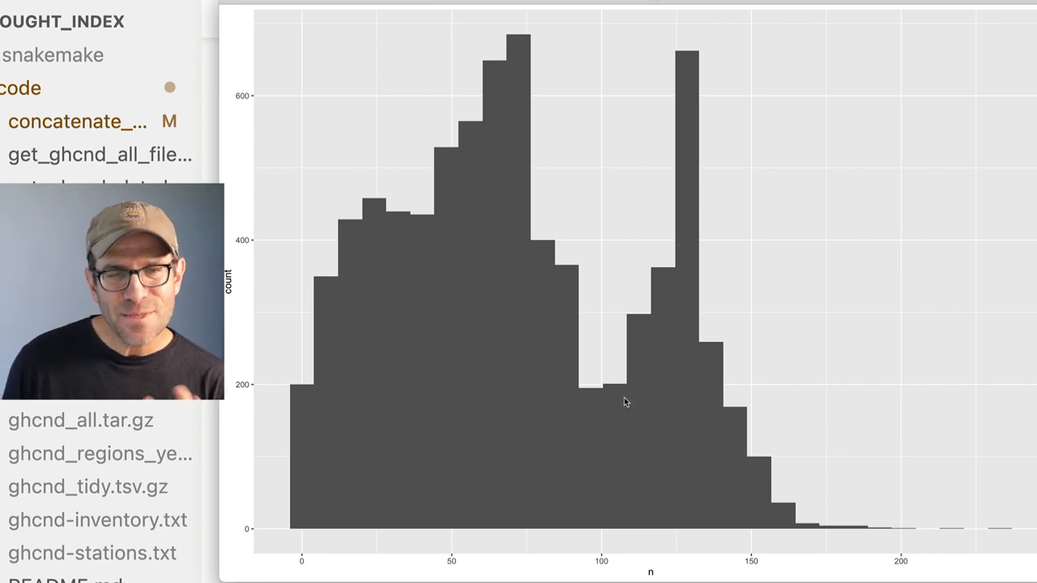
mouse_move(701, 412)
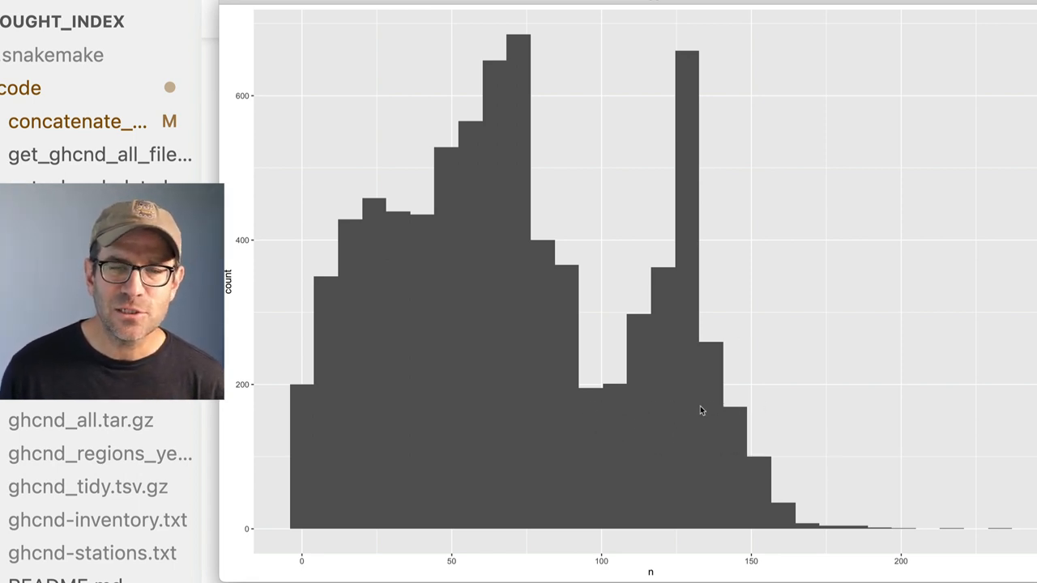
mouse_move(389, 370)
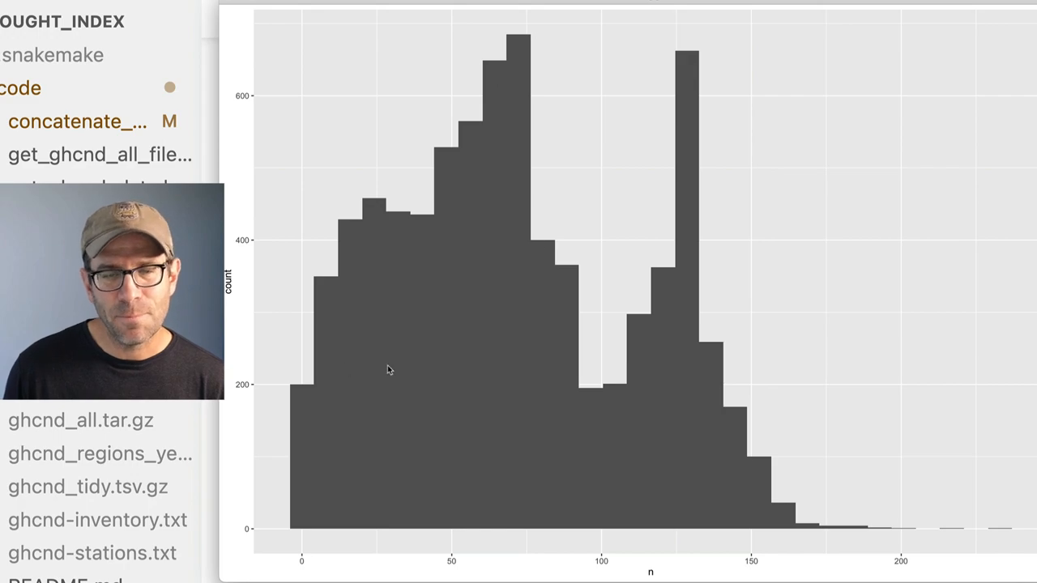
mouse_move(451, 459)
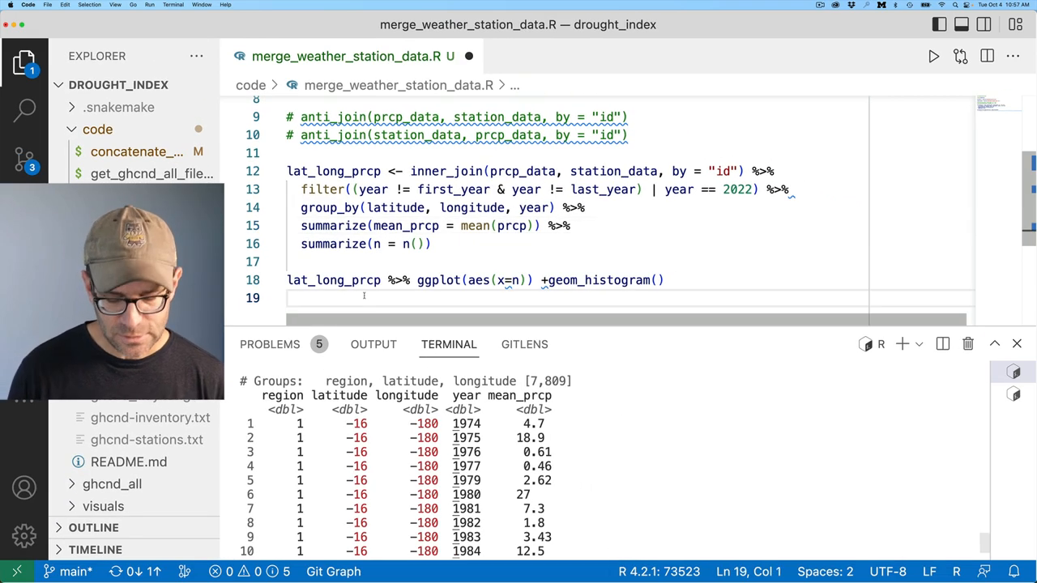
Check lat_long_prcp with filter(n >= 100), then remove the count summary and test lines
key(enter)
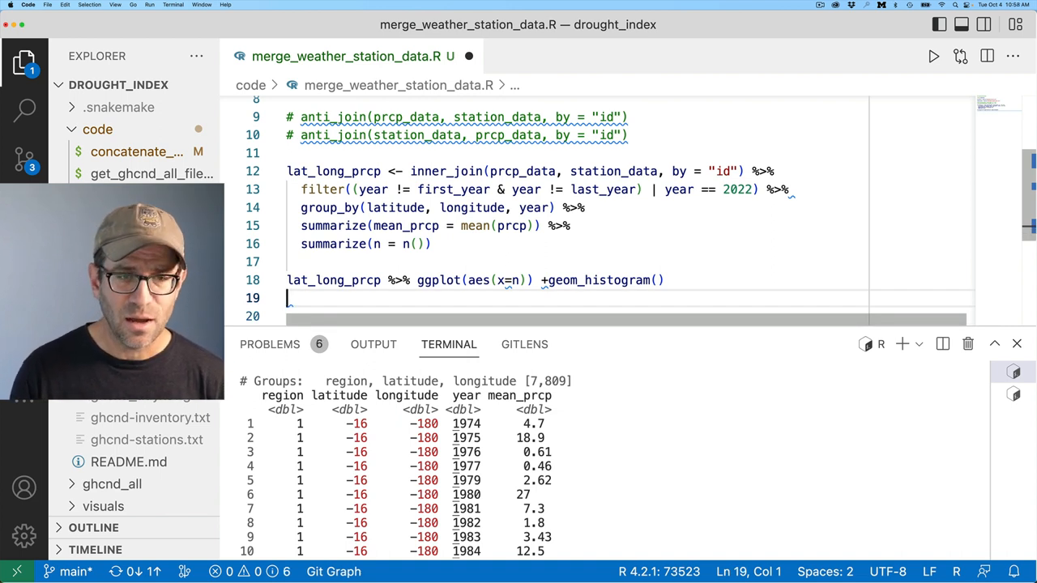
text(lat_lo)
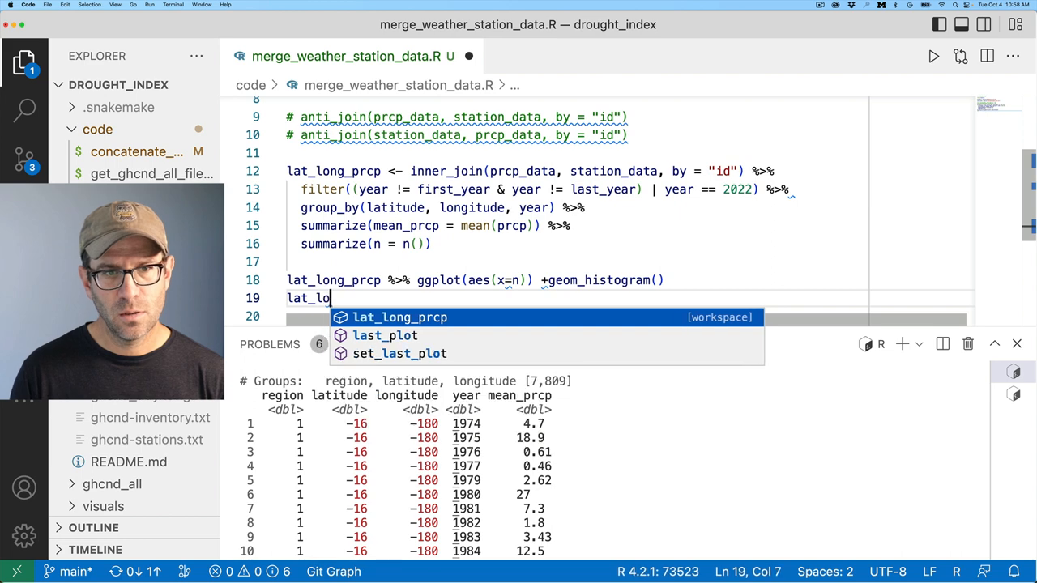
text(ng_prcp %>%> filter(n)
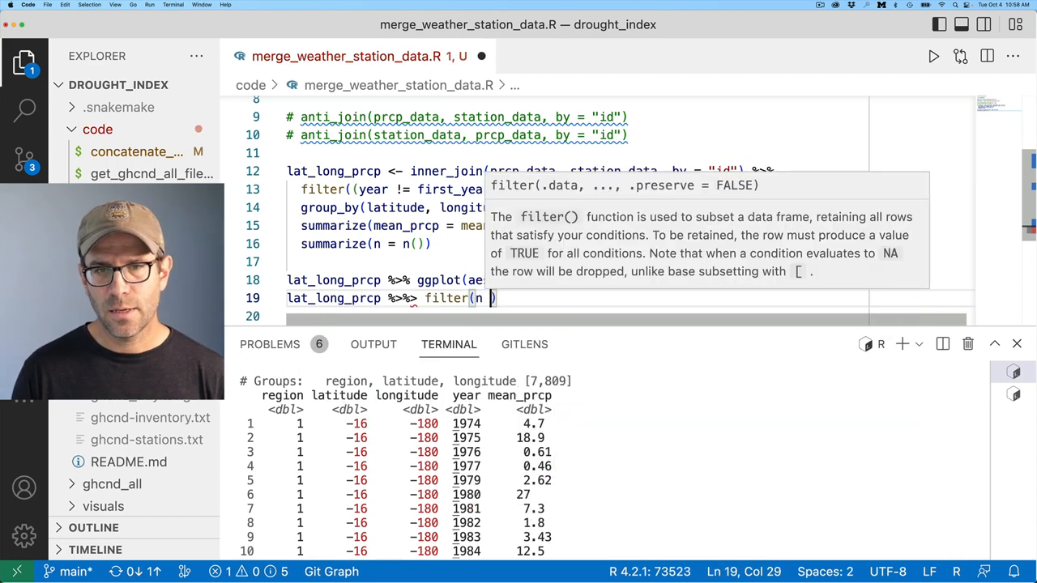
text(>=100)
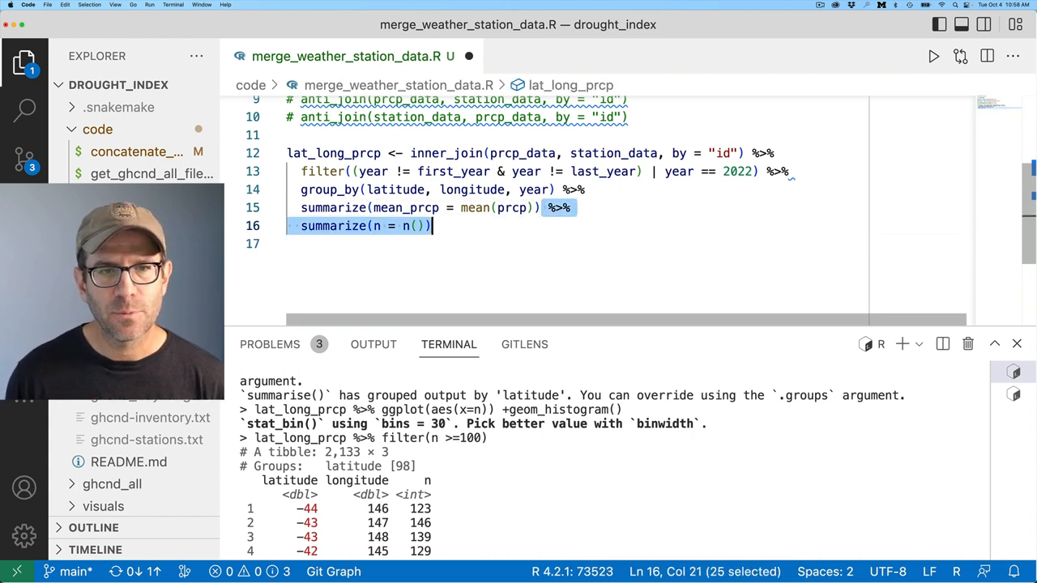
key(Backspace)
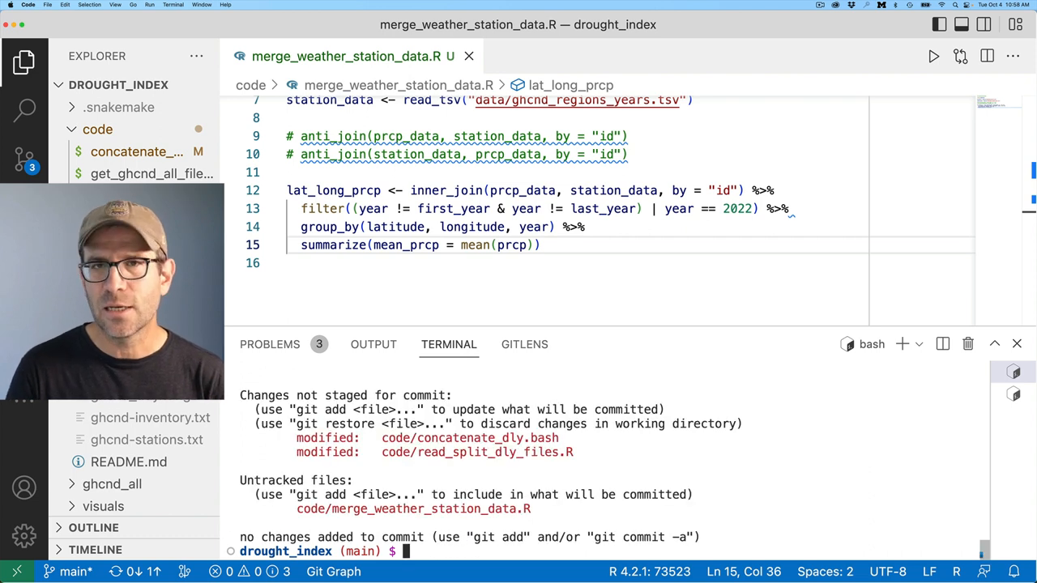
Stage all changes and enter commit message "Merge weather station data with precipitation data"
text(git add .)
text(git commit -m ")
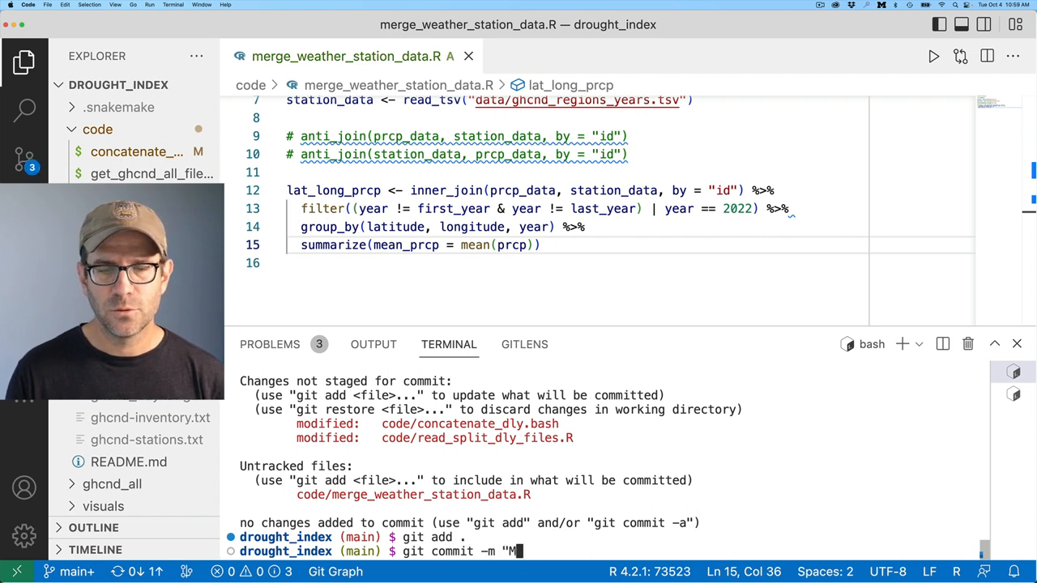
text(Merge weather station data with pre)
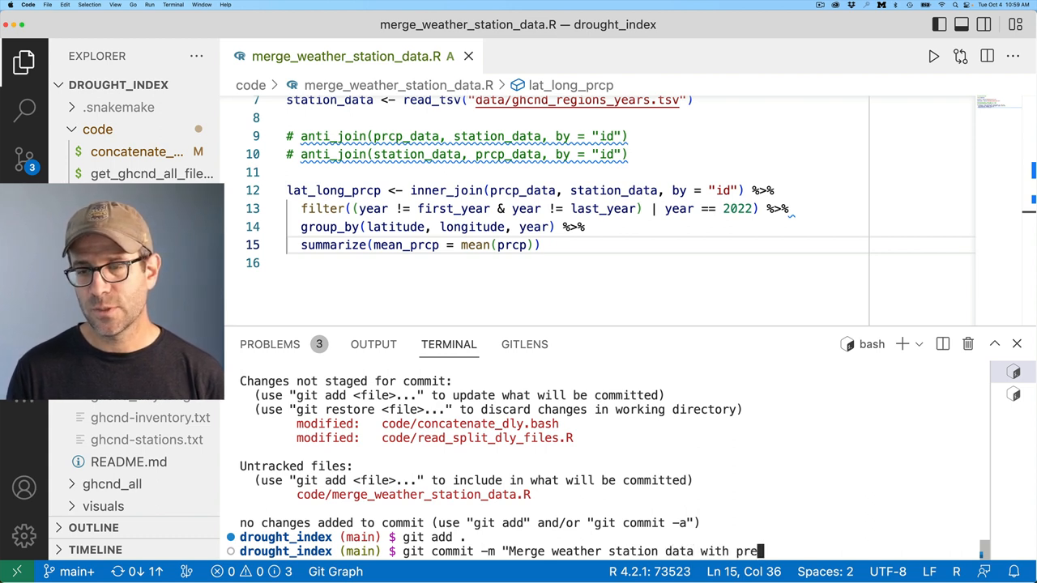
text(cipitation data)
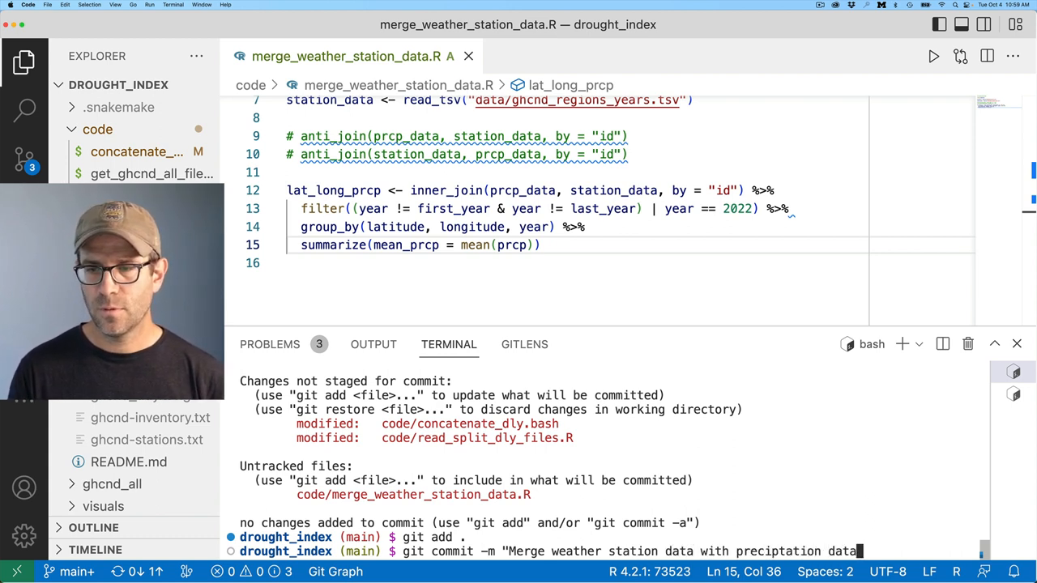